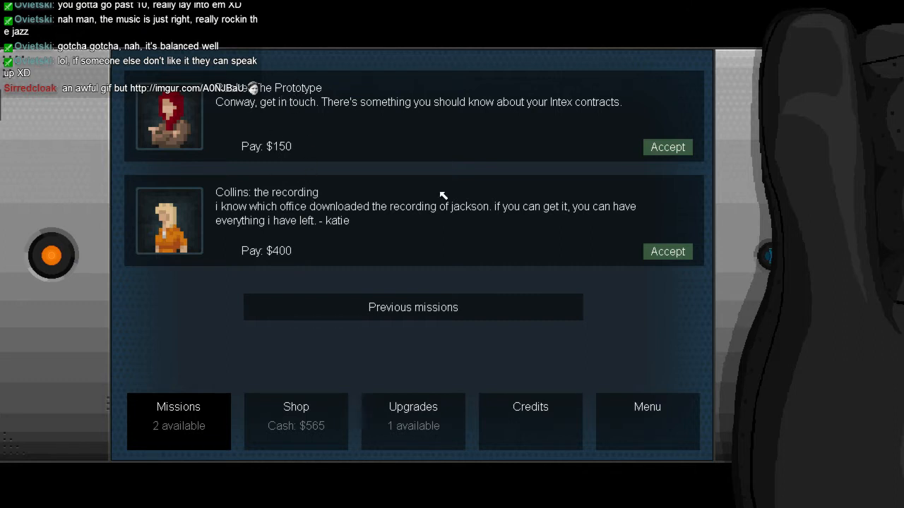
mouse_move(251, 235)
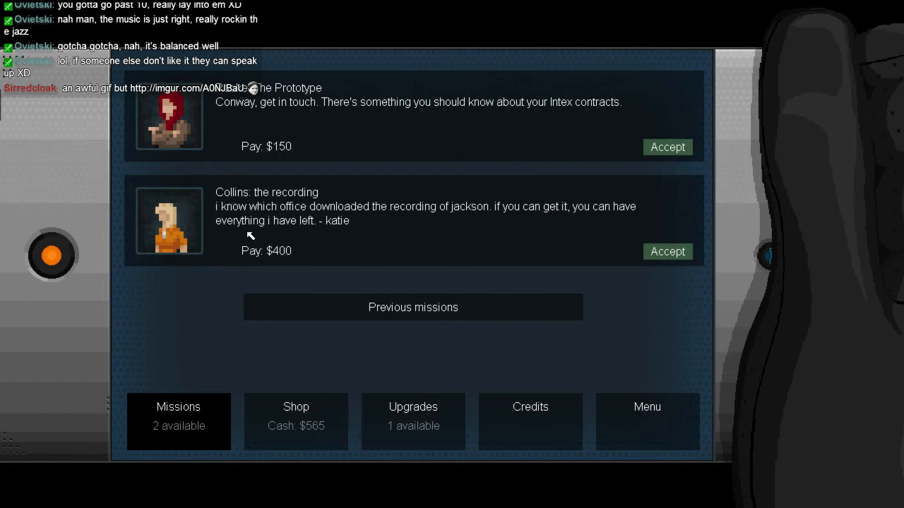
mouse_move(305, 235)
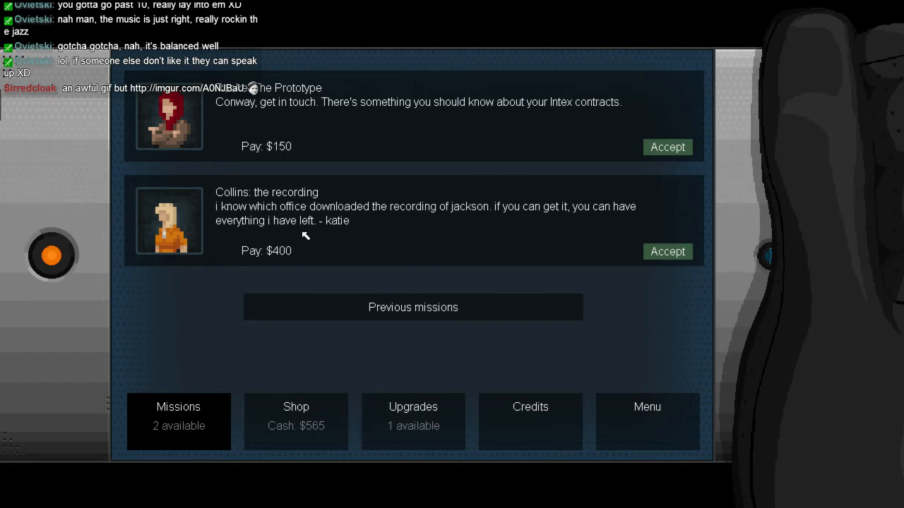
mouse_move(314, 277)
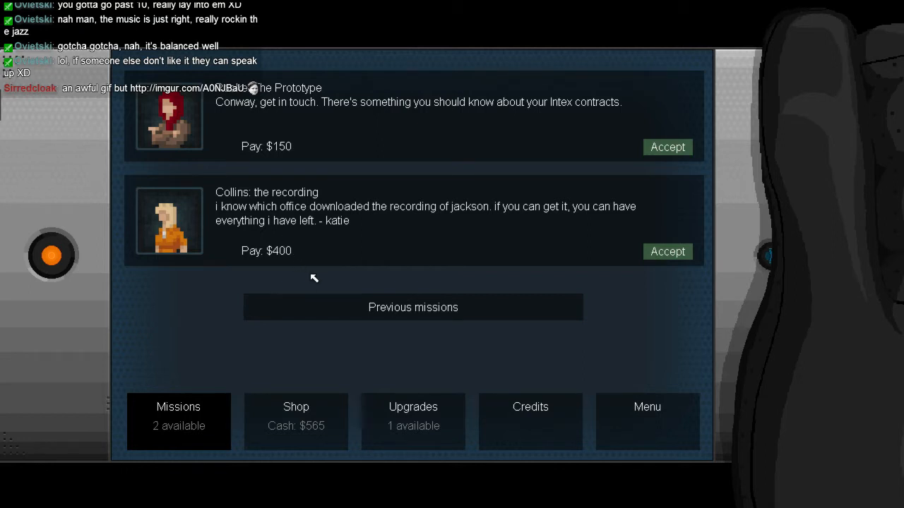
Step: Open the gadget shop from the mission screen, with $565 cash available
click(296, 421)
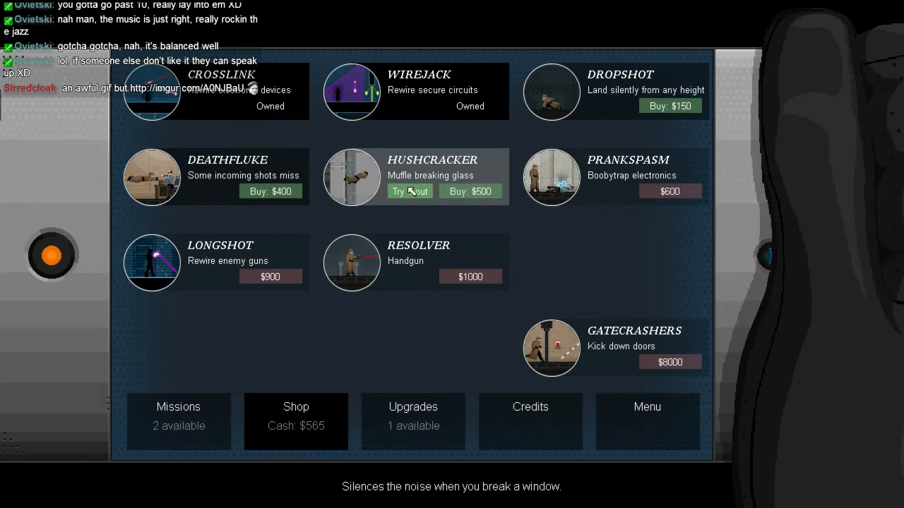
Step: Start the Hushcracker trial level from the shop
click(409, 191)
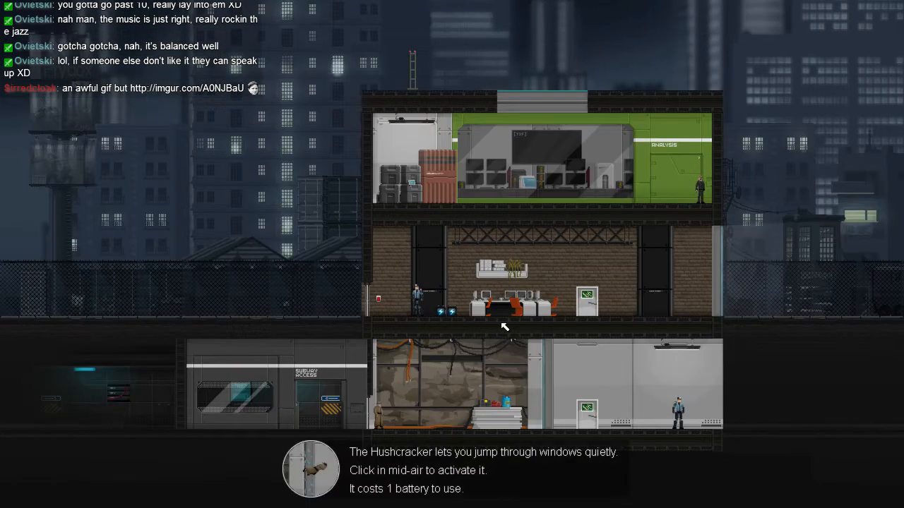
mouse_move(499, 381)
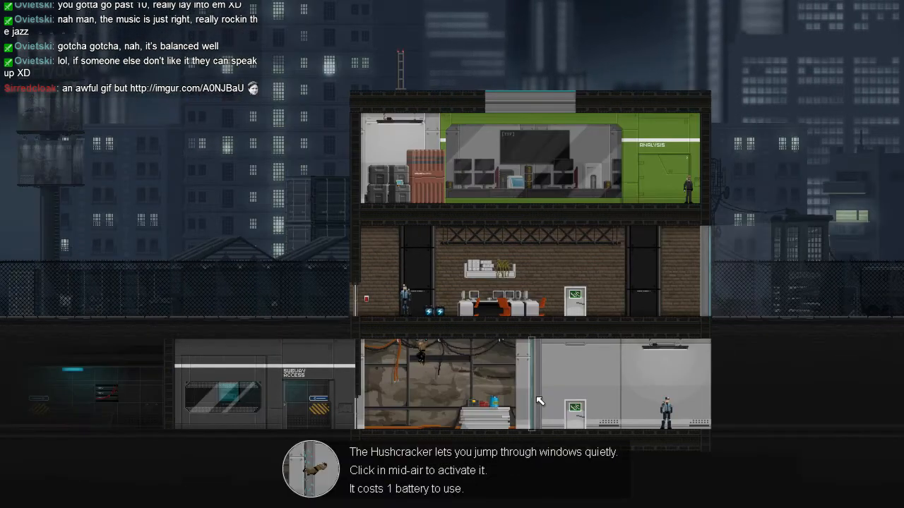
Step: Pause and abort the Hushcracker practice level to return to the shop
key(Escape)
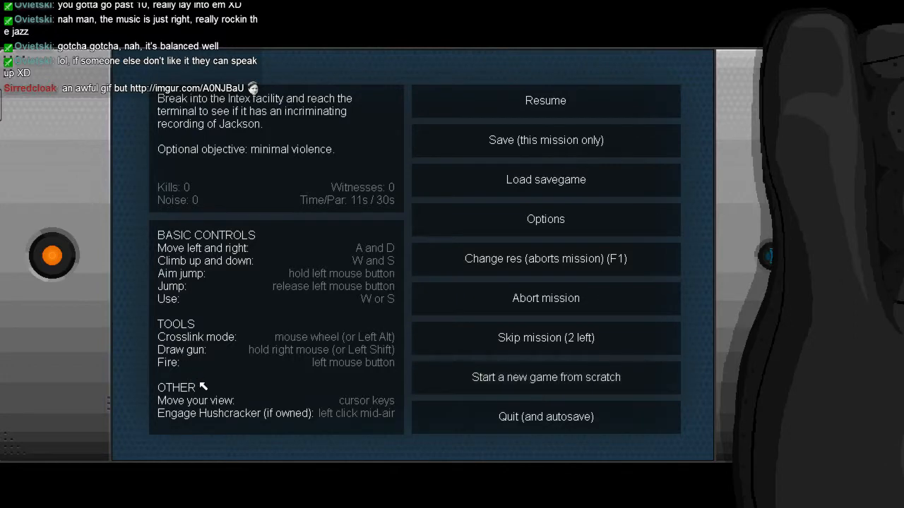
click(545, 100)
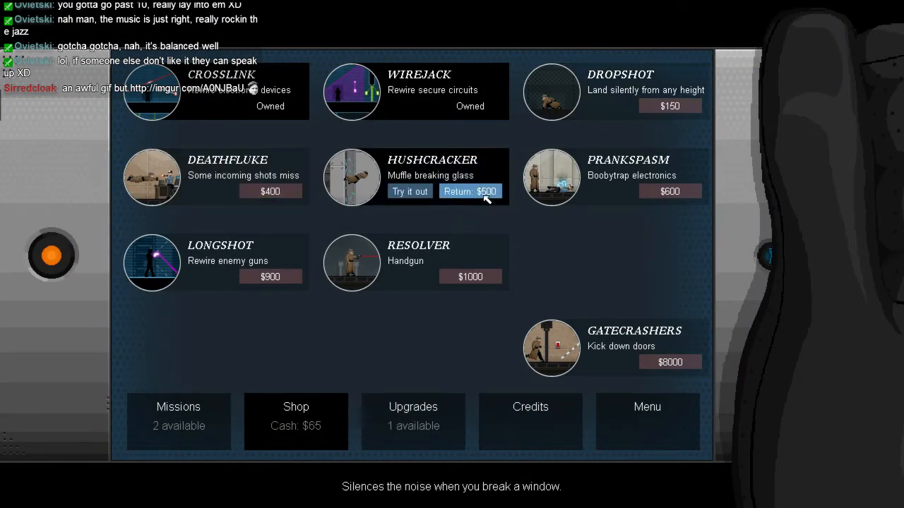
mouse_move(240, 391)
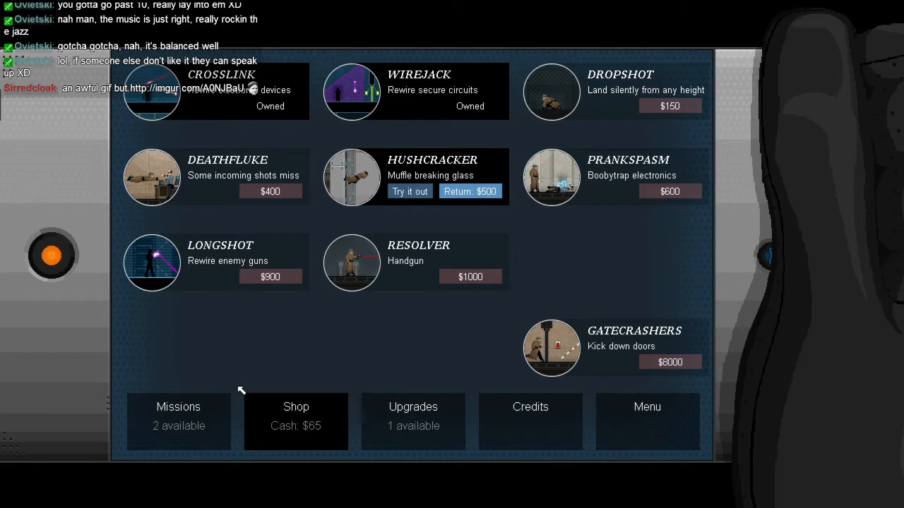
Step: Return to the missions list showing The Prototype ($150) and Collins' recording ($400)
click(178, 420)
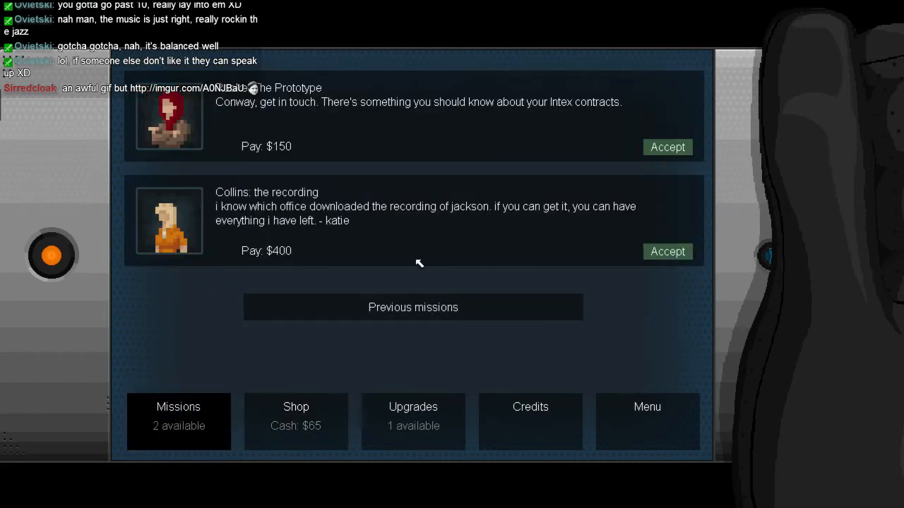
mouse_move(430, 253)
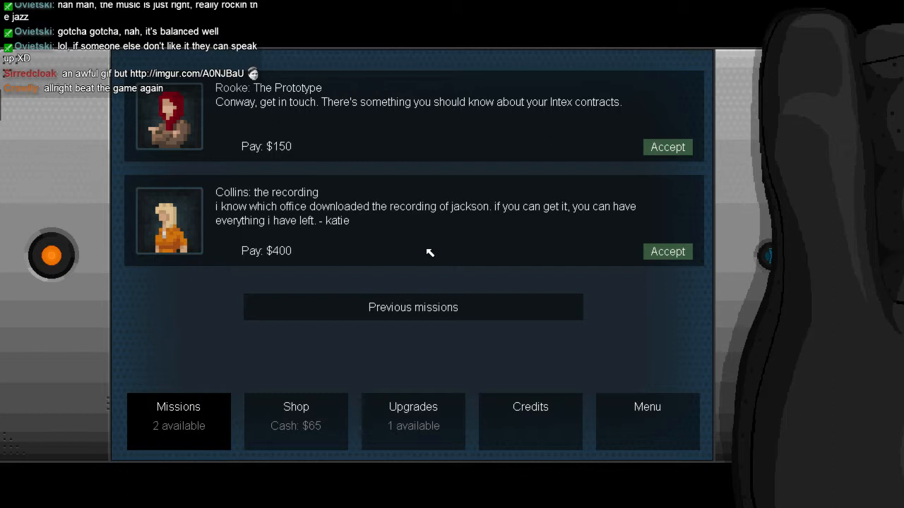
mouse_move(347, 155)
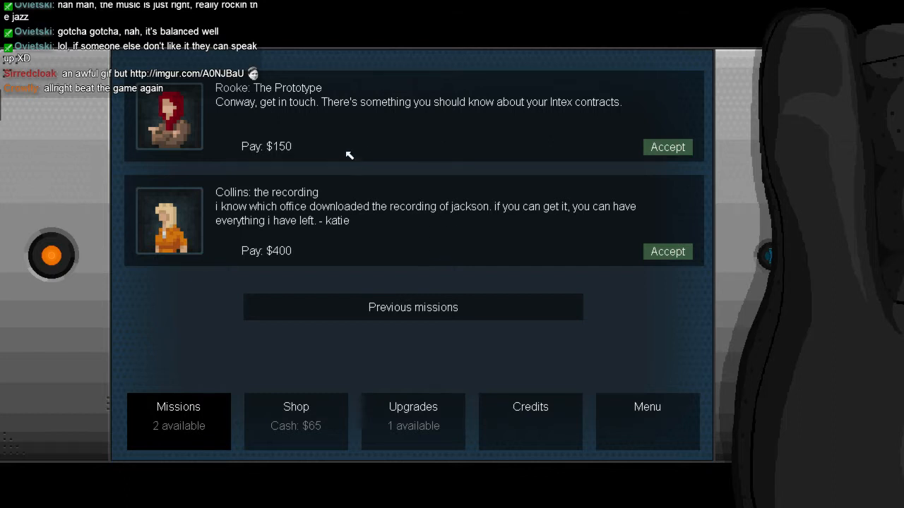
mouse_move(693, 158)
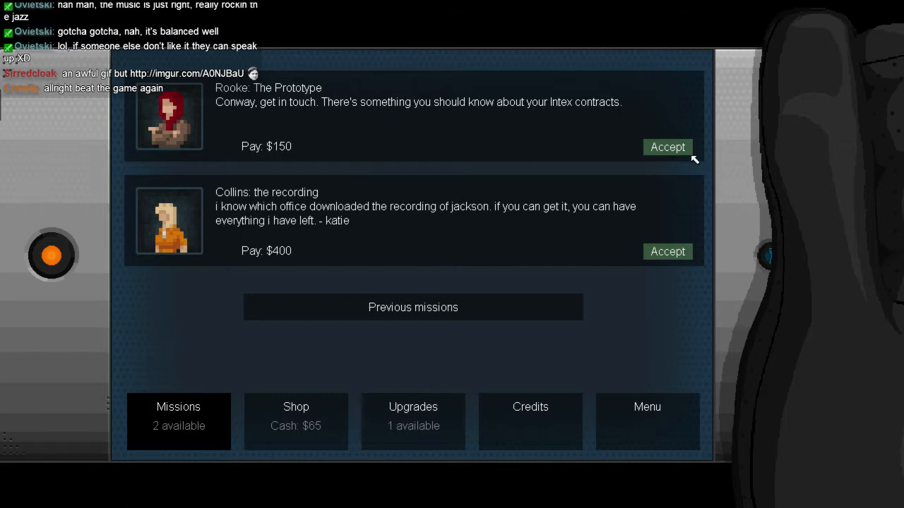
Step: Accept the $150 Prototype job, answering 'Yep.' and that the mission got trickier
click(666, 147)
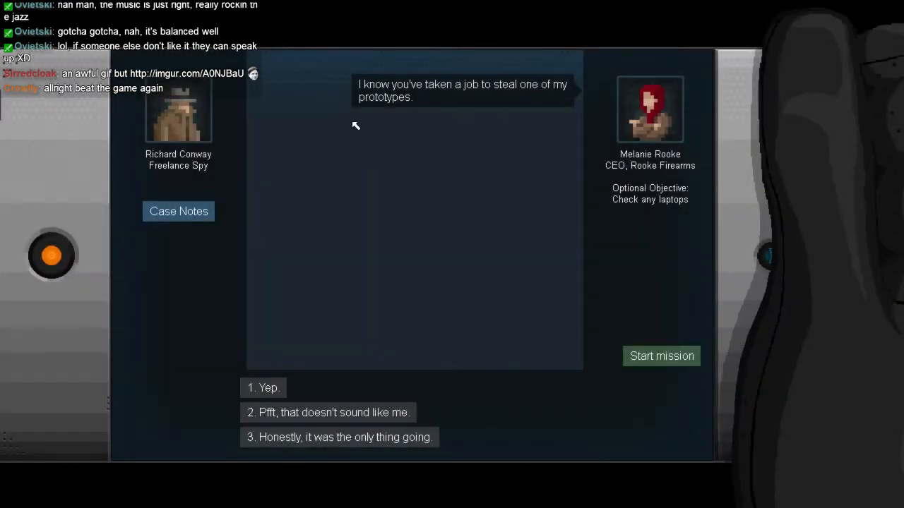
mouse_move(394, 103)
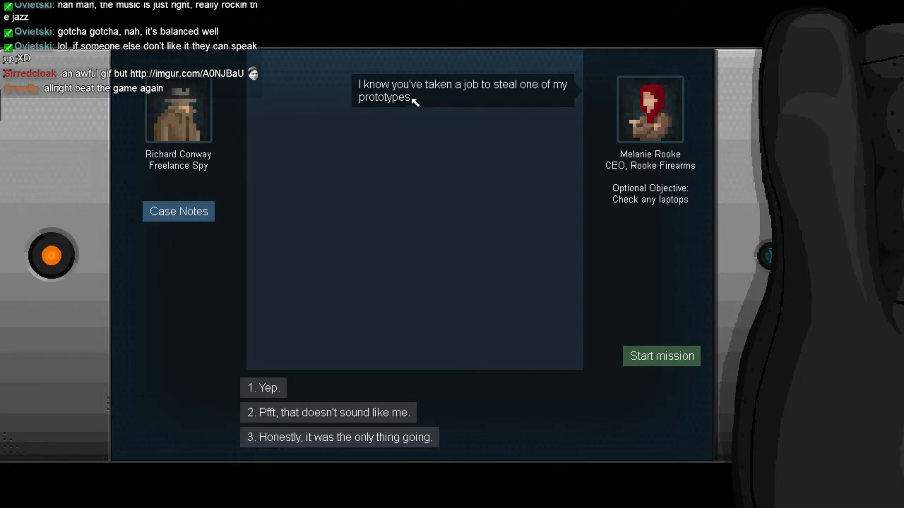
mouse_move(311, 392)
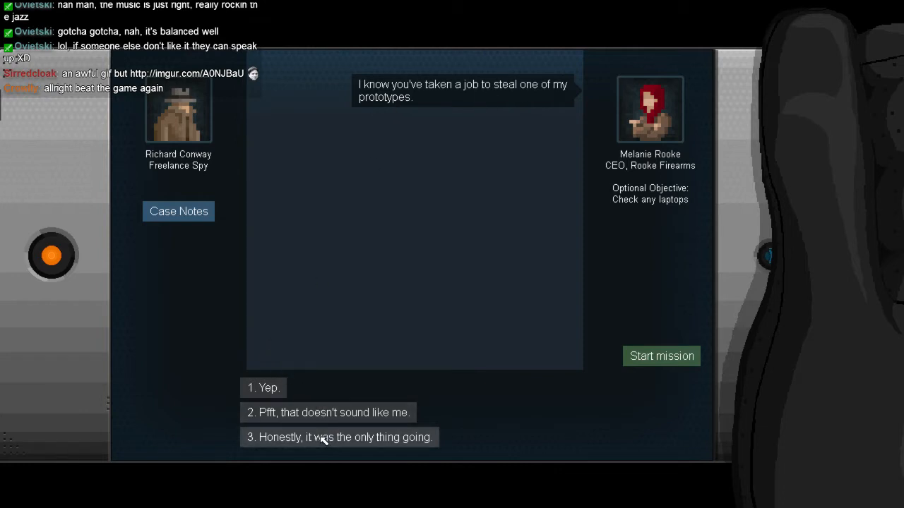
click(263, 388)
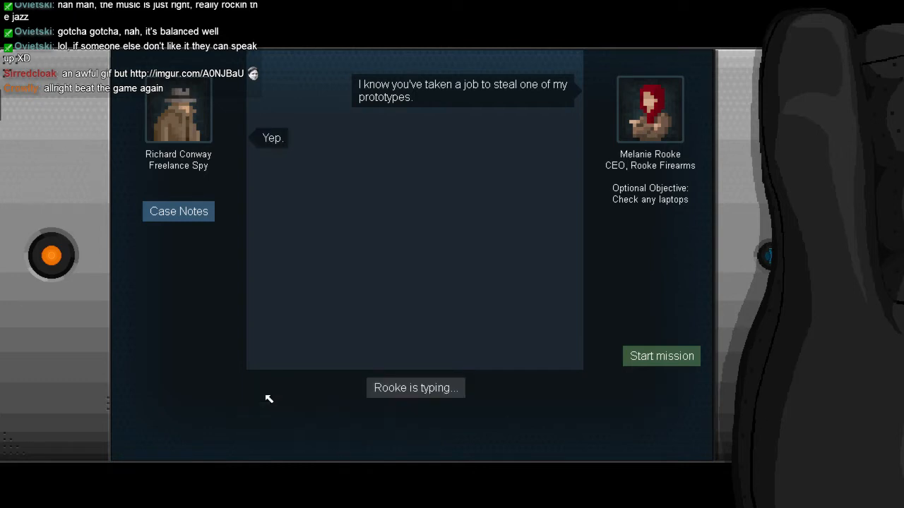
mouse_move(341, 305)
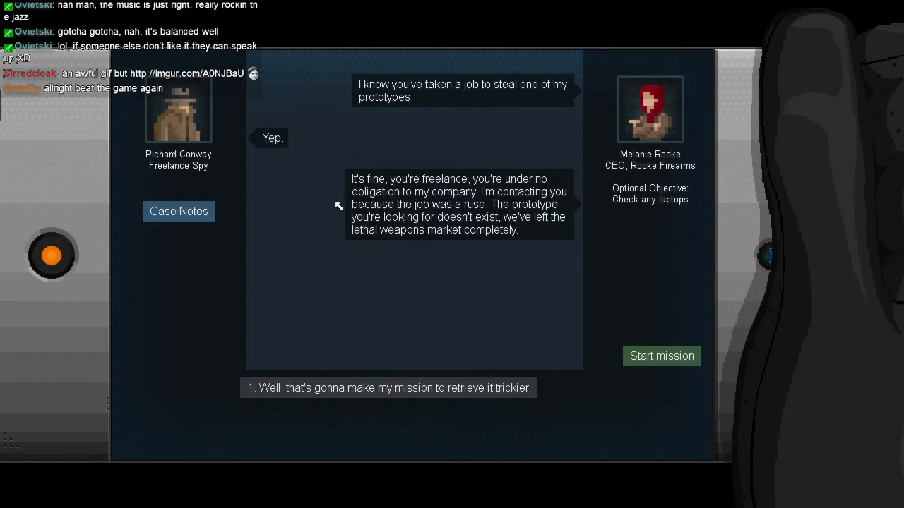
mouse_move(411, 148)
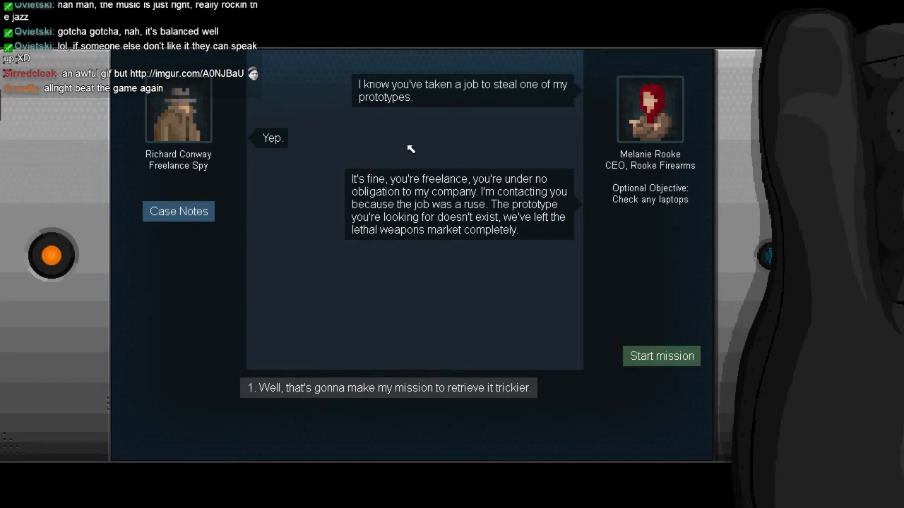
mouse_move(413, 147)
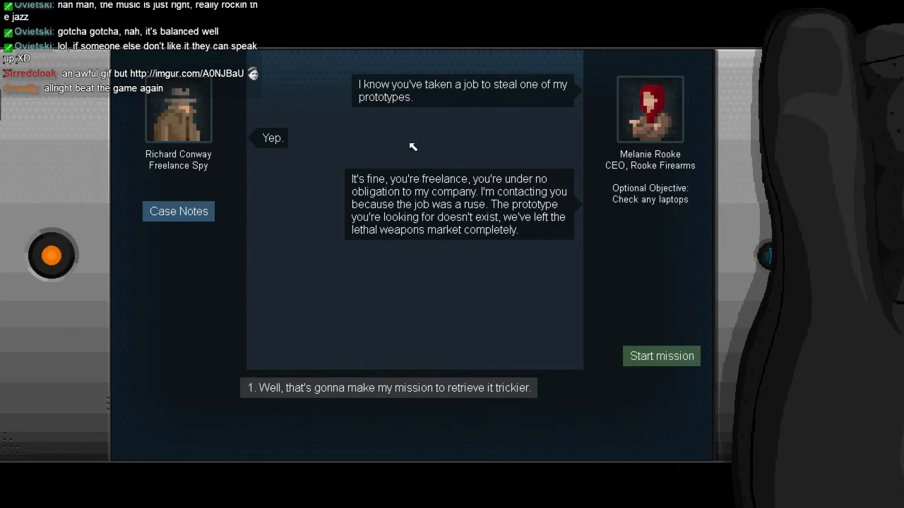
mouse_move(438, 189)
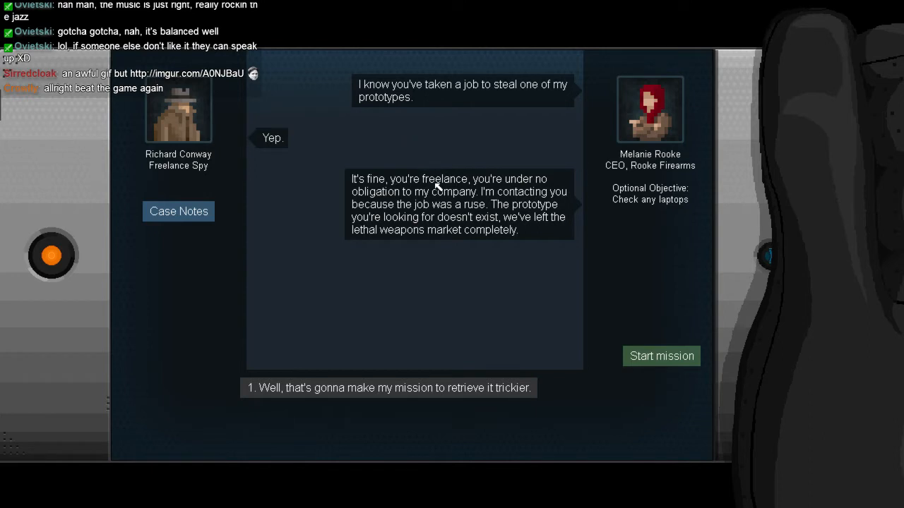
mouse_move(416, 188)
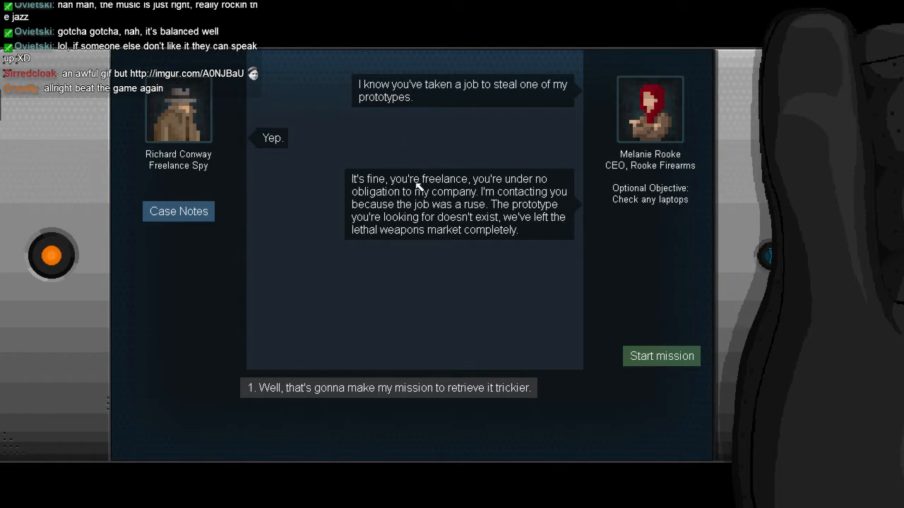
mouse_move(390, 189)
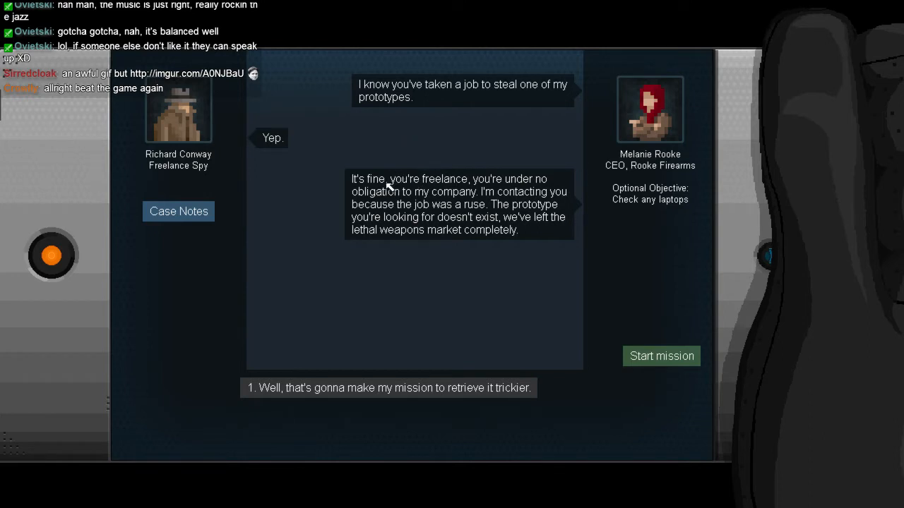
mouse_move(487, 182)
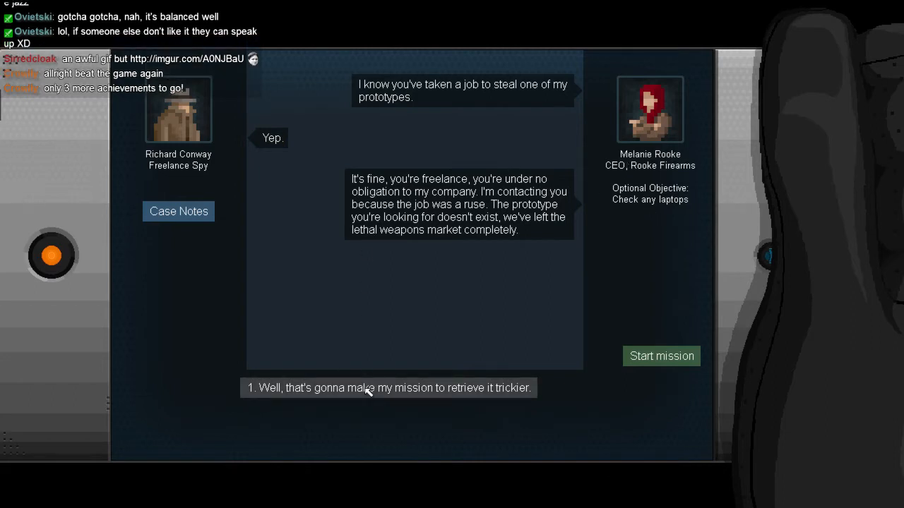
click(388, 388)
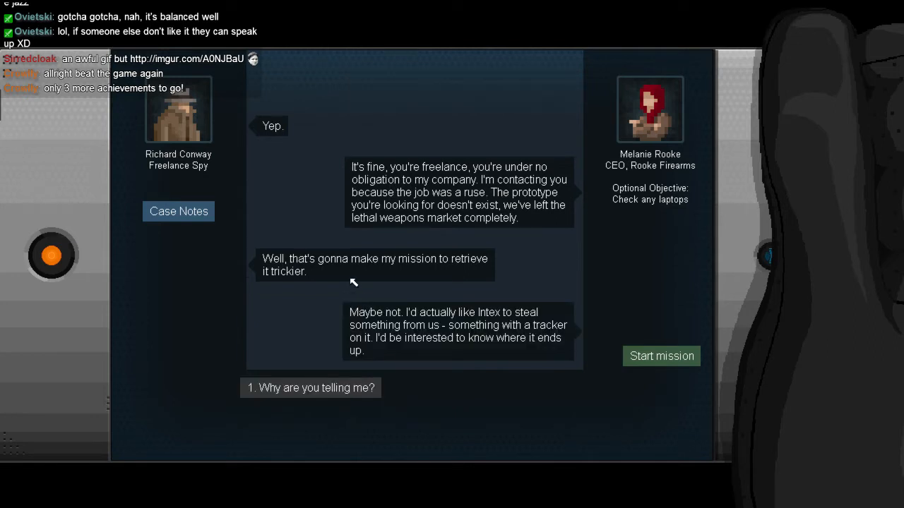
mouse_move(353, 282)
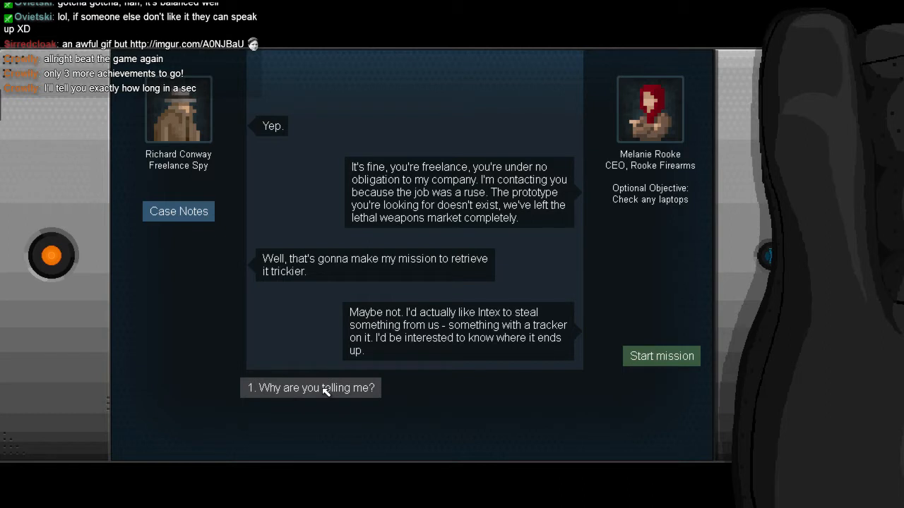
Step: Ask Rooke why she's telling, whether she fears Gessler, and who to steal from
click(310, 388)
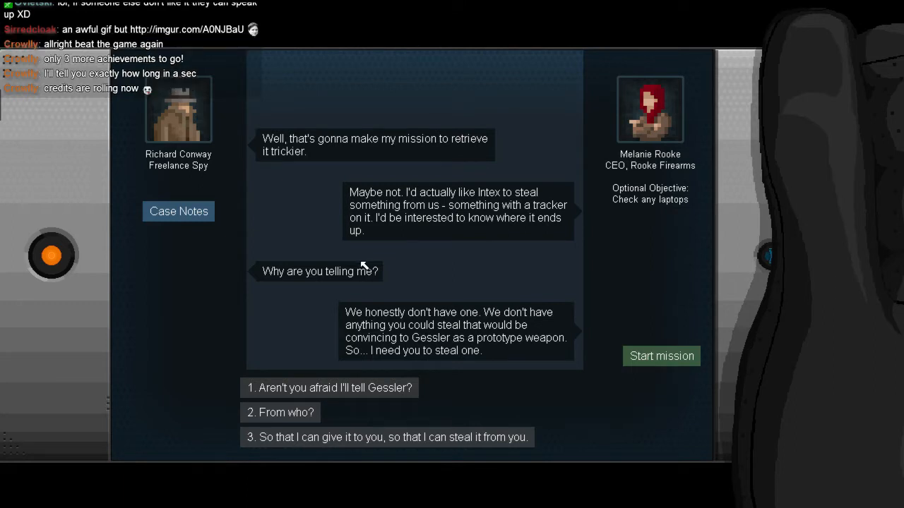
mouse_move(363, 268)
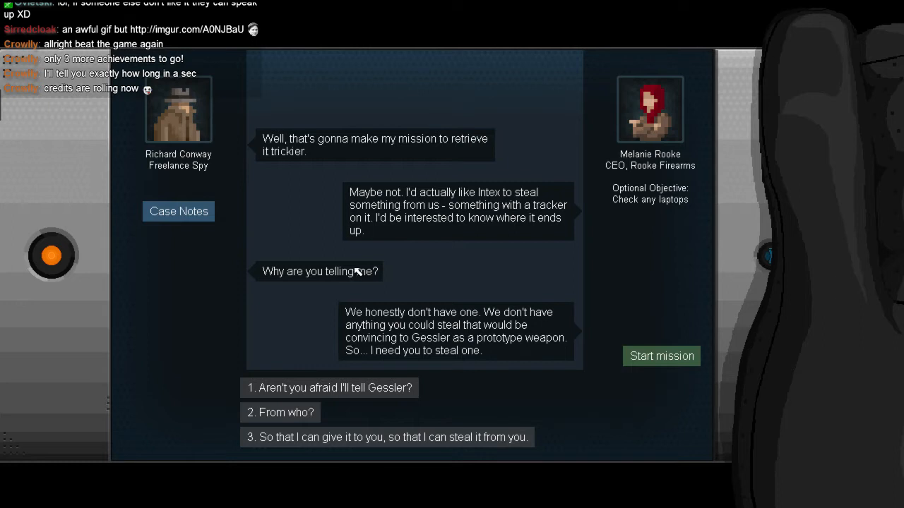
mouse_move(347, 281)
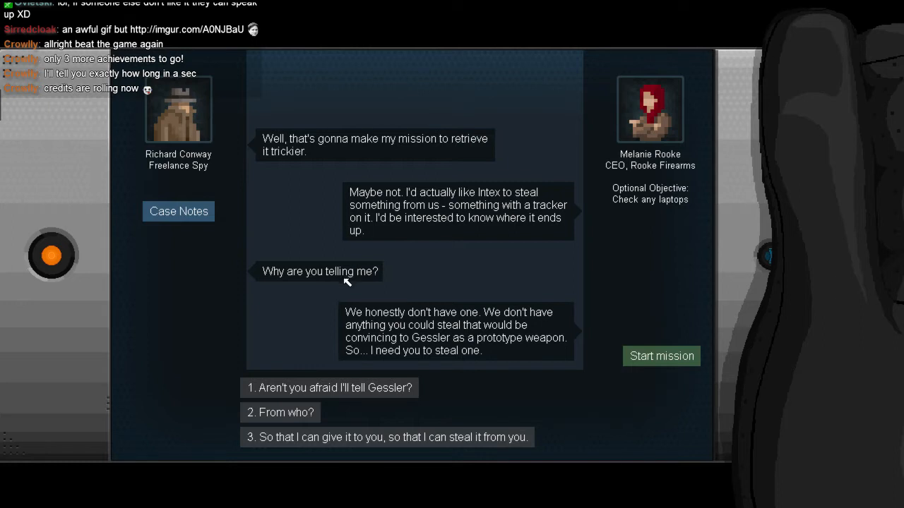
mouse_move(435, 205)
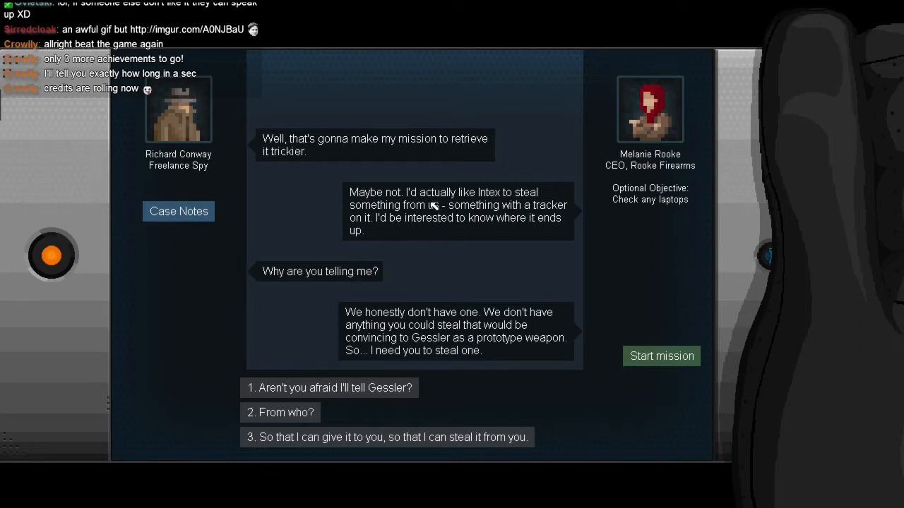
mouse_move(414, 222)
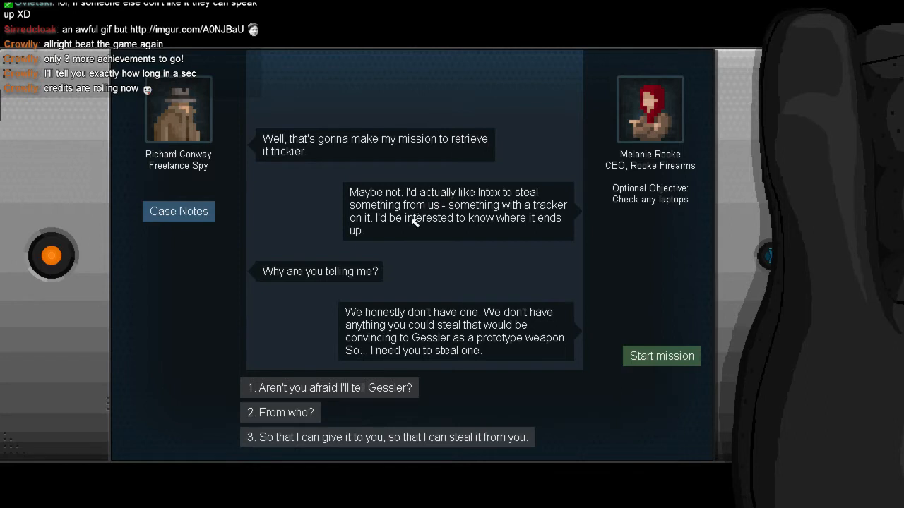
mouse_move(417, 277)
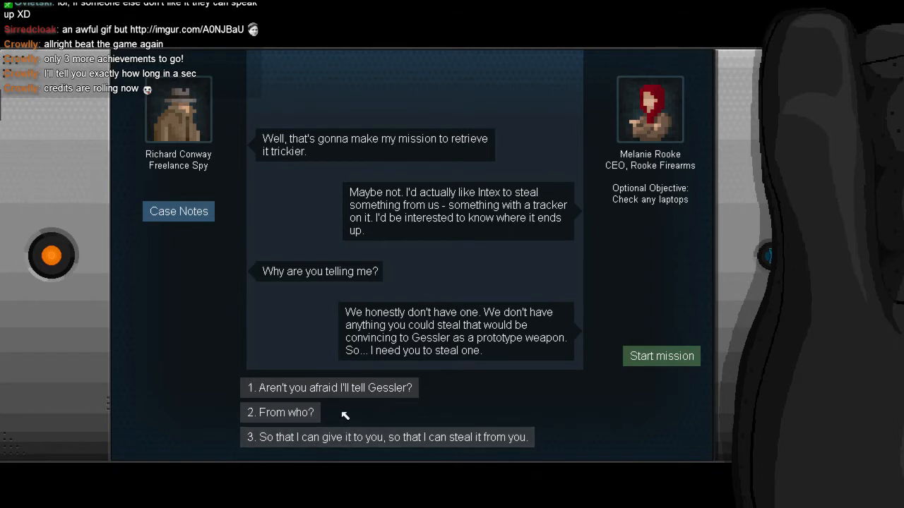
click(329, 387)
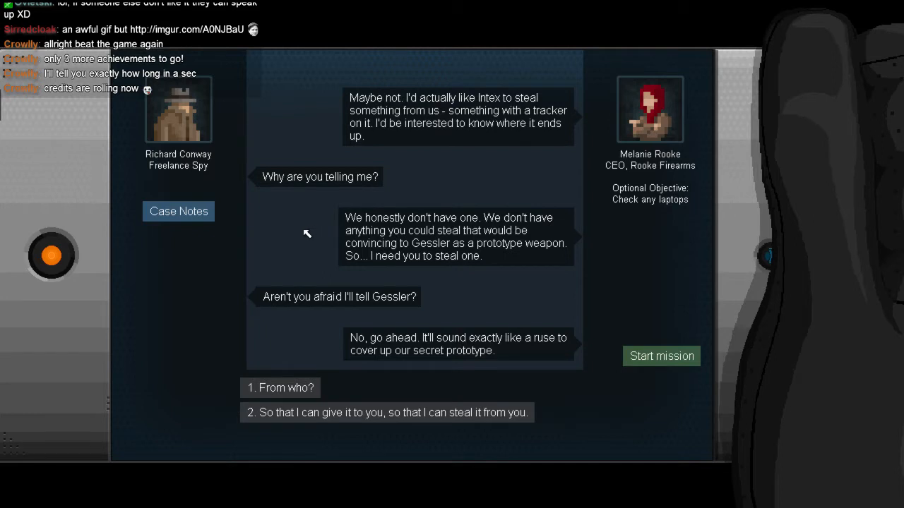
mouse_move(302, 234)
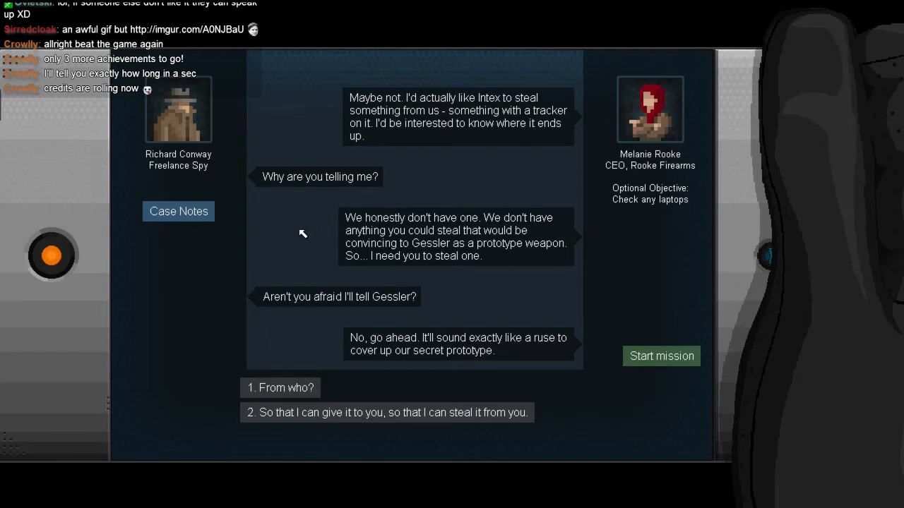
mouse_move(274, 280)
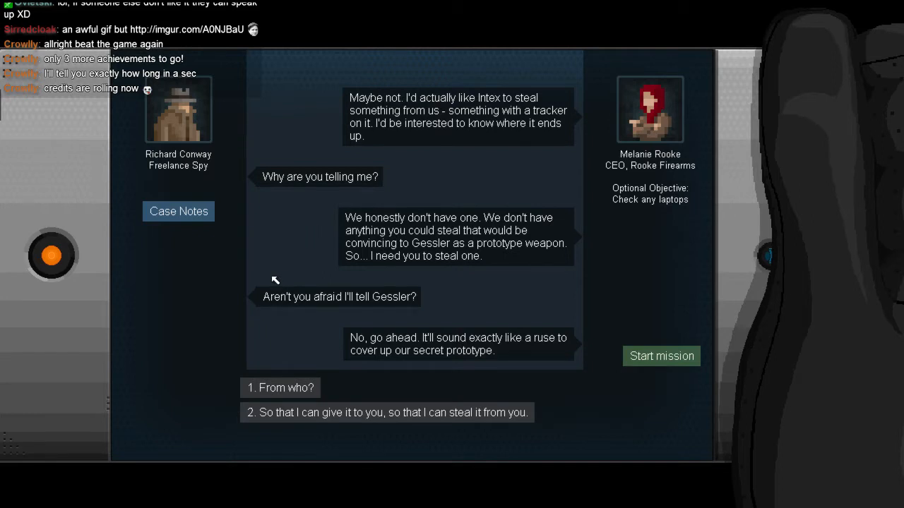
mouse_move(274, 276)
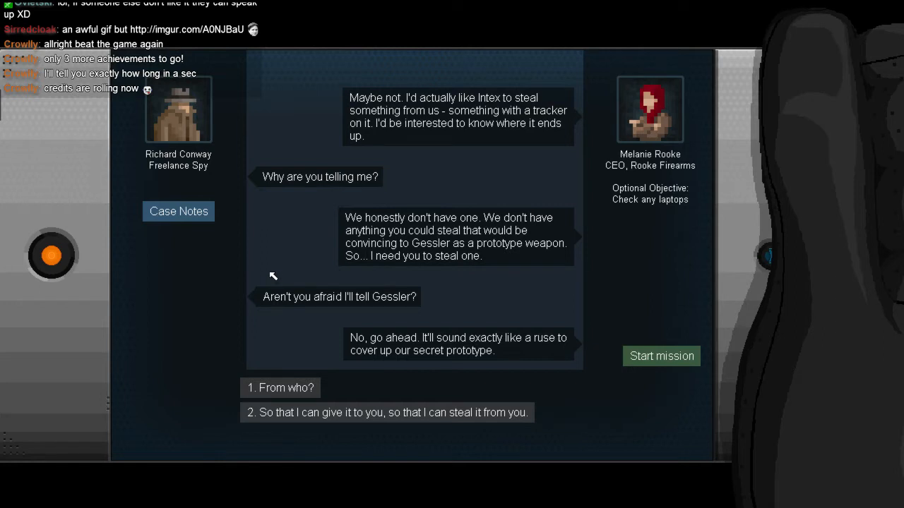
mouse_move(269, 261)
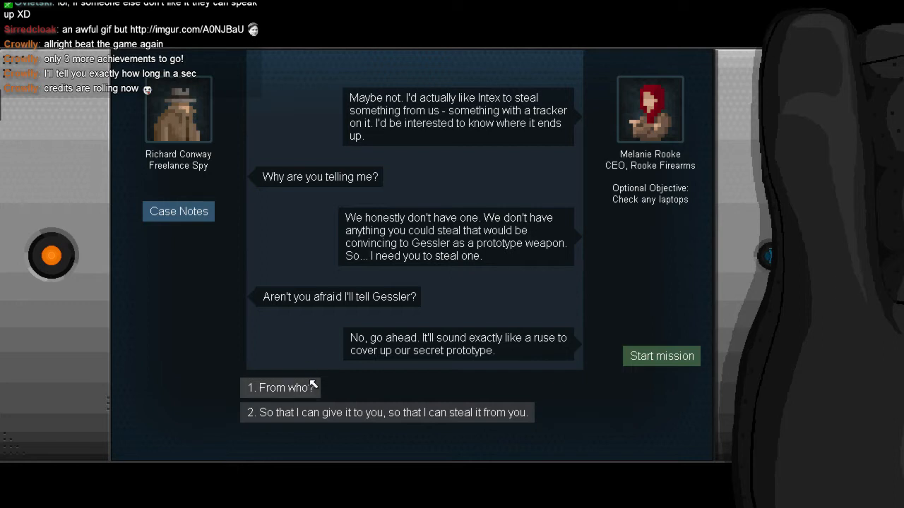
click(280, 387)
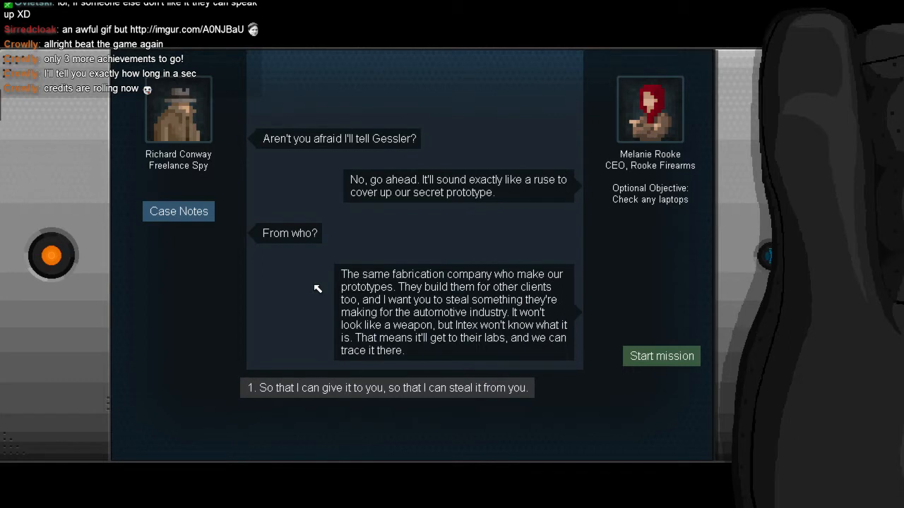
mouse_move(413, 217)
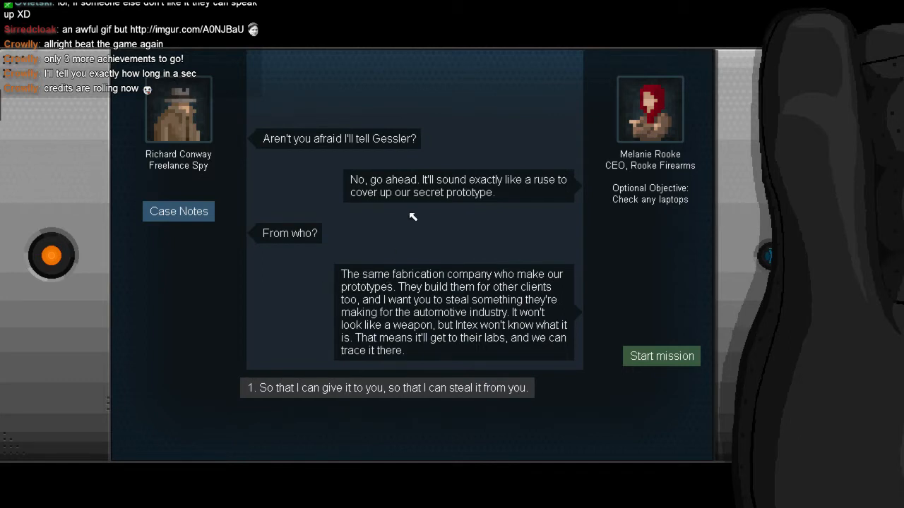
mouse_move(400, 219)
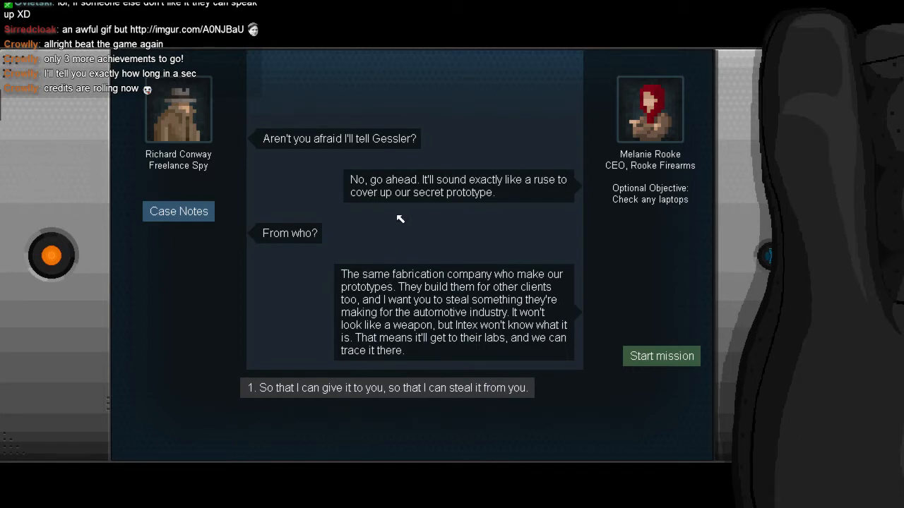
mouse_move(373, 240)
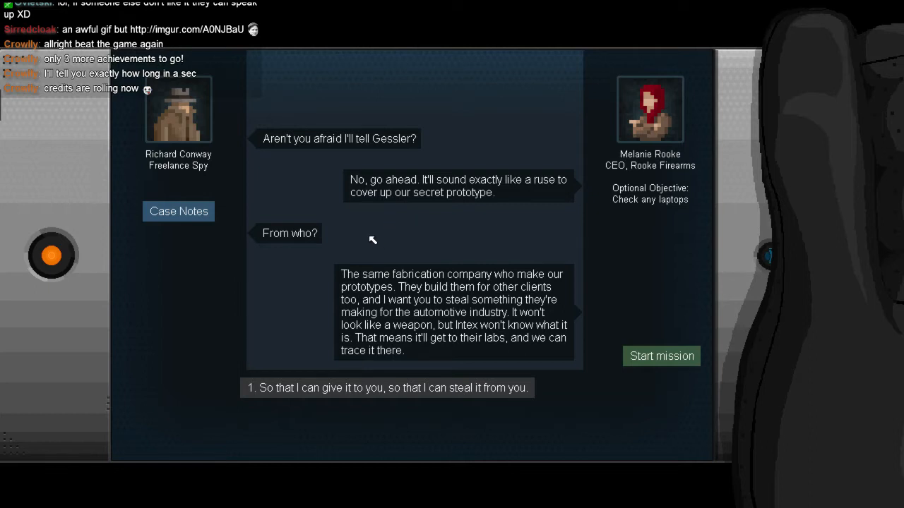
mouse_move(367, 230)
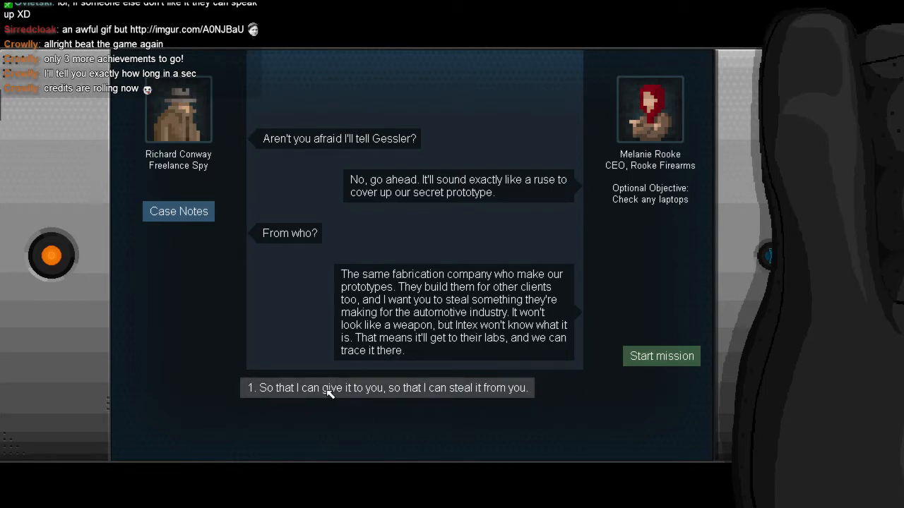
Step: Reply about returning the prototype, ask the destination, and answer 'Got it.'
click(386, 387)
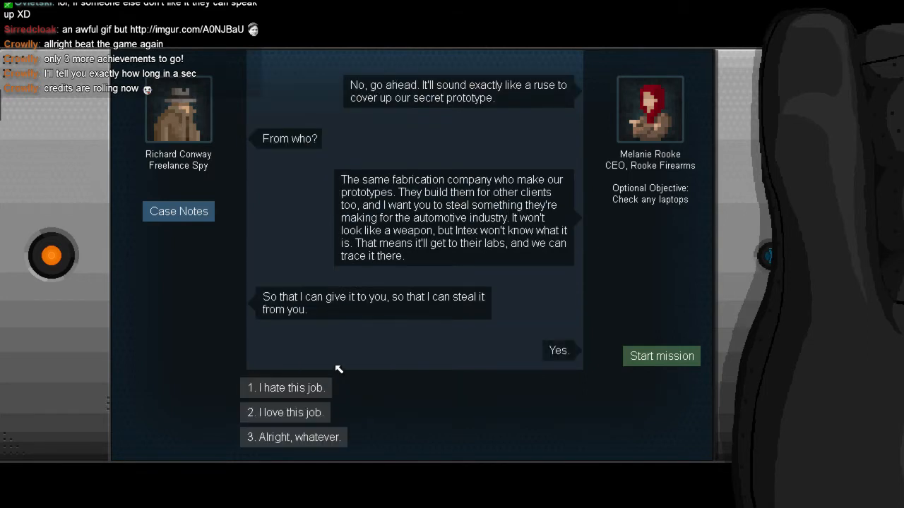
mouse_move(286, 412)
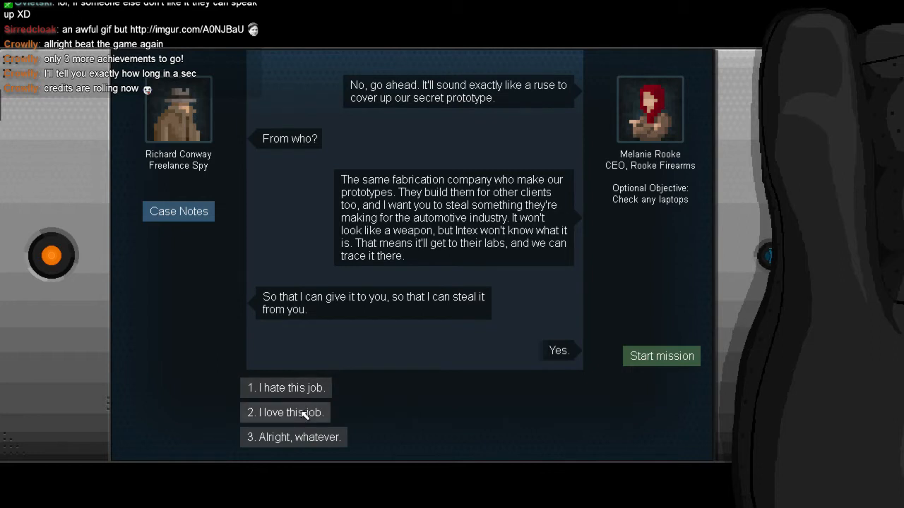
mouse_move(302, 398)
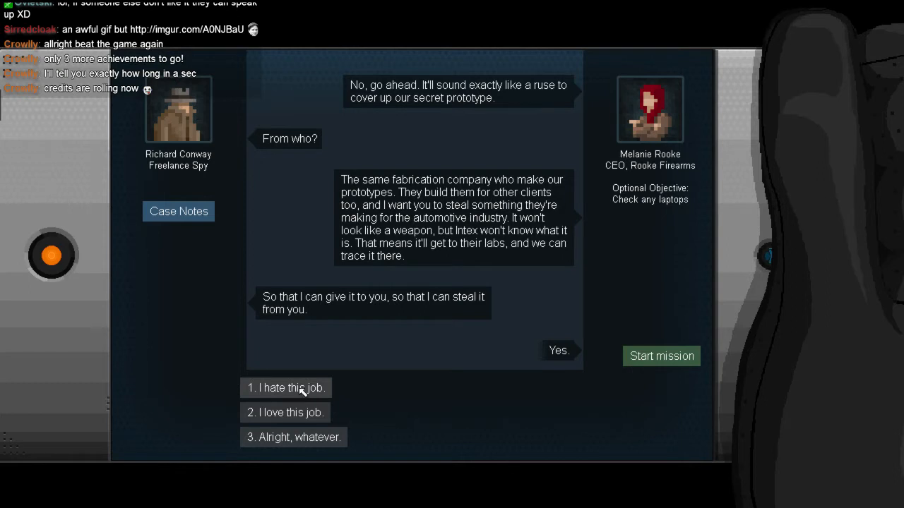
mouse_move(301, 422)
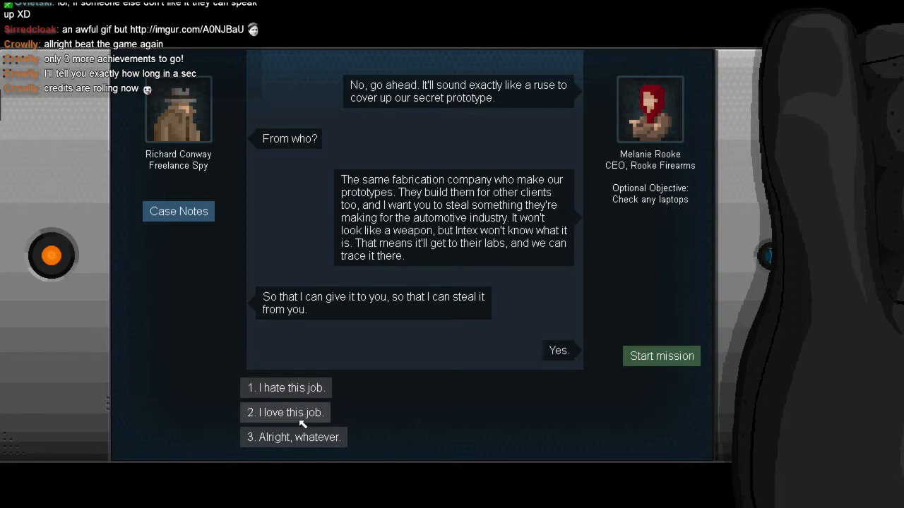
mouse_move(302, 415)
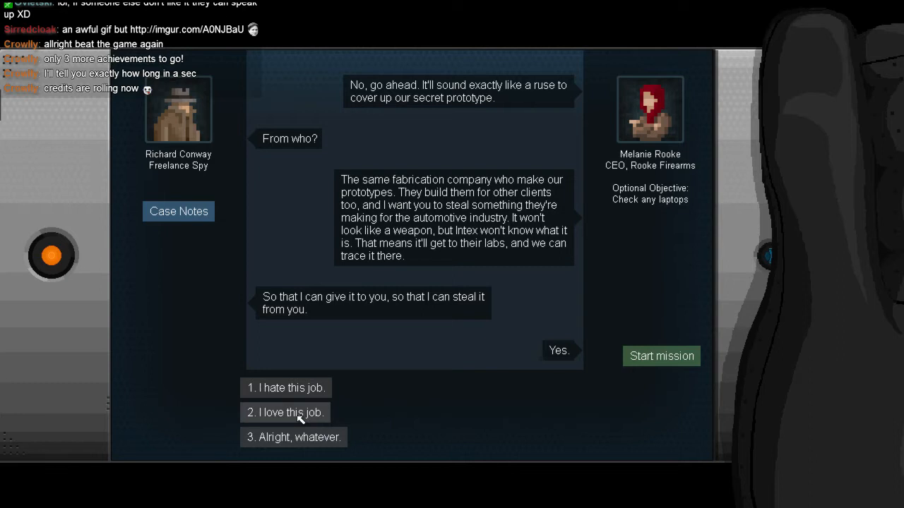
mouse_move(304, 395)
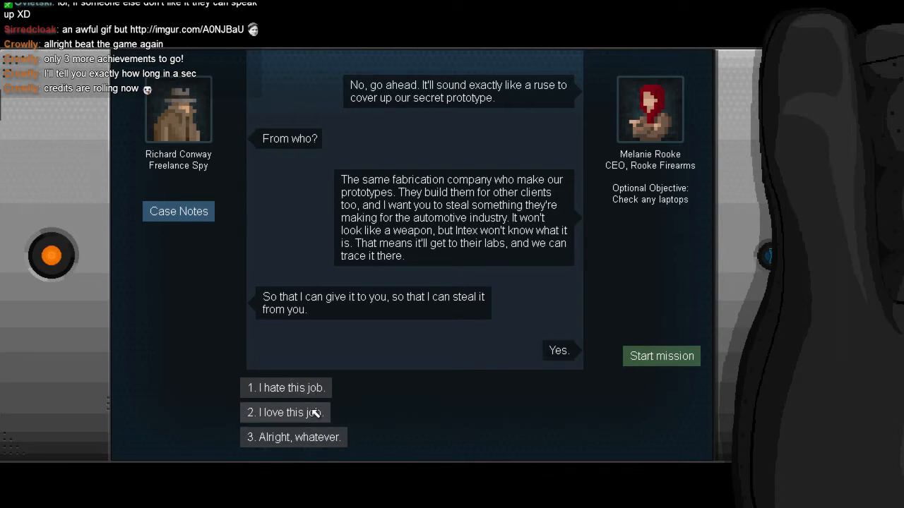
click(293, 437)
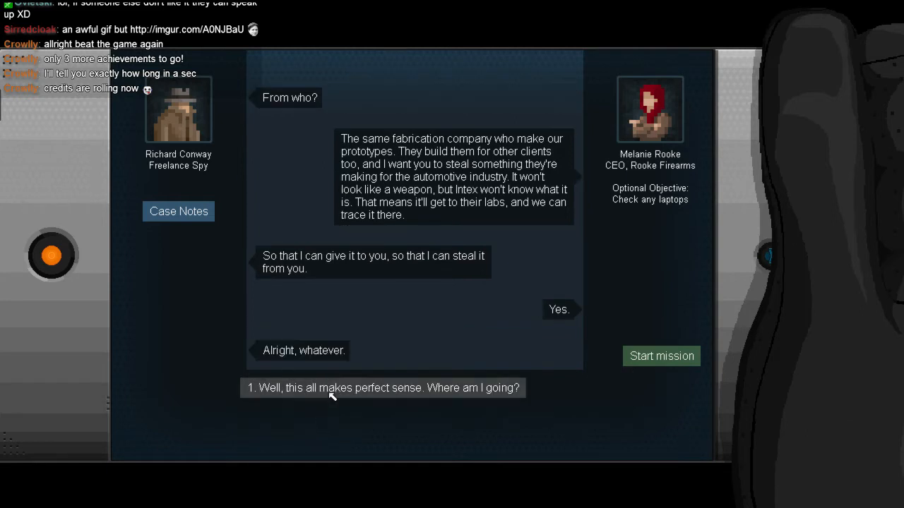
click(382, 387)
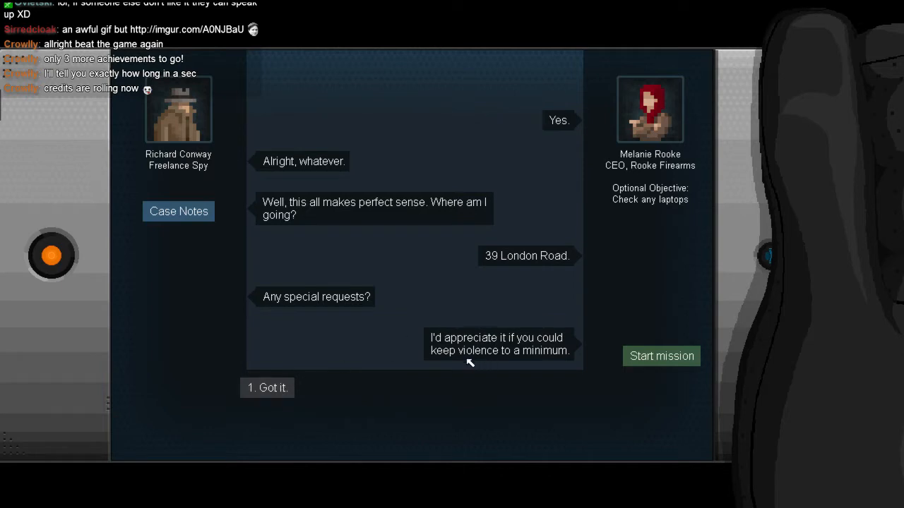
click(267, 388)
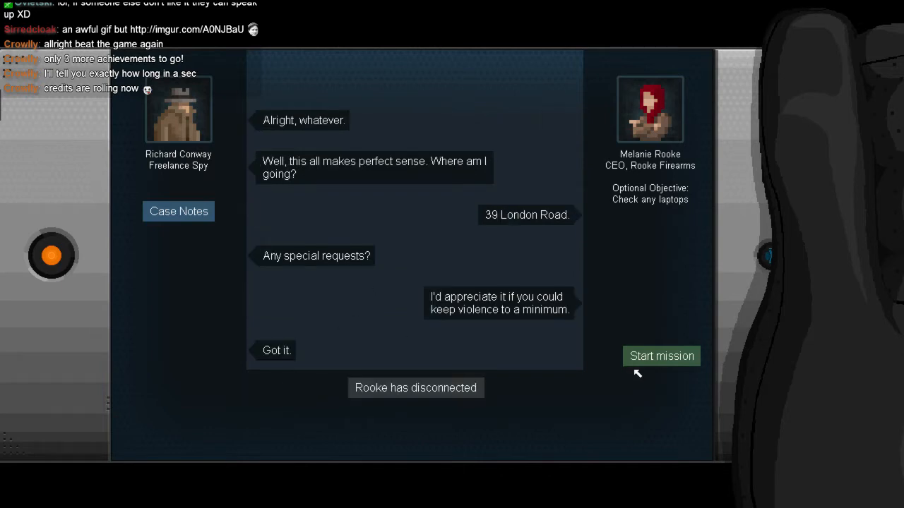
Step: Start the Prototype mission at 39 London Road
click(661, 356)
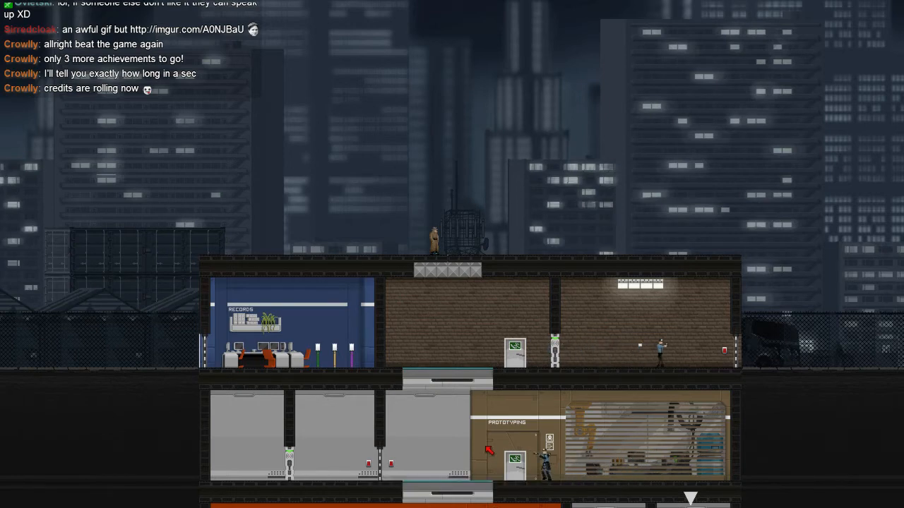
scroll(down, 3)
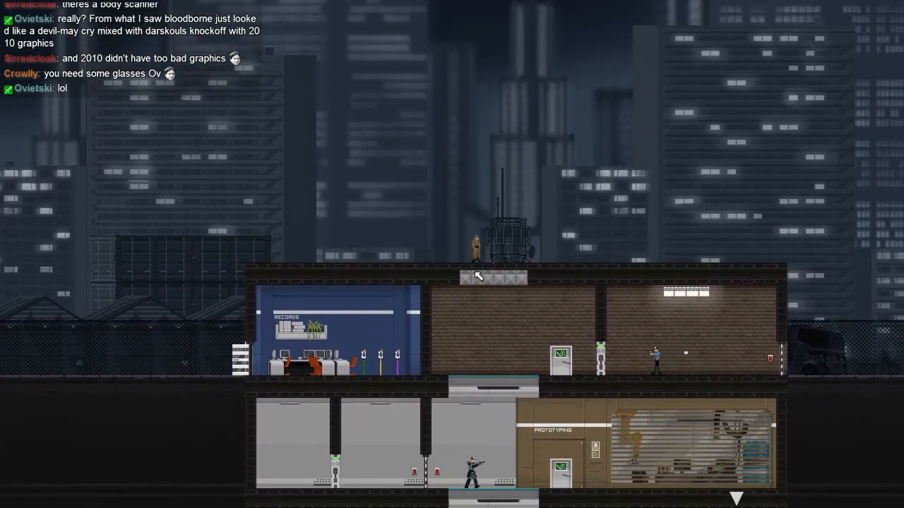
Step: Pause and resume the mission, then scroll over the building's floors and stairwell
key(Escape)
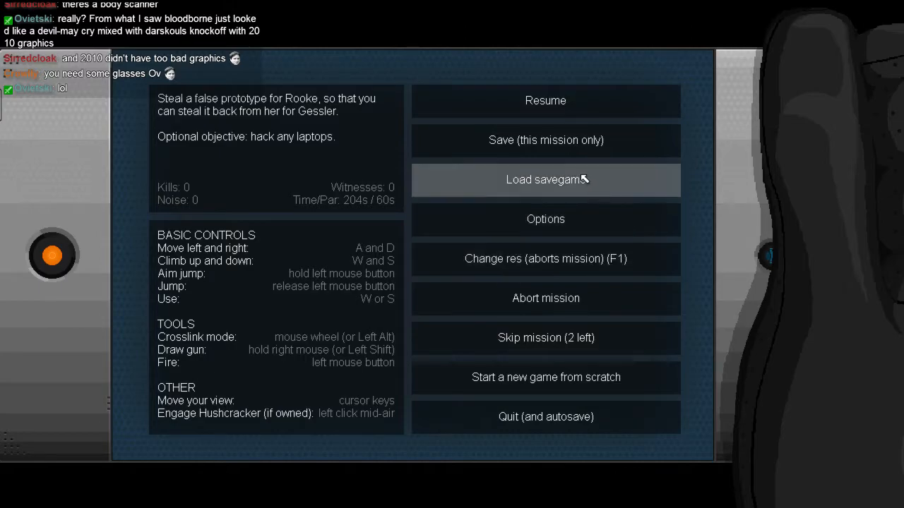
click(545, 179)
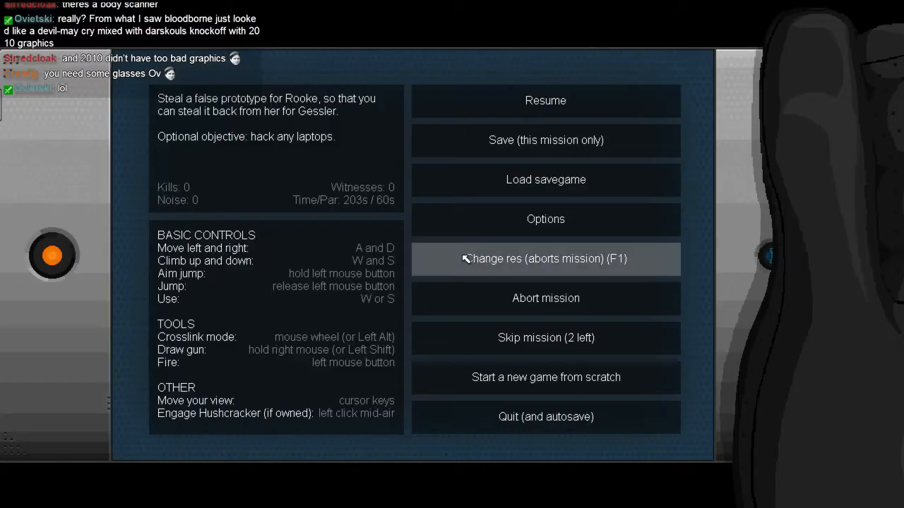
click(545, 100)
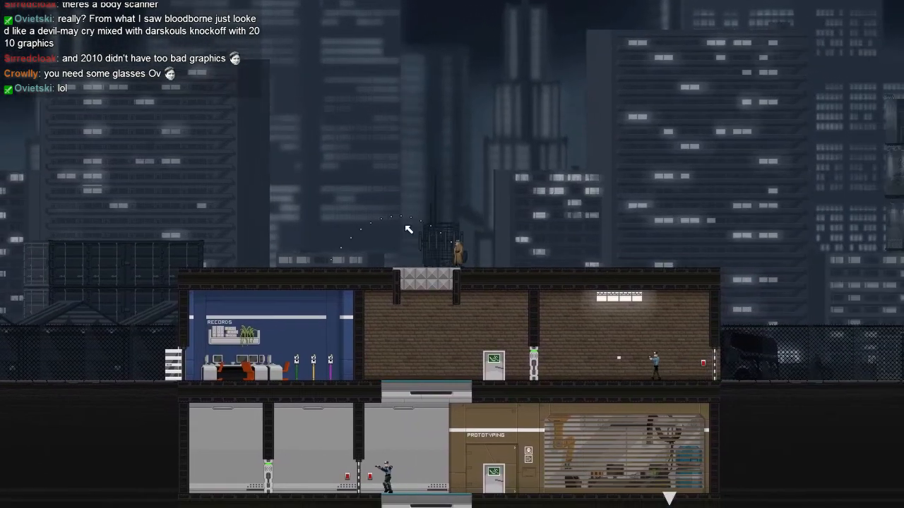
key(Escape)
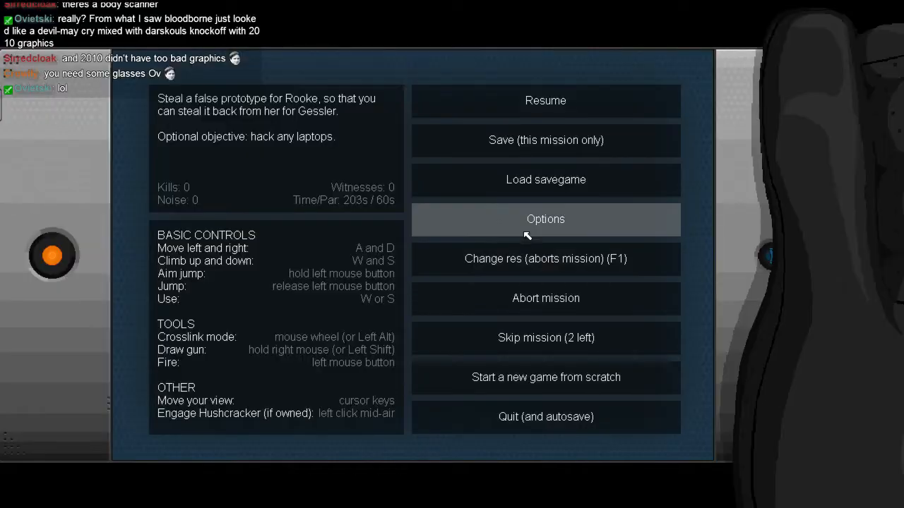
click(545, 179)
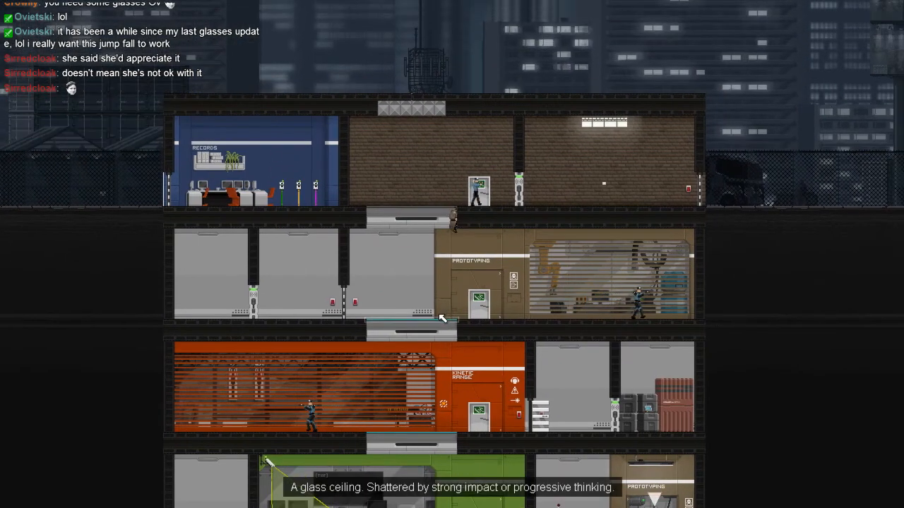
scroll(down, 3)
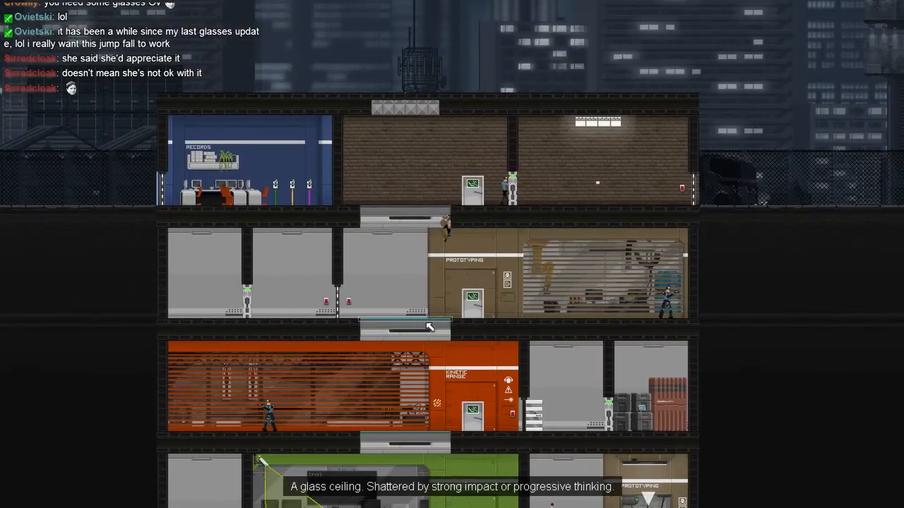
scroll(down, 3)
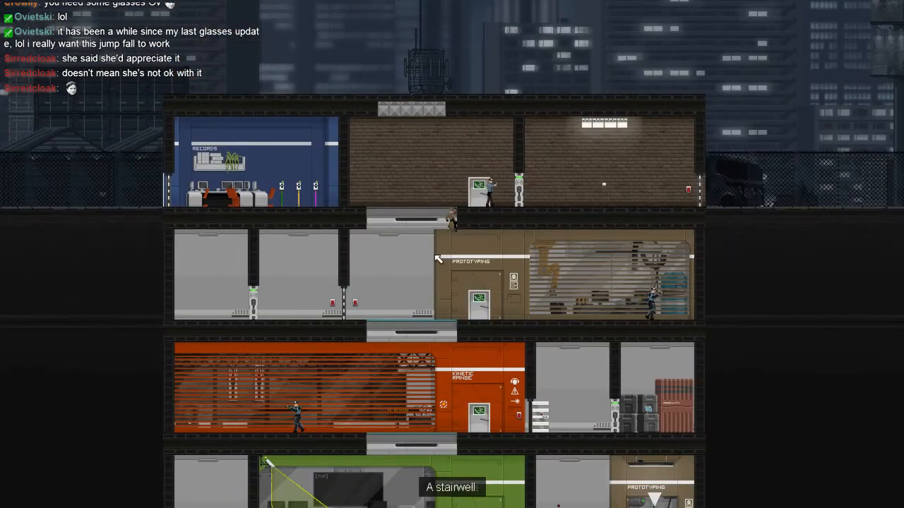
Step: Zoom the view out as Conway reaches the rooftop above the Records room
scroll(down, 3)
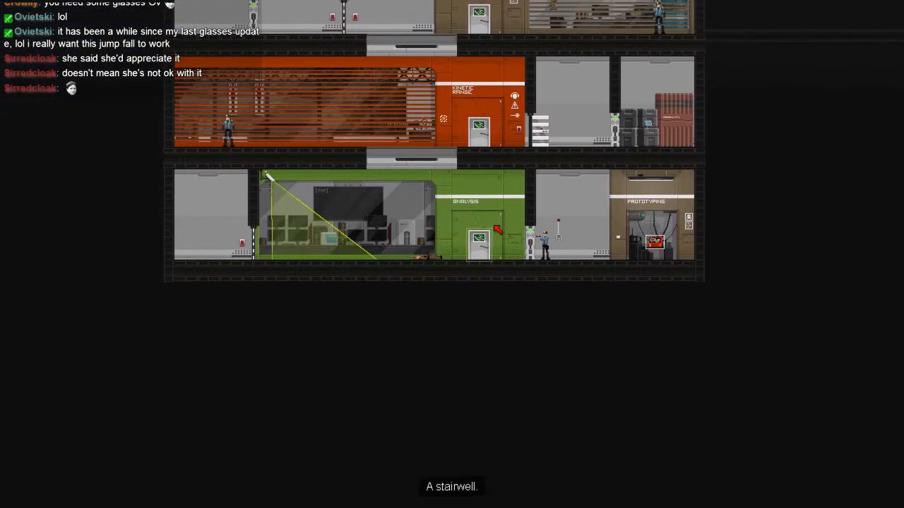
scroll(down, 3)
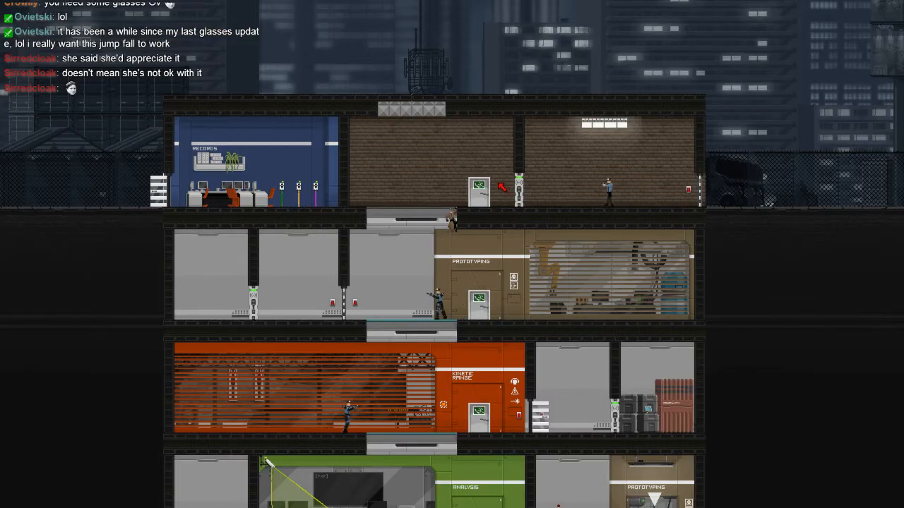
scroll(down, 3)
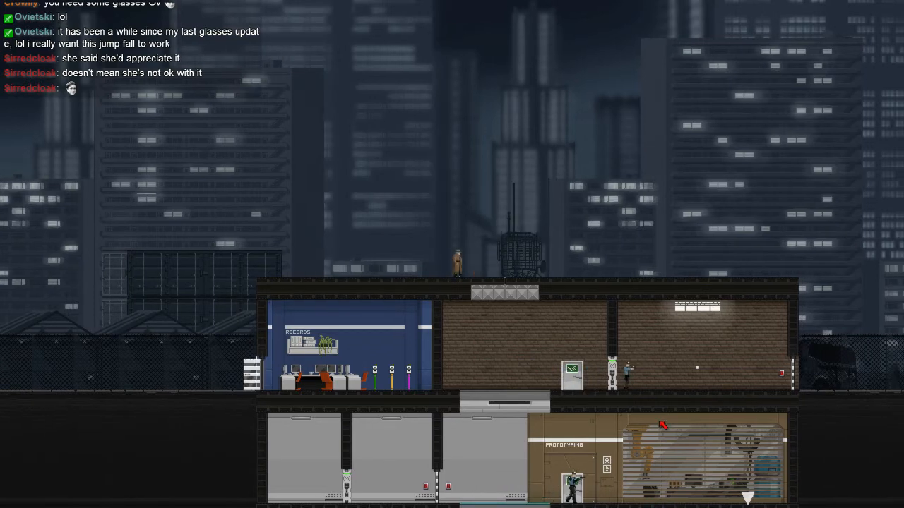
Step: Pin a guard on the lowest floor, then pause and resume the mission
scroll(down, 3)
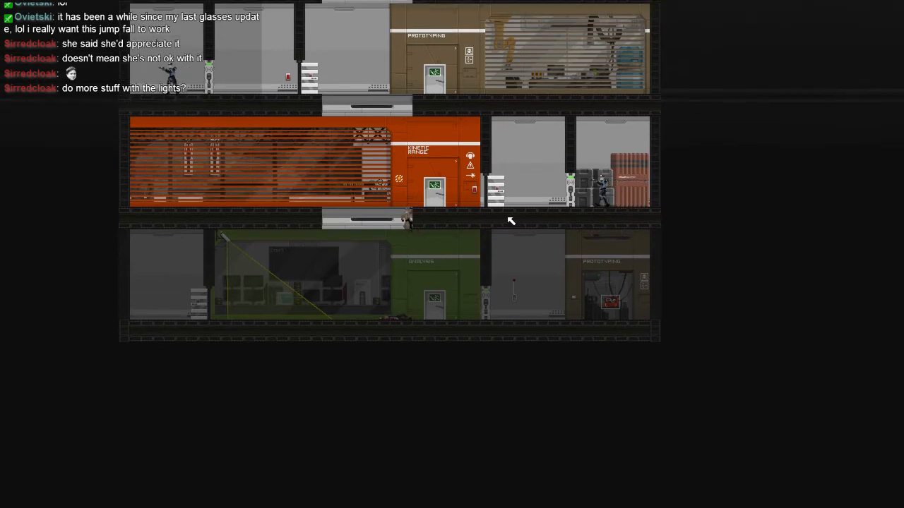
key(Escape)
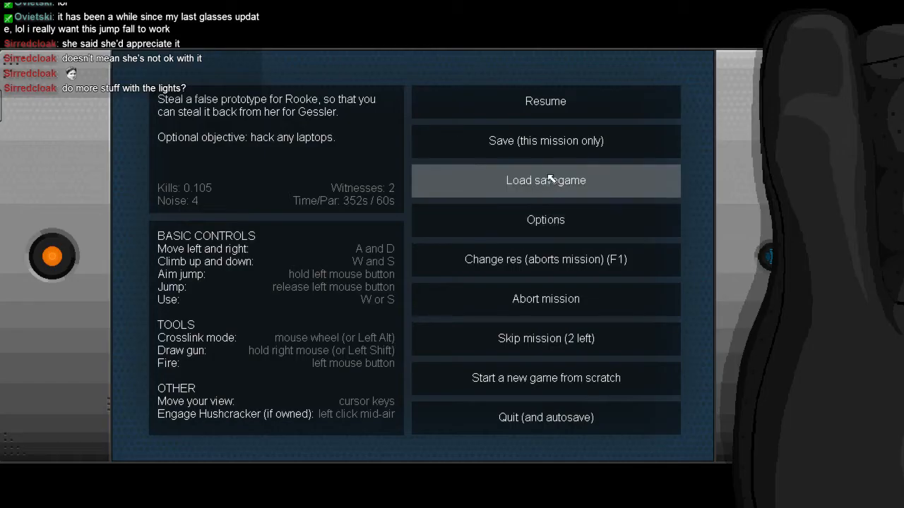
click(545, 101)
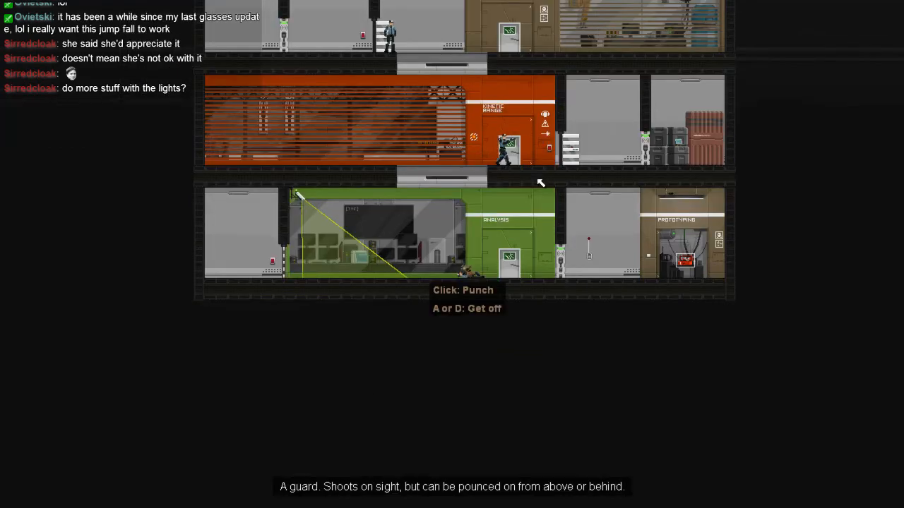
Step: Keep punching the pinned guard past 280 blows, pausing briefly in the Esc menu
key(Escape)
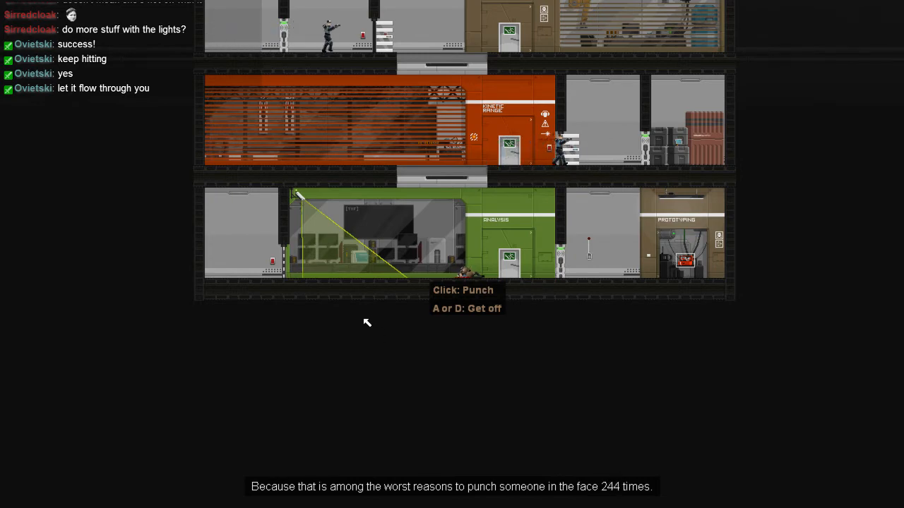
mouse_move(355, 301)
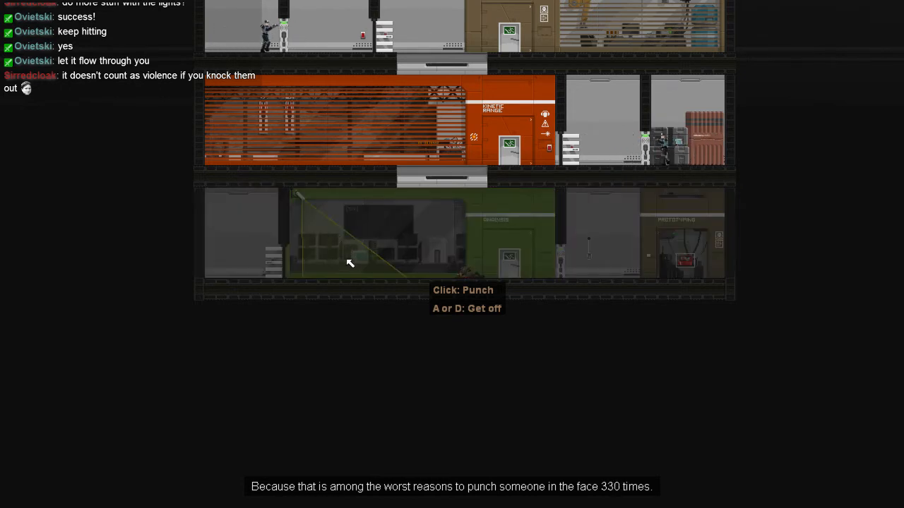
key(Escape)
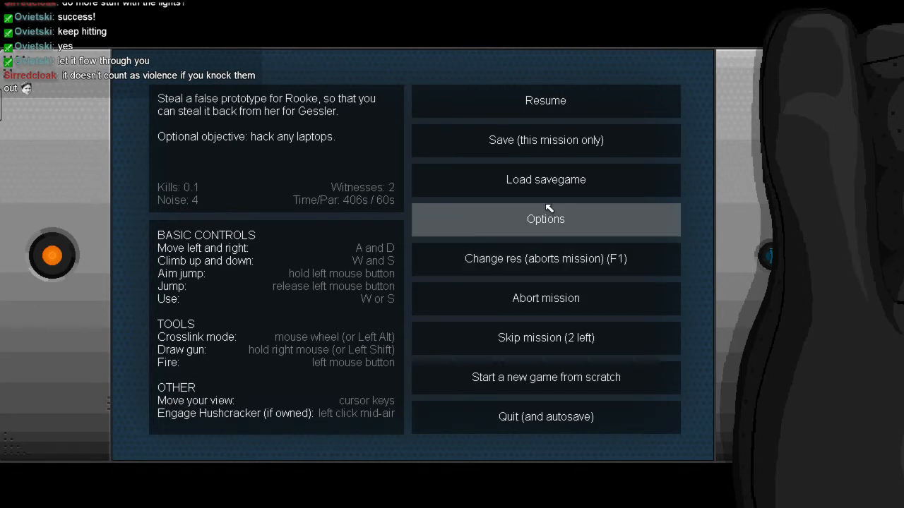
click(545, 179)
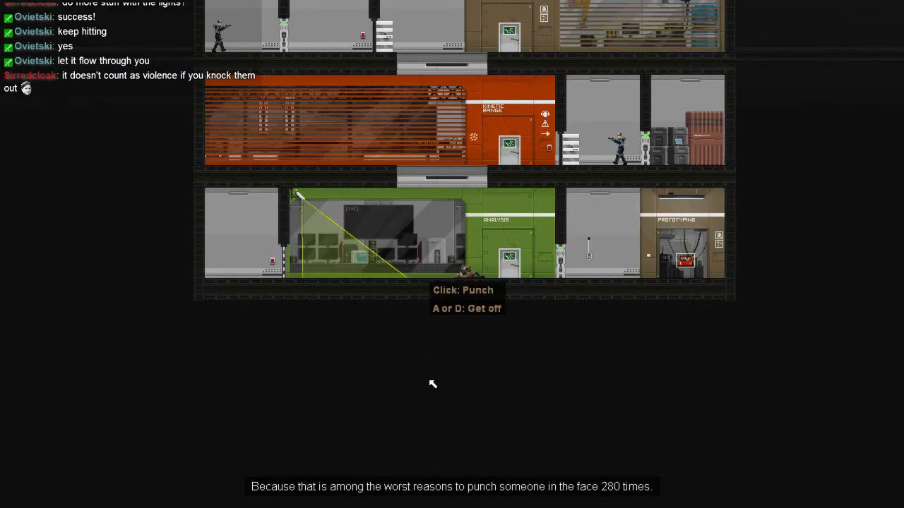
key(Escape)
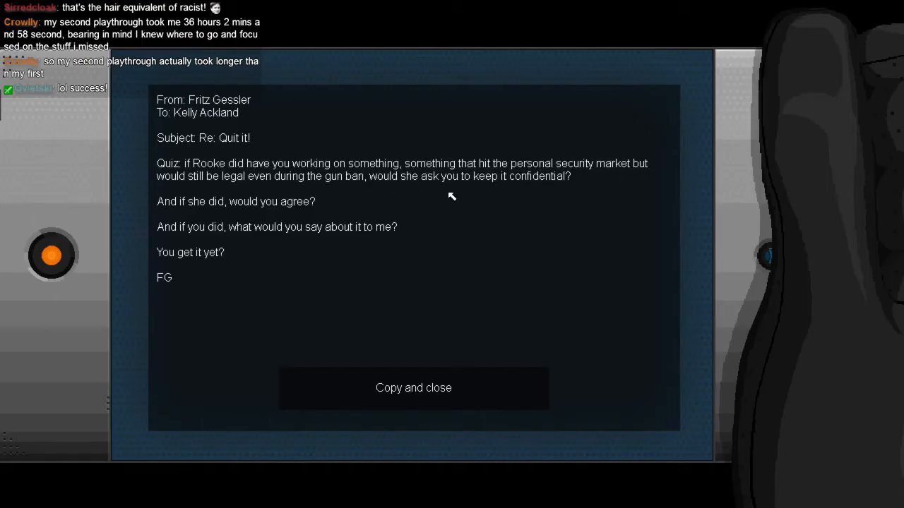
mouse_move(317, 185)
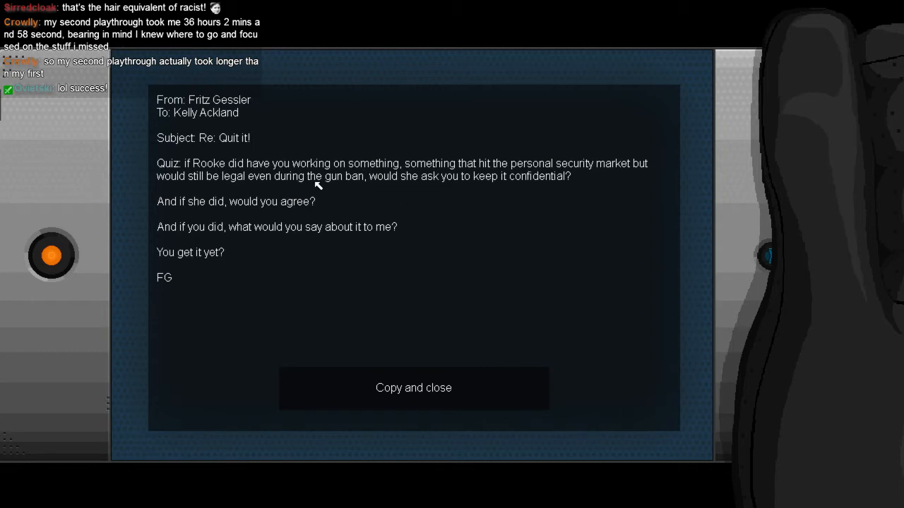
mouse_move(450, 172)
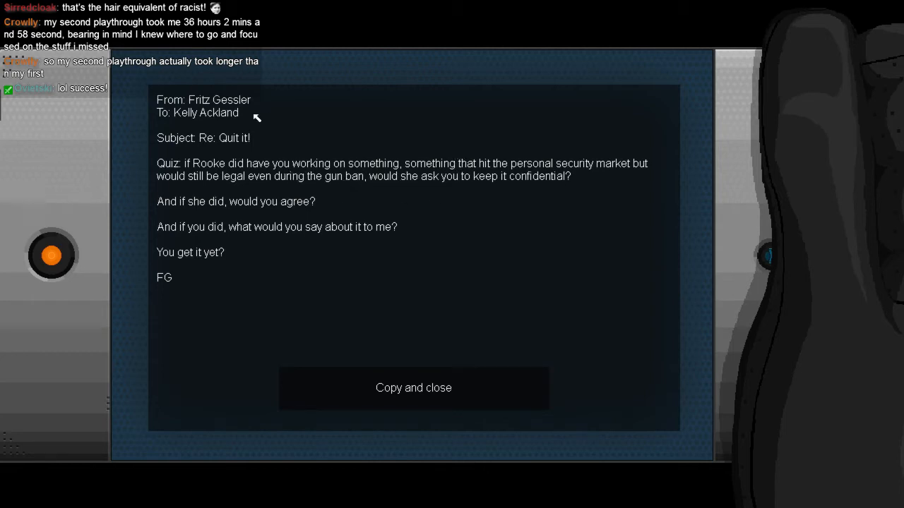
mouse_move(211, 123)
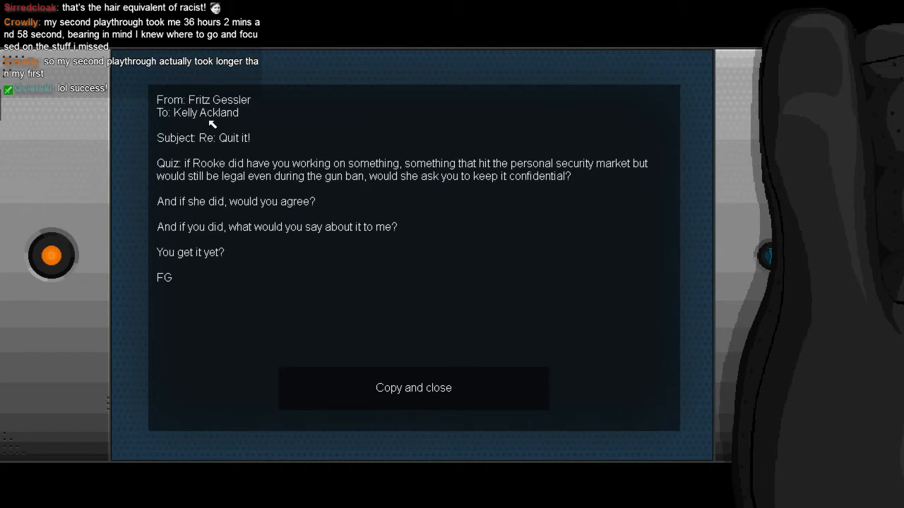
mouse_move(500, 193)
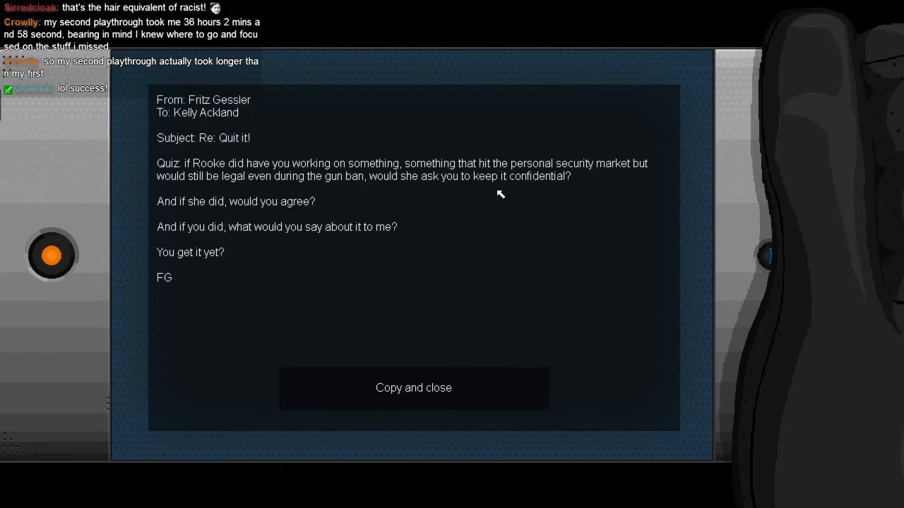
mouse_move(240, 189)
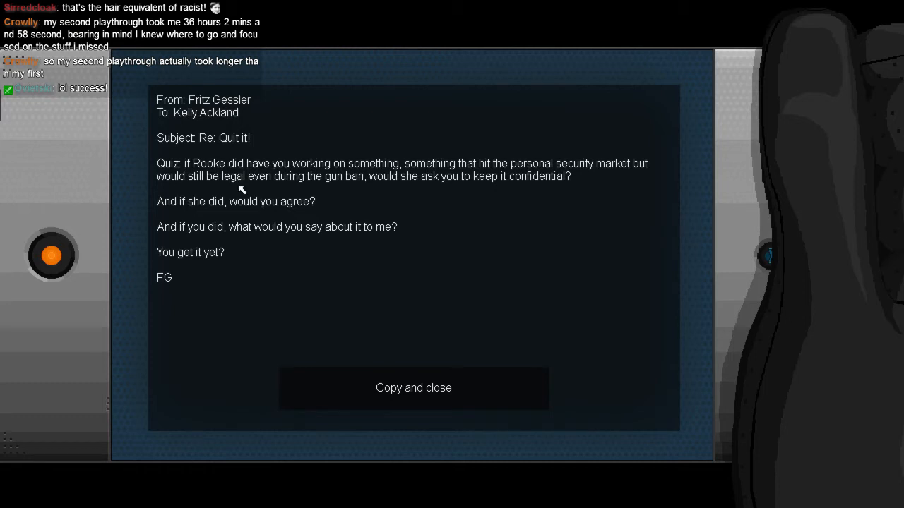
mouse_move(250, 215)
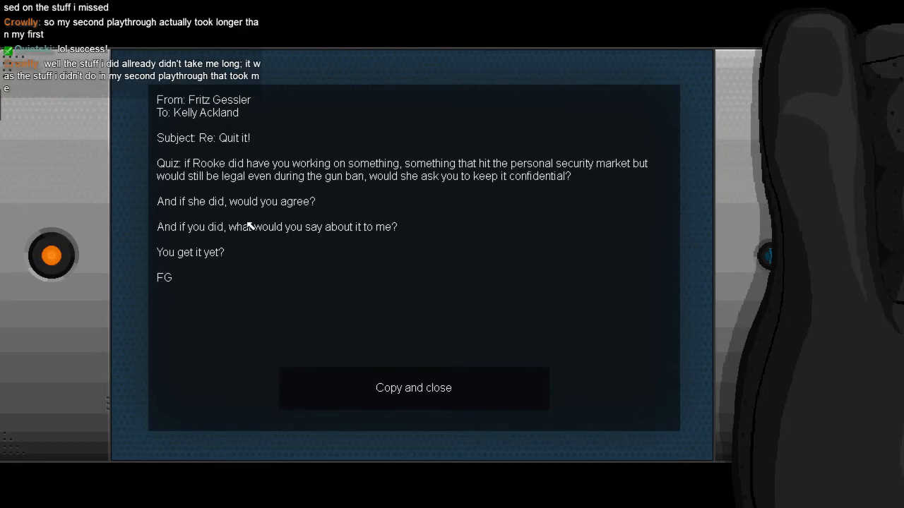
mouse_move(249, 238)
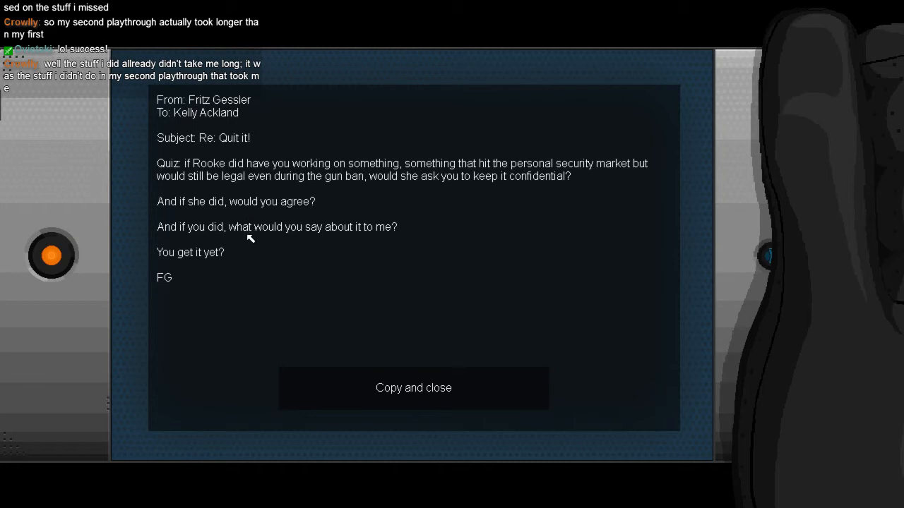
mouse_move(247, 216)
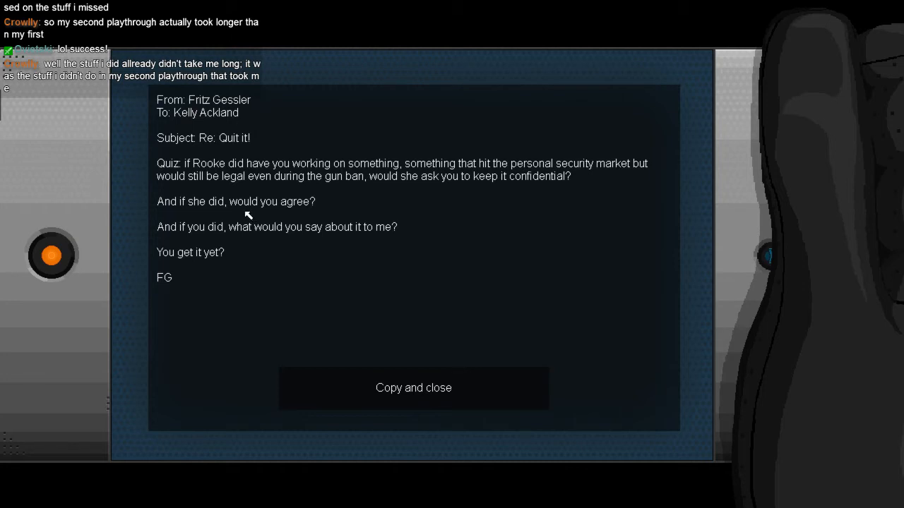
click(413, 387)
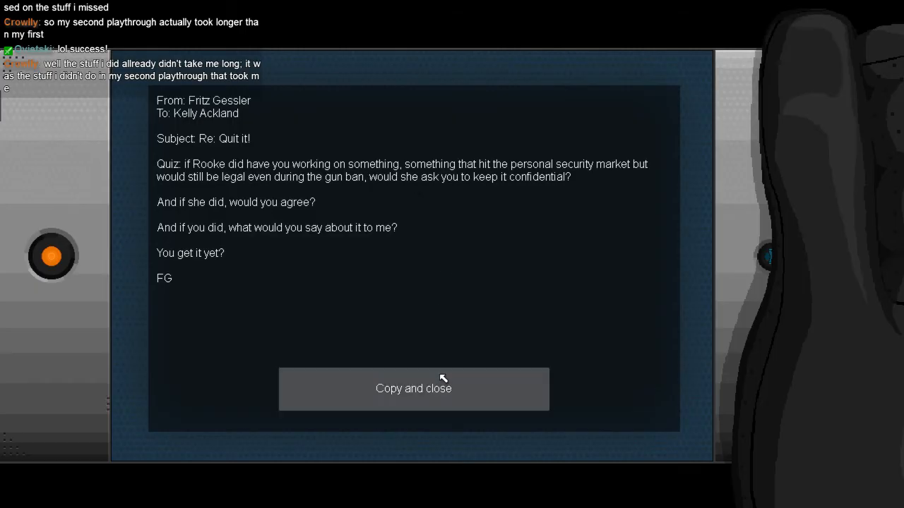
click(413, 389)
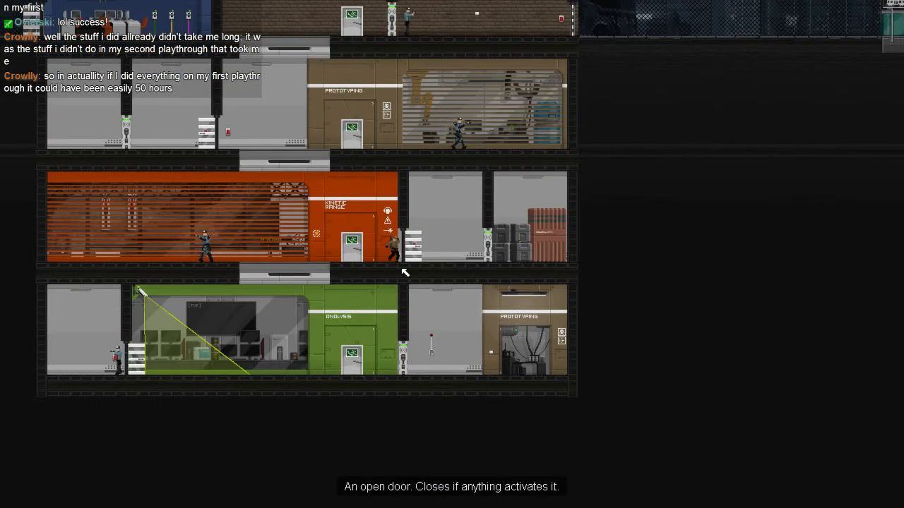
Step: Sneak through the laboratory building past the guards and reach the exit
scroll(down, 3)
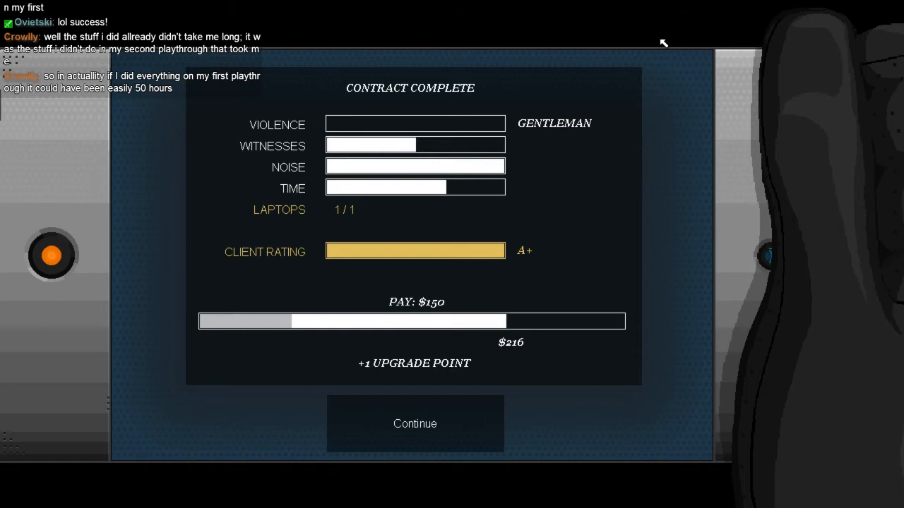
mouse_move(513, 95)
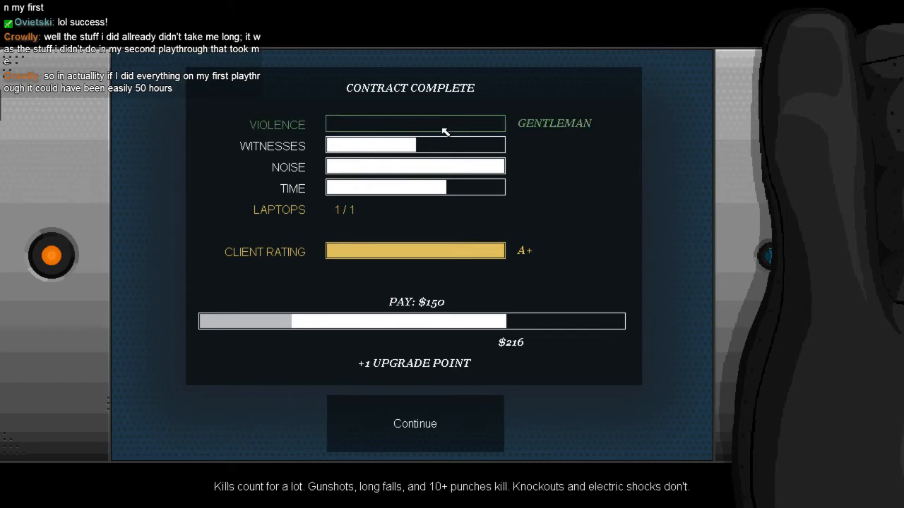
mouse_move(431, 154)
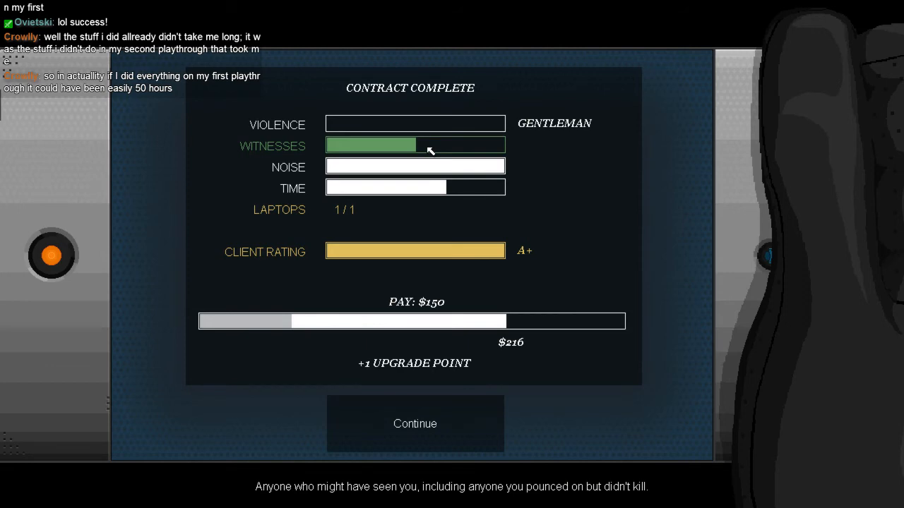
mouse_move(436, 150)
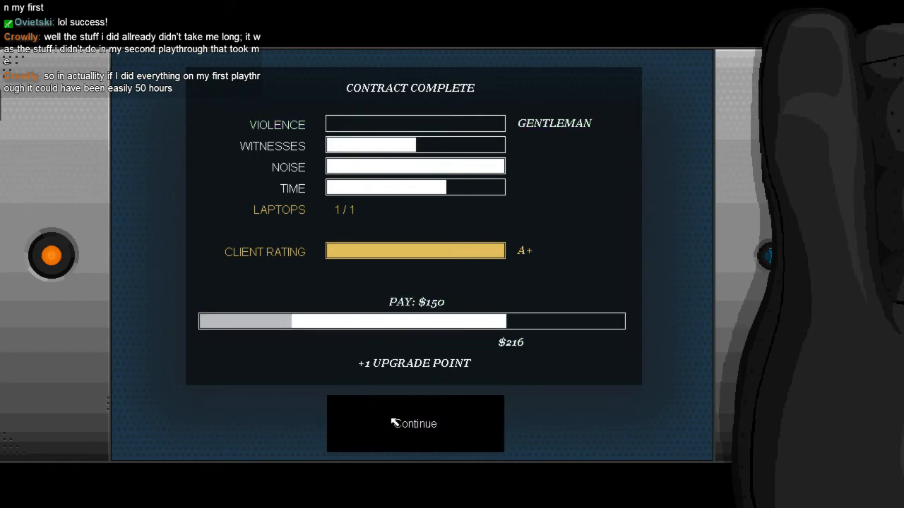
click(414, 424)
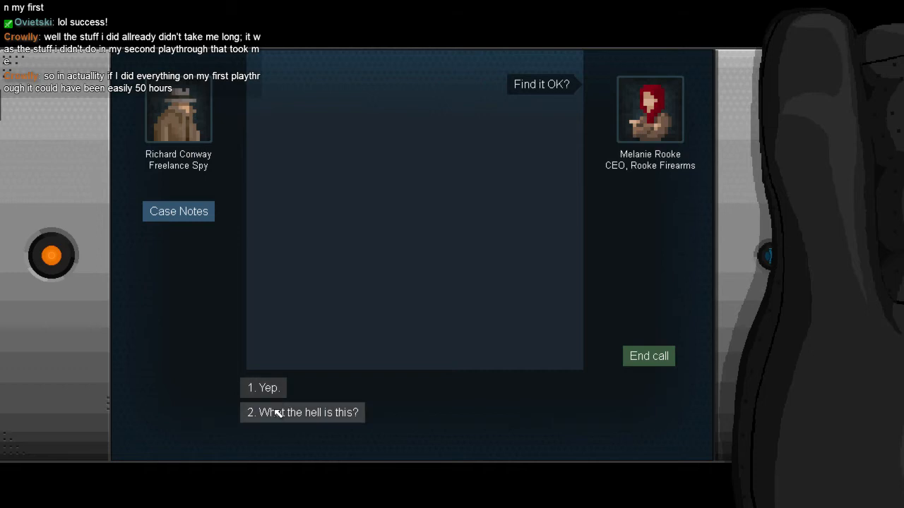
Step: Ask Rooke 'What the hell is this?' and hang up after she explains
click(303, 412)
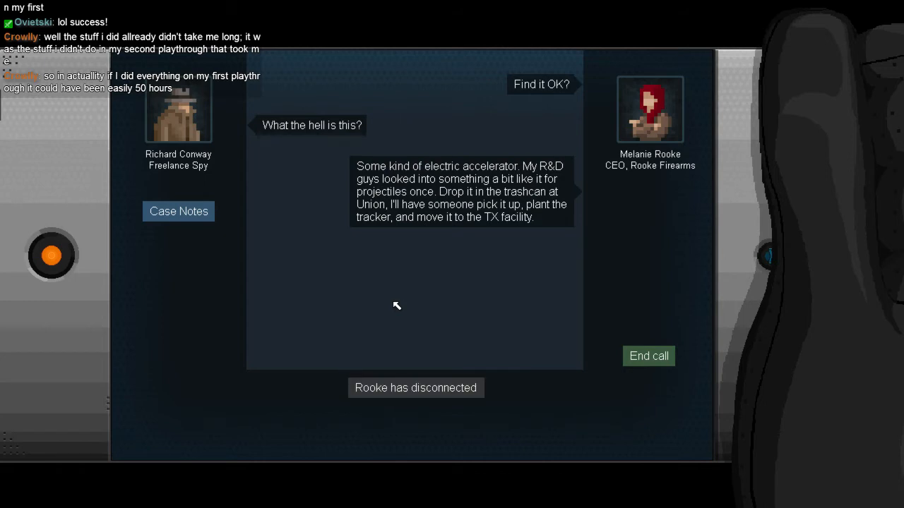
mouse_move(536, 203)
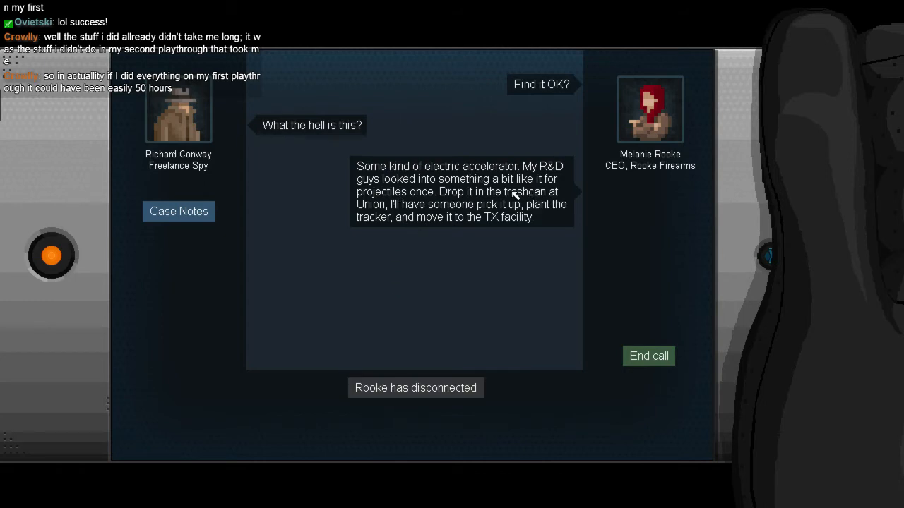
mouse_move(529, 209)
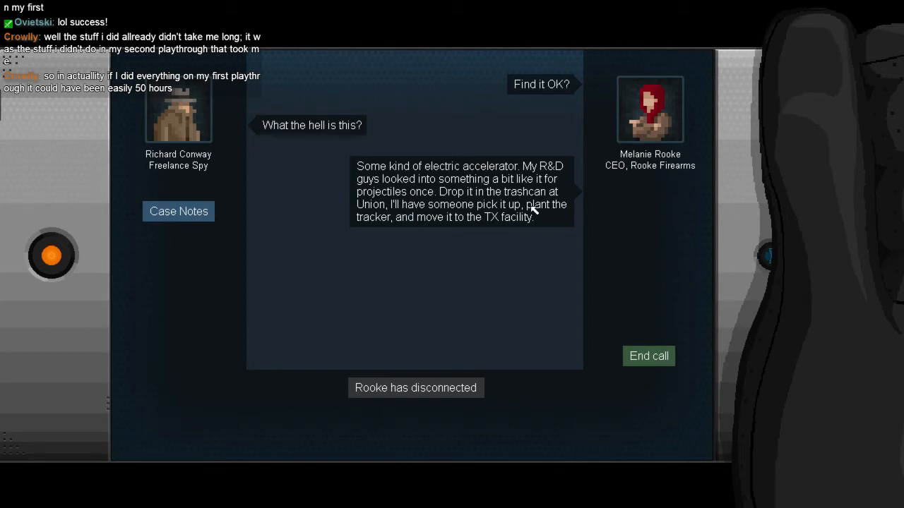
mouse_move(437, 217)
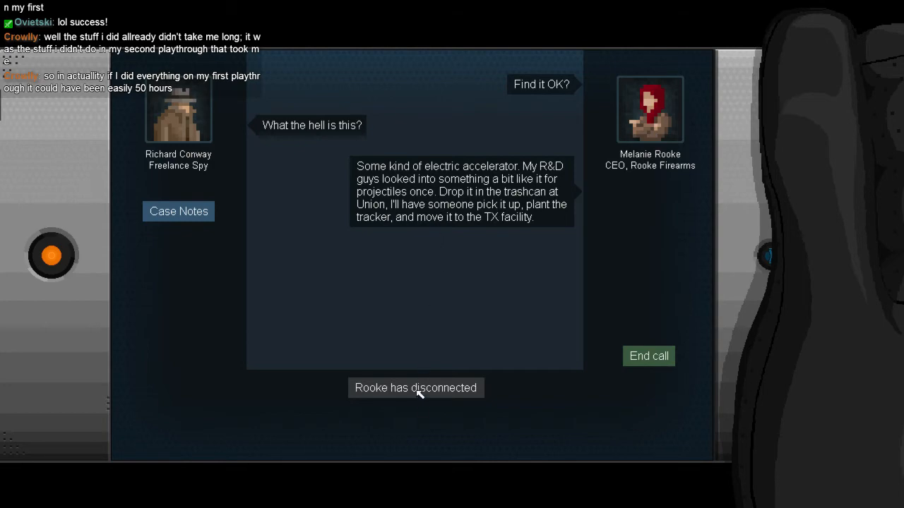
mouse_move(638, 370)
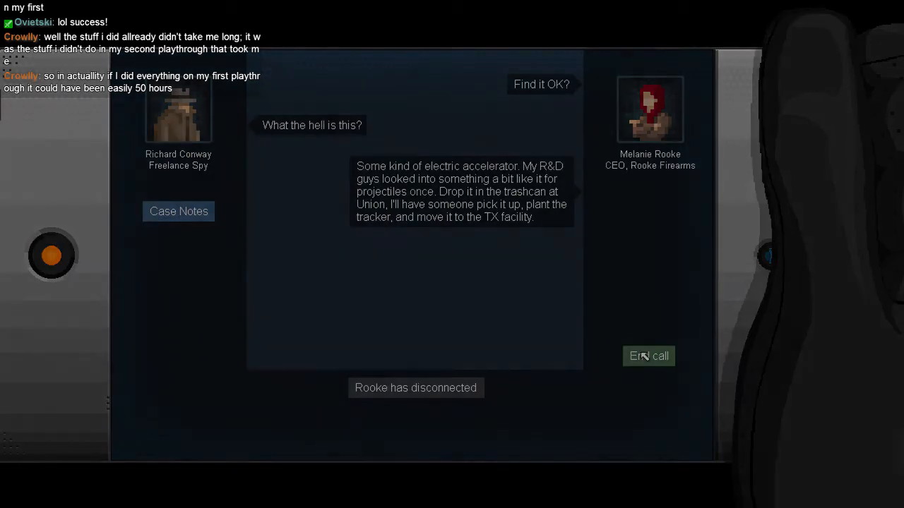
click(648, 356)
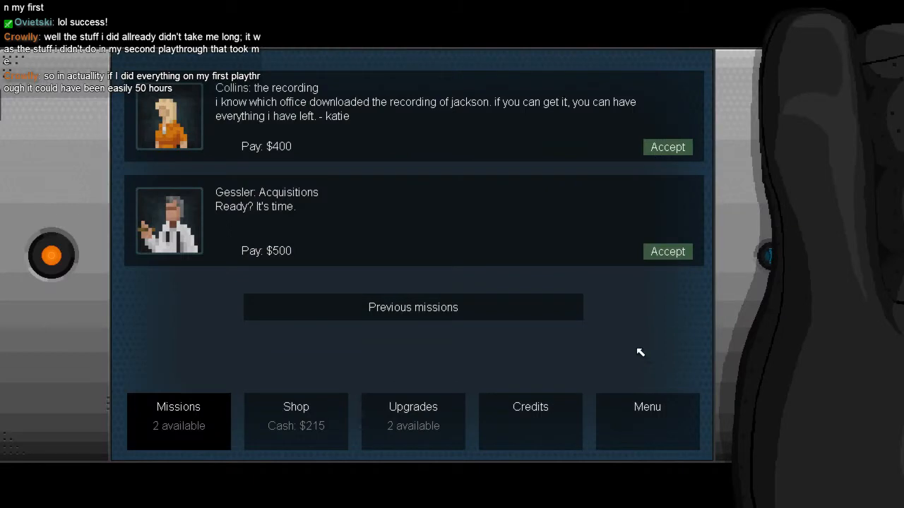
mouse_move(632, 348)
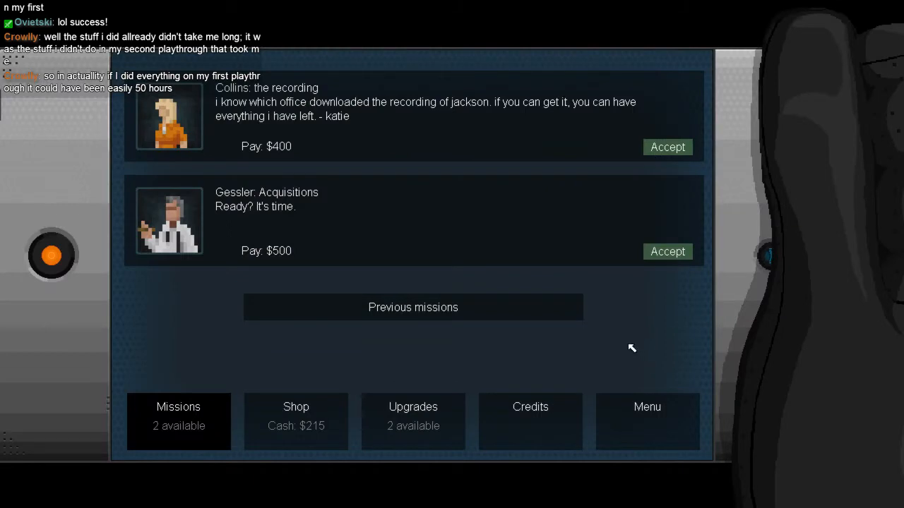
mouse_move(608, 345)
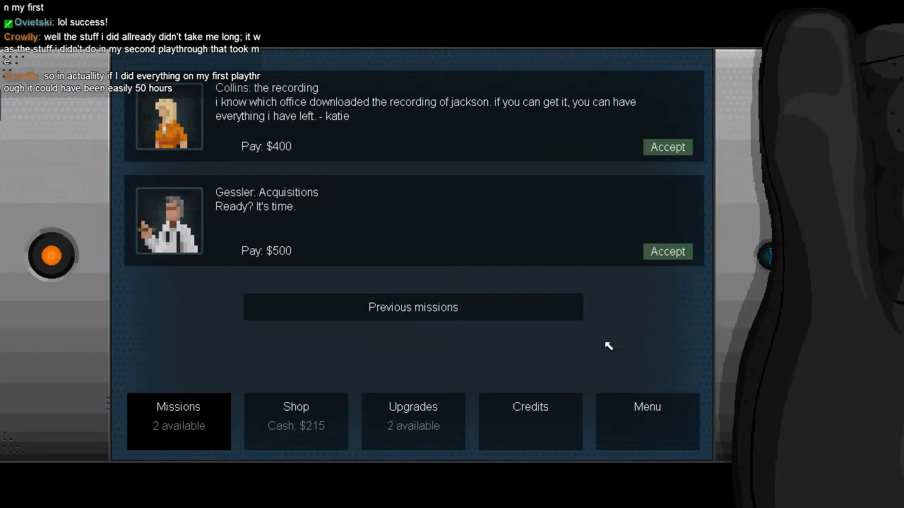
mouse_move(592, 342)
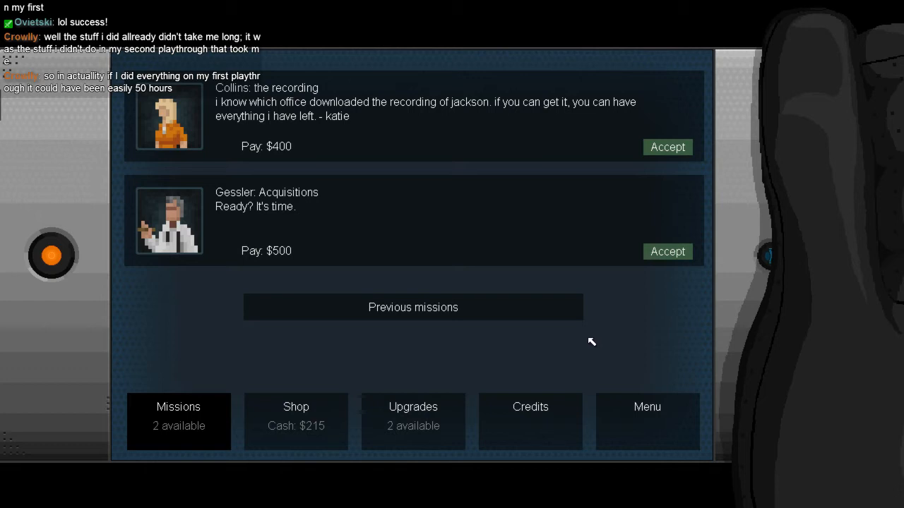
mouse_move(585, 342)
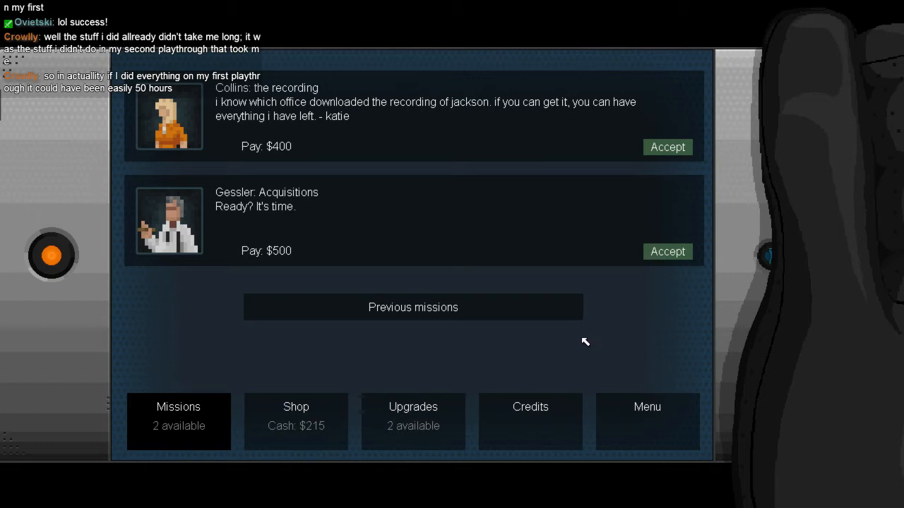
mouse_move(547, 340)
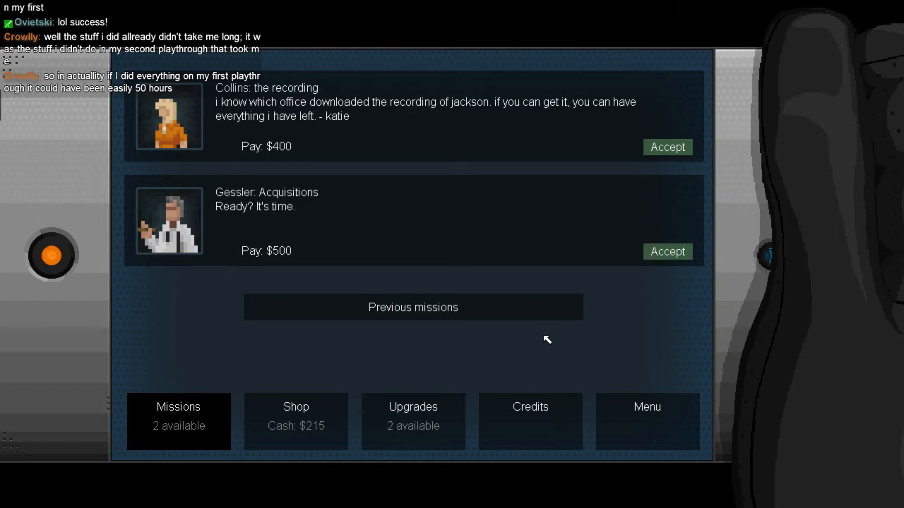
mouse_move(535, 324)
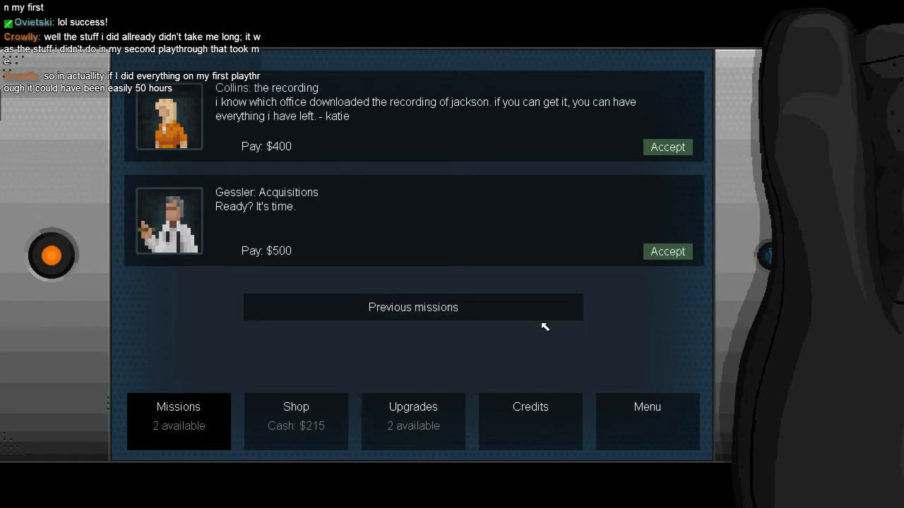
mouse_move(544, 334)
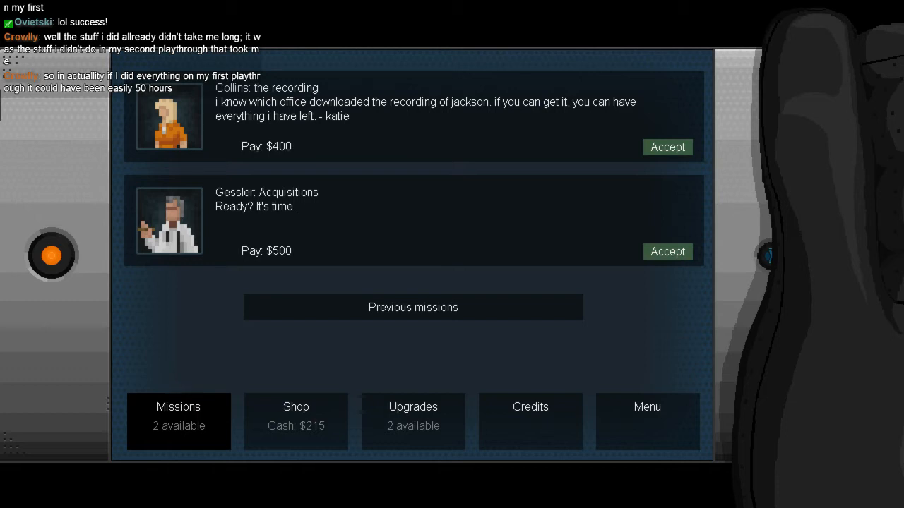
mouse_move(13, 263)
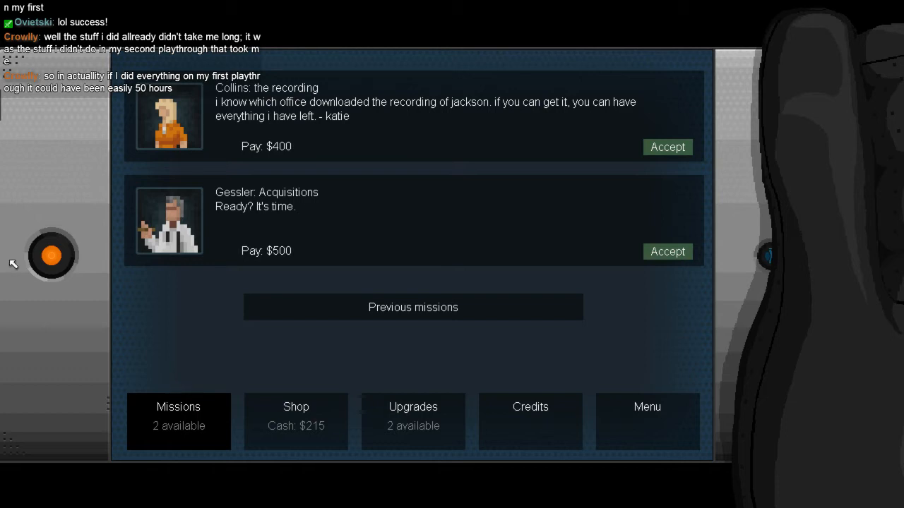
mouse_move(377, 140)
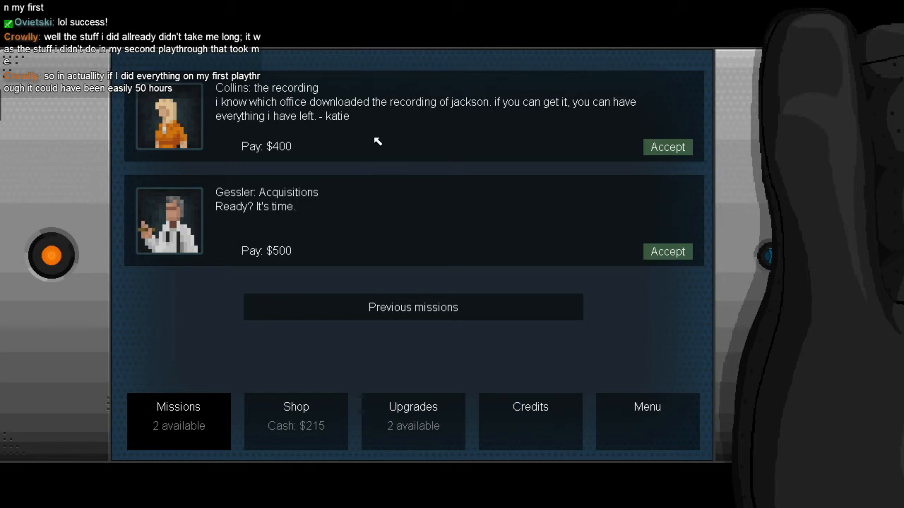
mouse_move(422, 109)
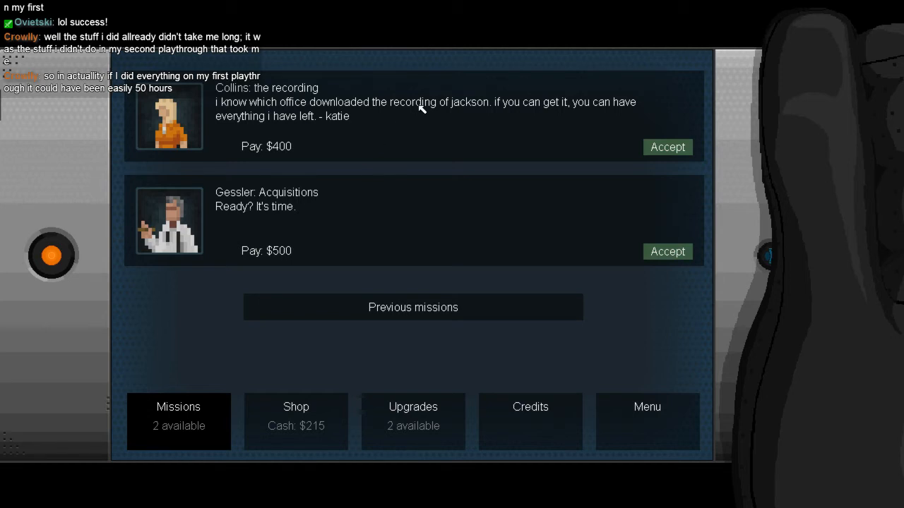
mouse_move(427, 105)
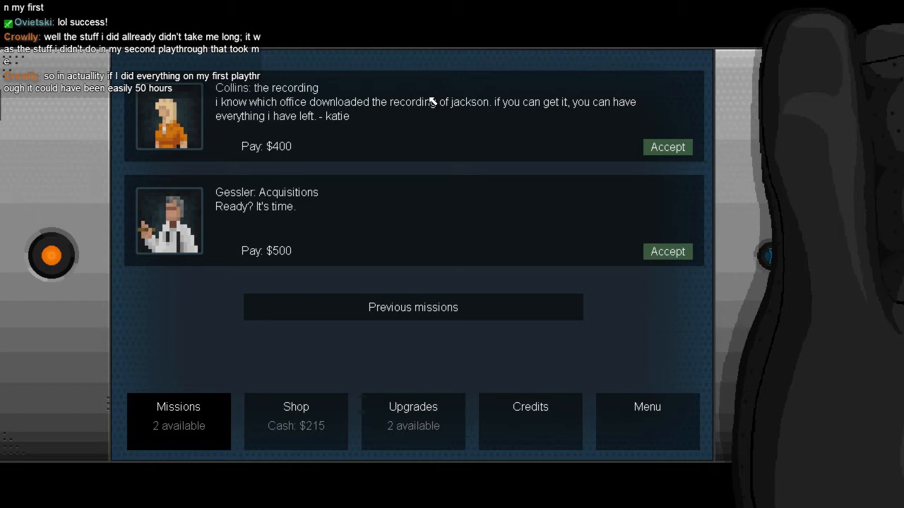
mouse_move(281, 271)
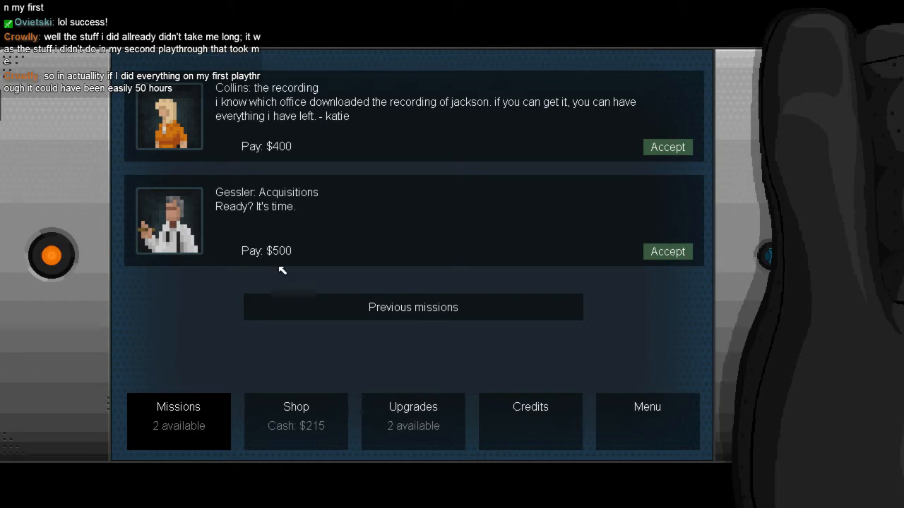
click(667, 146)
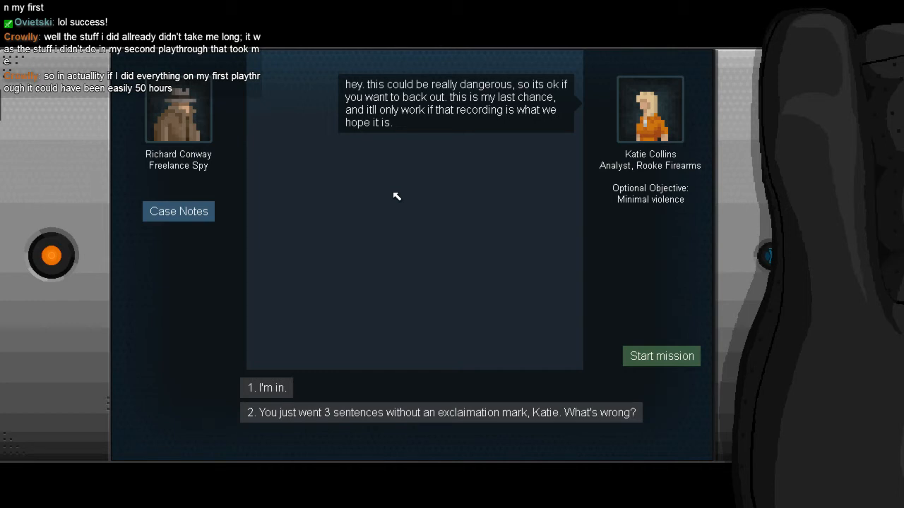
mouse_move(425, 403)
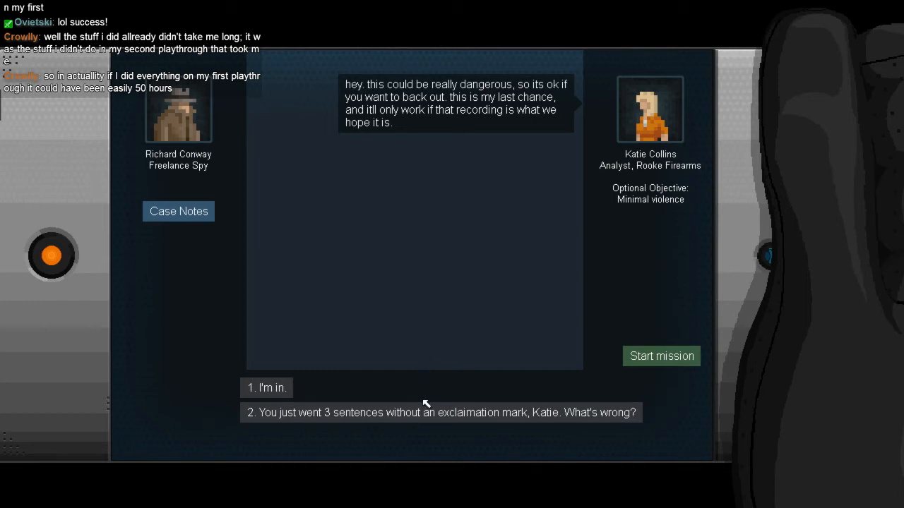
Step: Ask Katie why she's worried, then refuse to back out with 'Fuck that.'
click(439, 412)
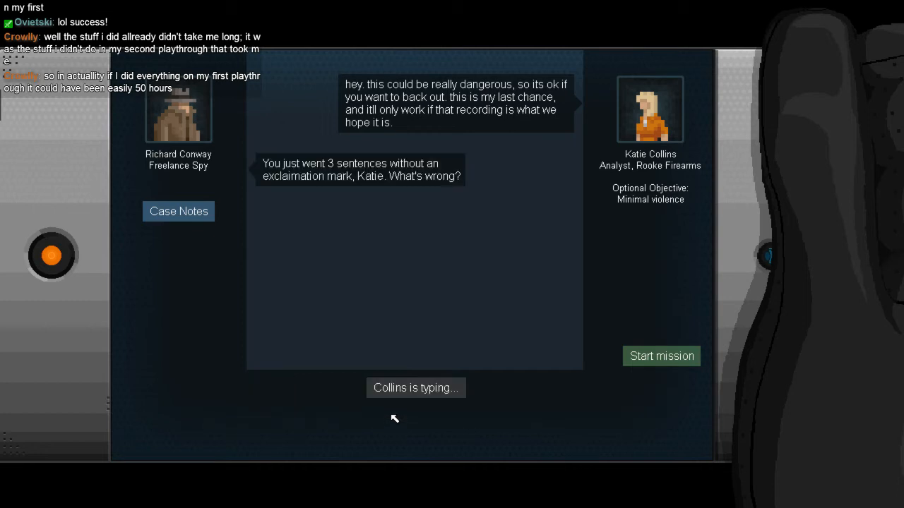
mouse_move(412, 375)
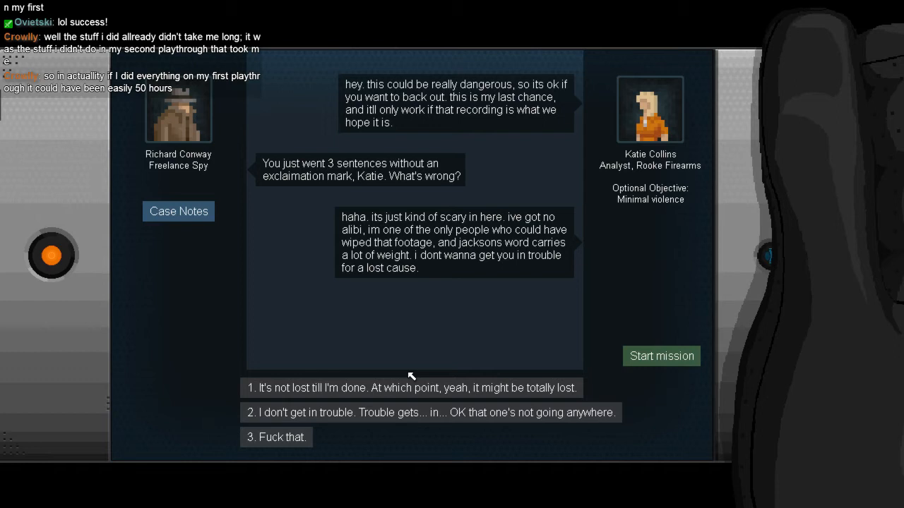
mouse_move(360, 396)
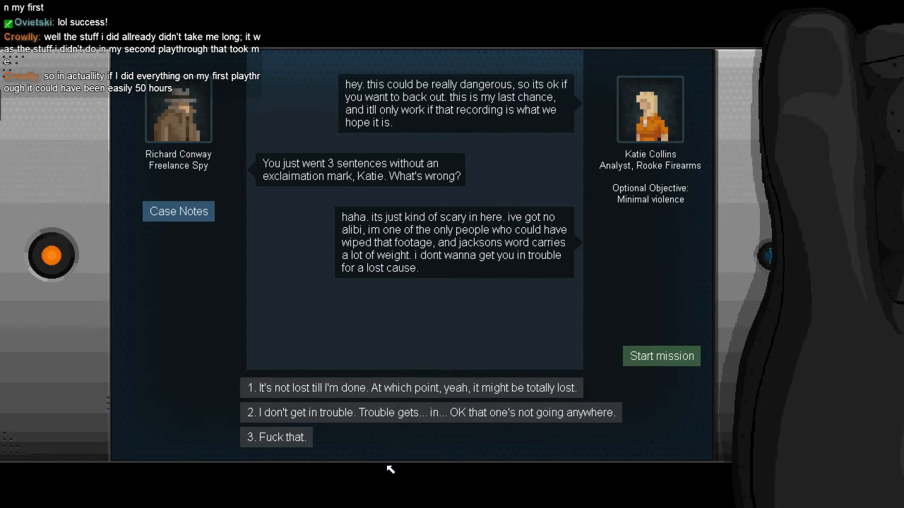
mouse_move(389, 422)
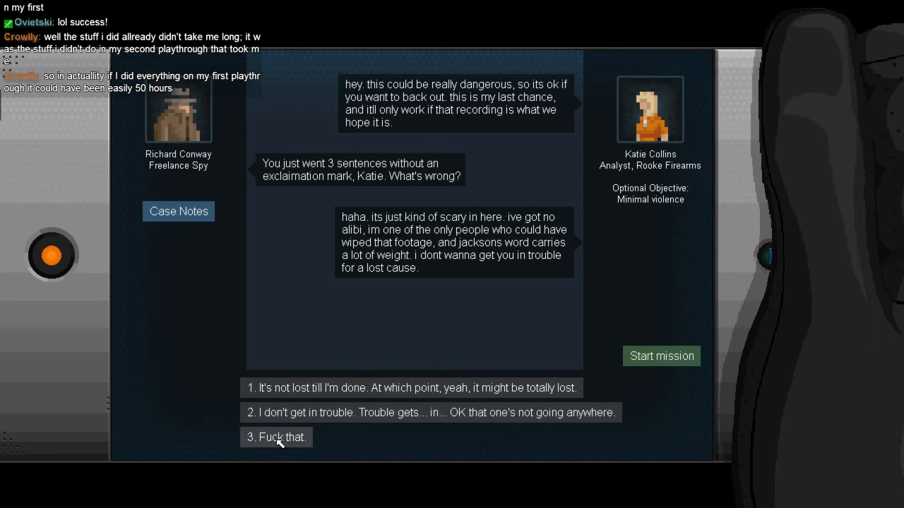
click(275, 437)
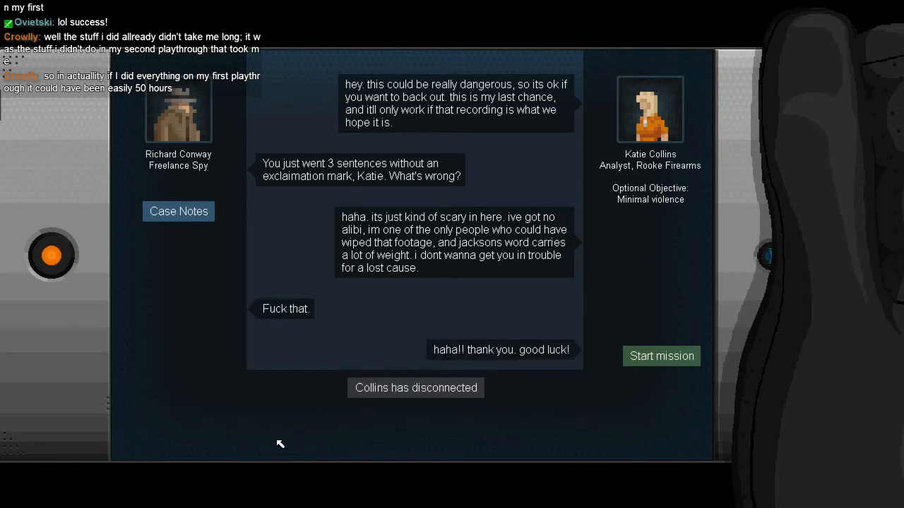
mouse_move(720, 378)
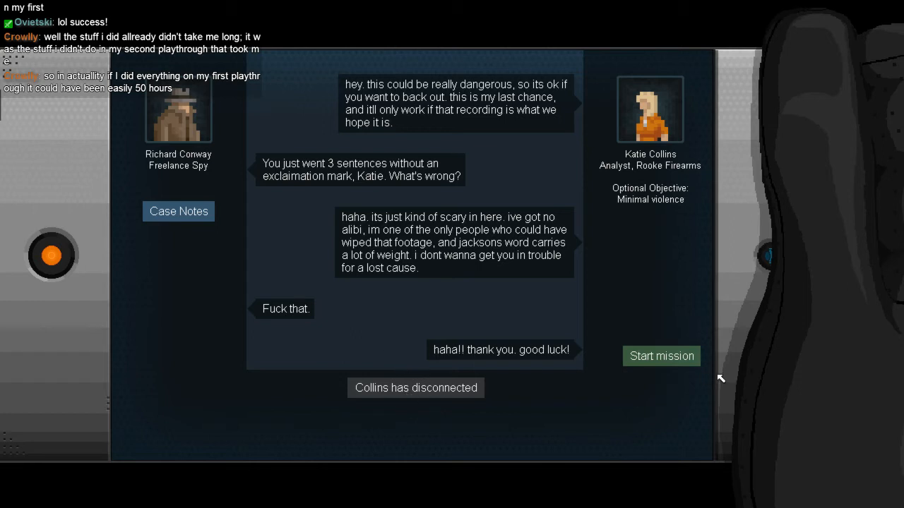
mouse_move(670, 323)
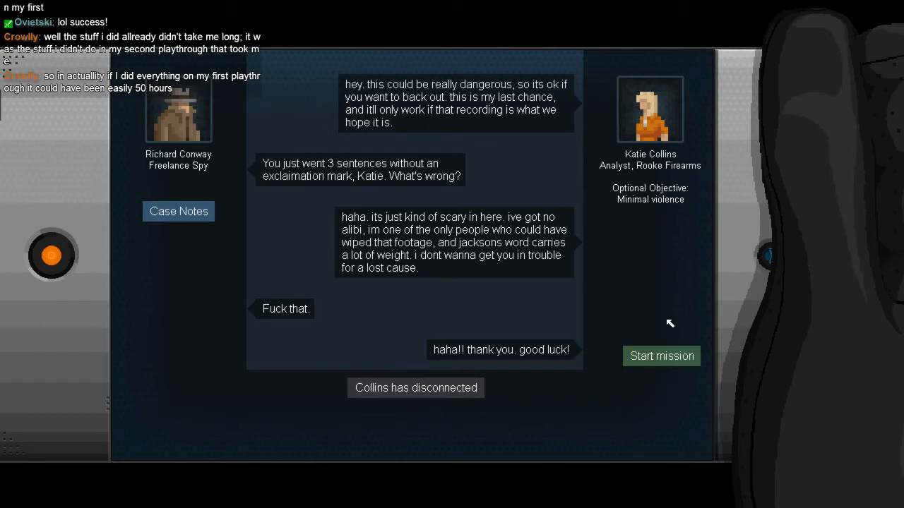
Step: Start the recording mission, then abort it back to the mission board
click(178, 211)
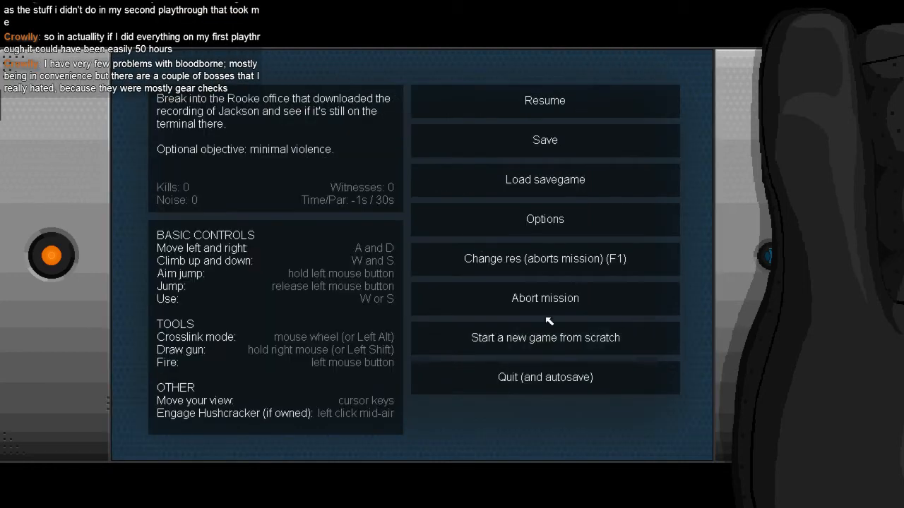
click(544, 101)
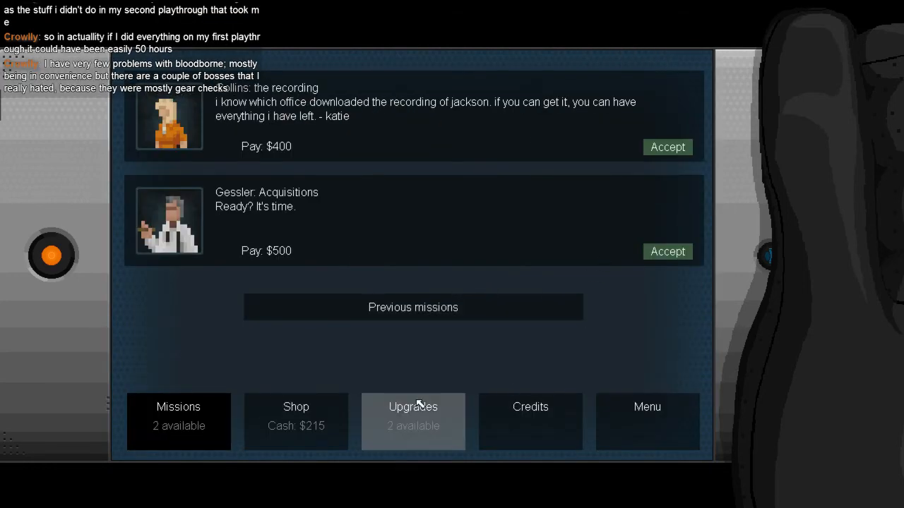
Step: Put two upgrade points into Bullfrog jump strength and buy Dropshot for $150
click(413, 416)
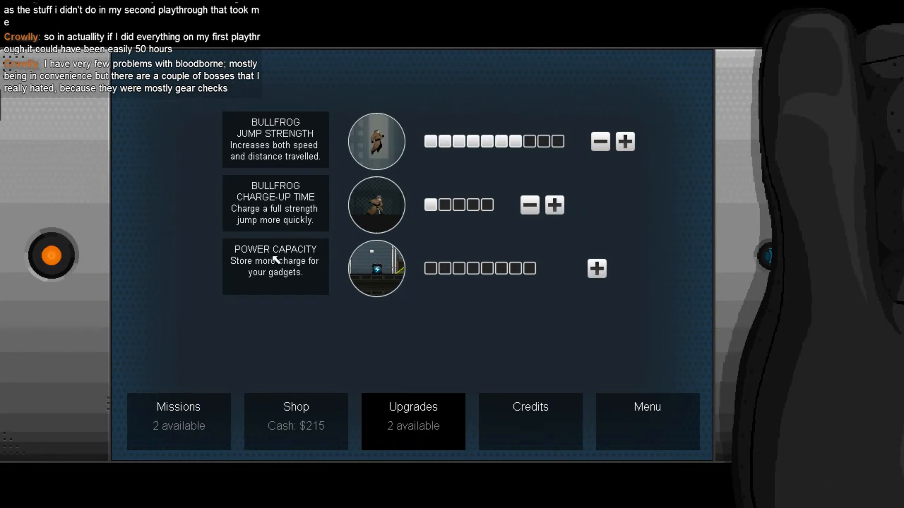
mouse_move(441, 291)
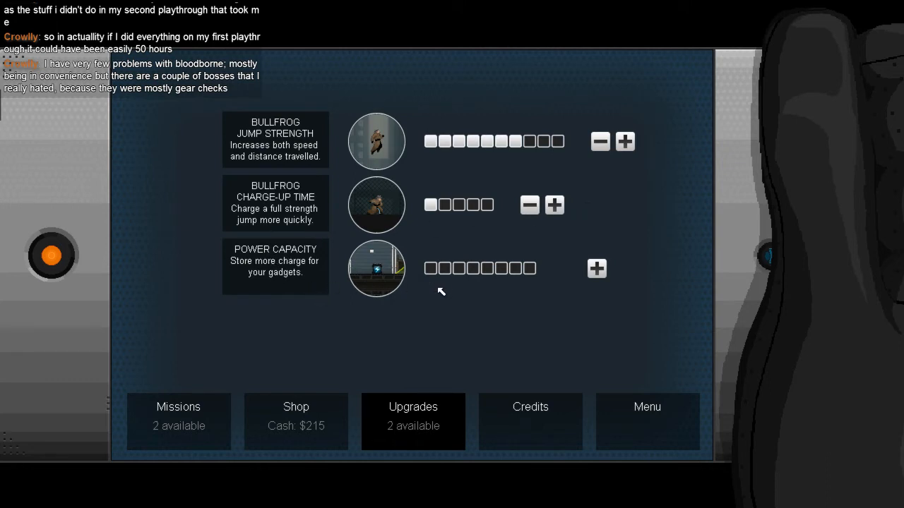
click(624, 141)
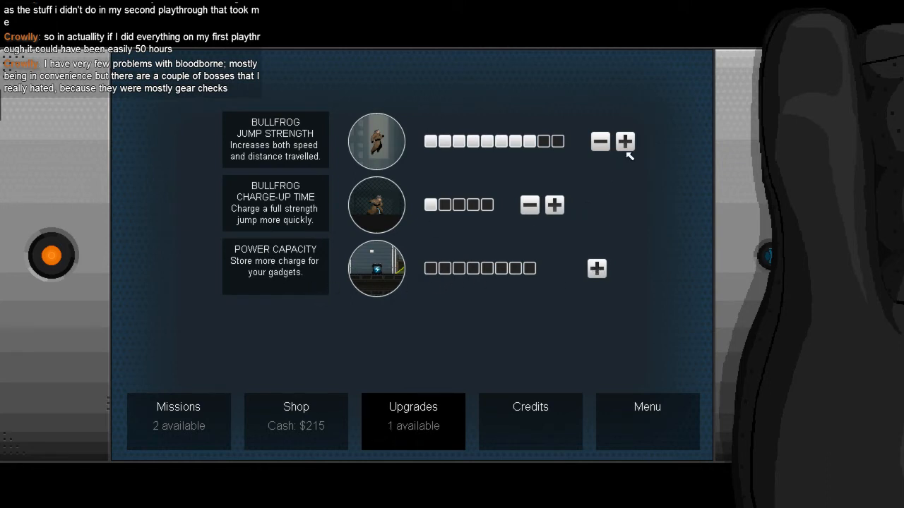
click(624, 142)
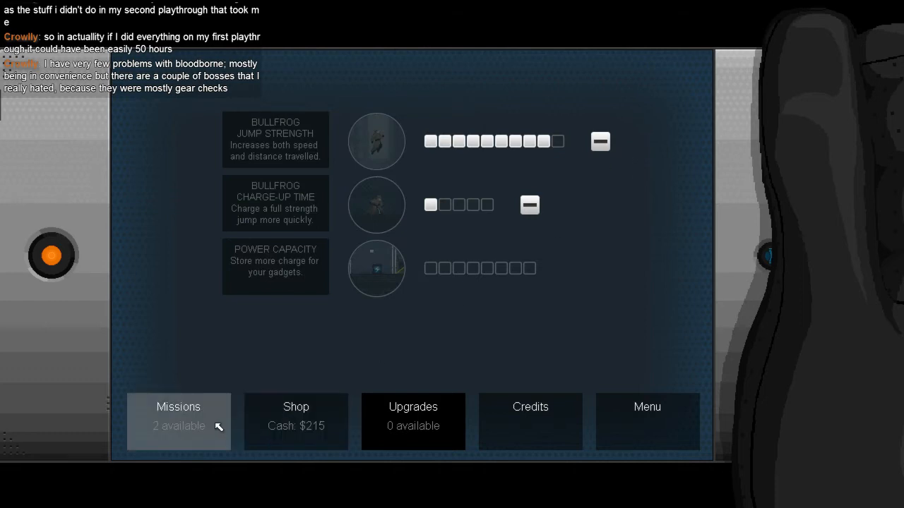
click(295, 421)
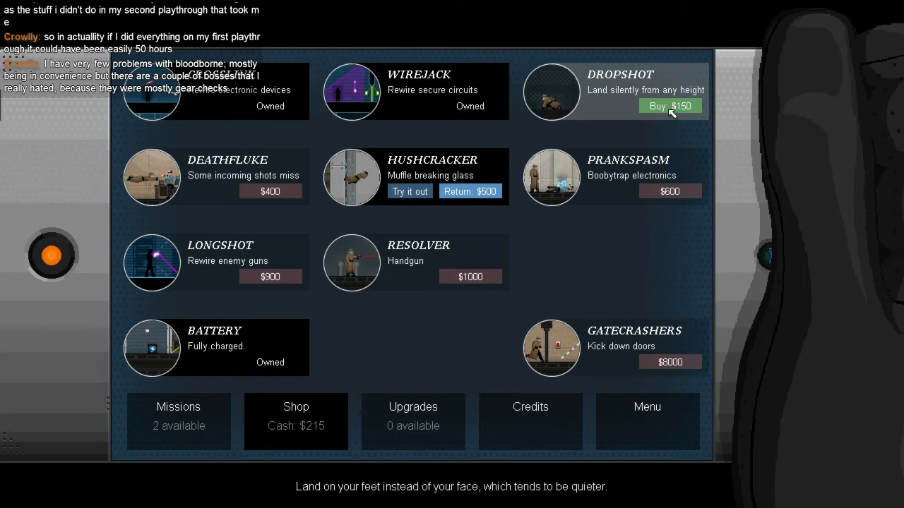
click(669, 106)
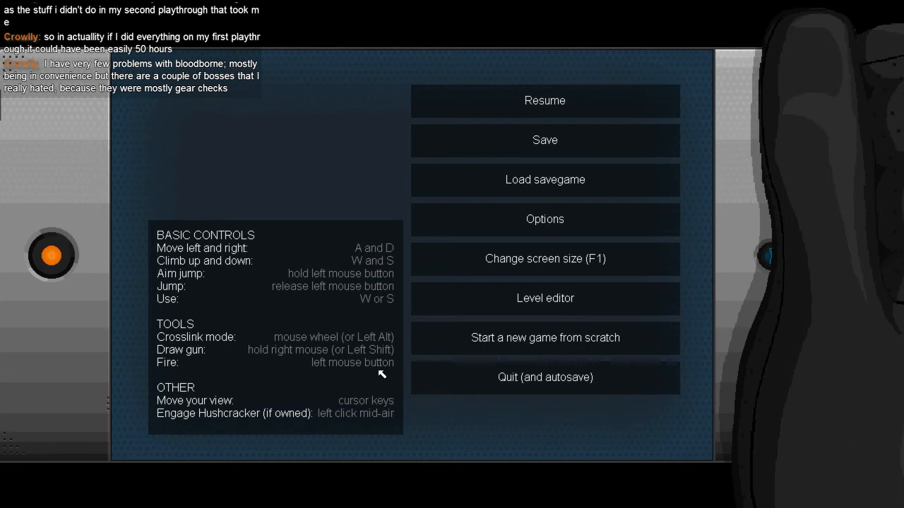
mouse_move(366, 365)
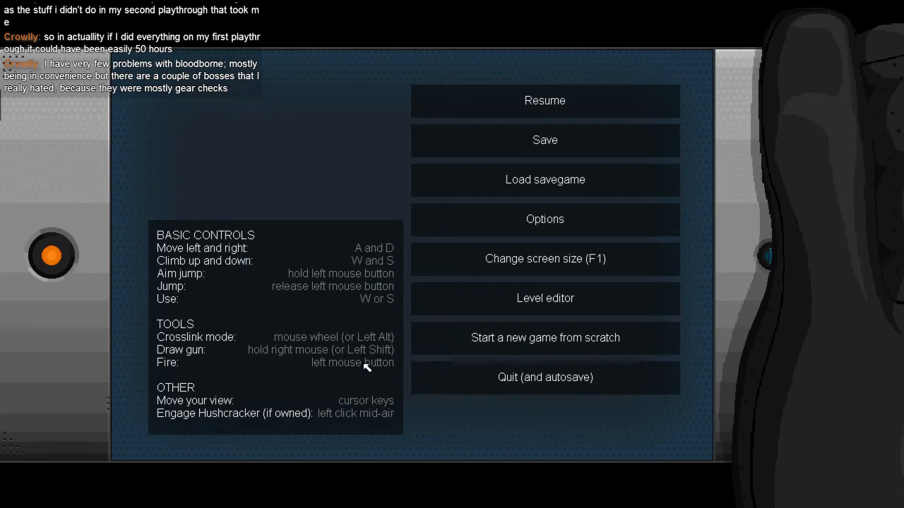
mouse_move(360, 359)
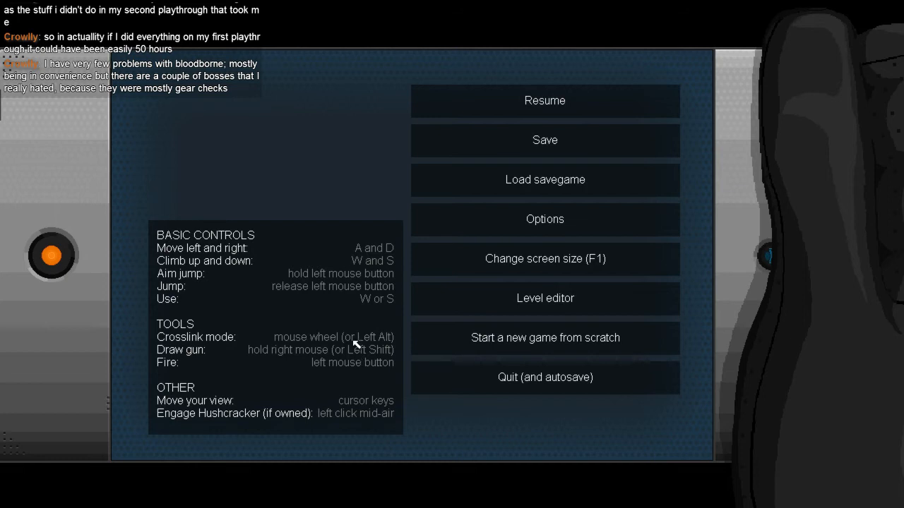
mouse_move(521, 134)
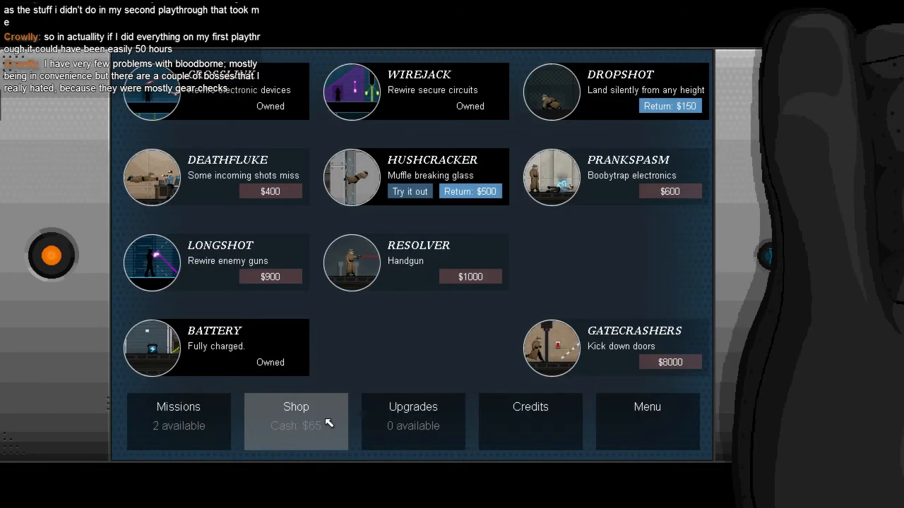
Step: Accept Katie Collins' recording mission, preview its level, and return to the briefing
click(178, 406)
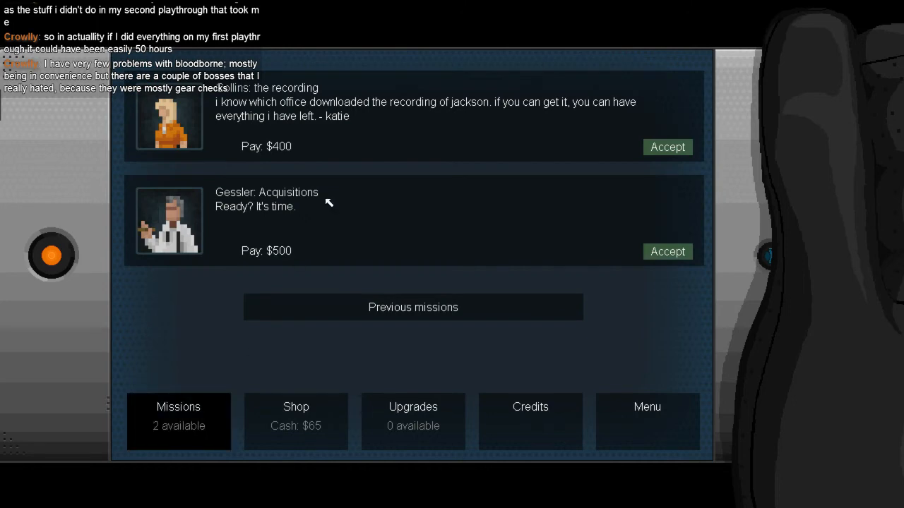
click(666, 147)
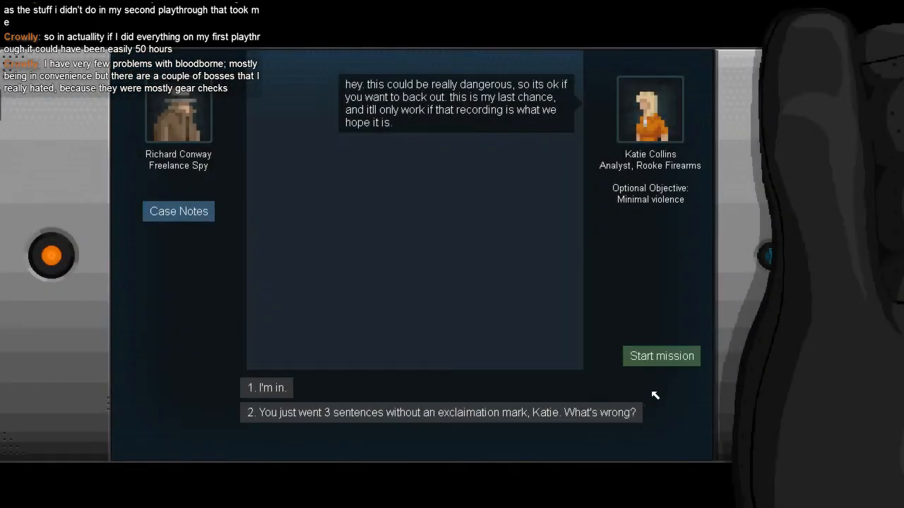
click(661, 356)
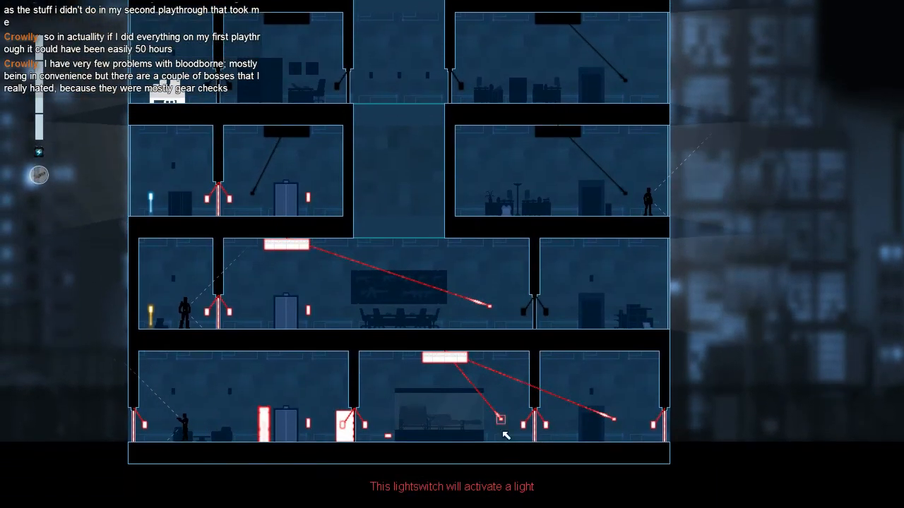
mouse_move(491, 305)
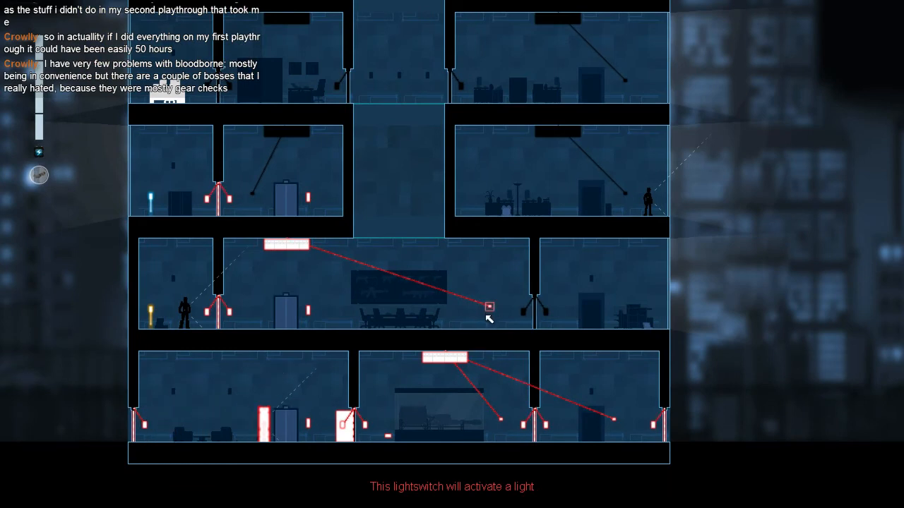
key(Escape)
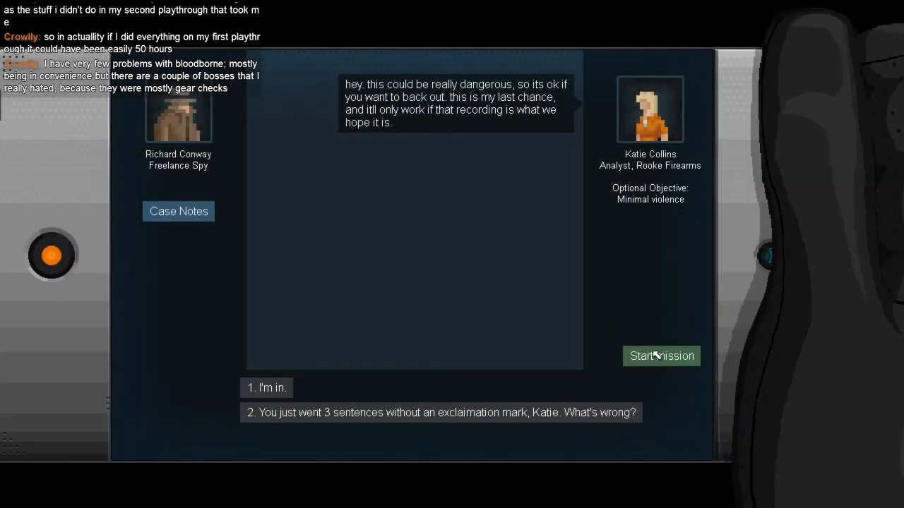
Step: Launch Katie's recording mission with Conway on the Rooke Firearms rooftop
click(660, 356)
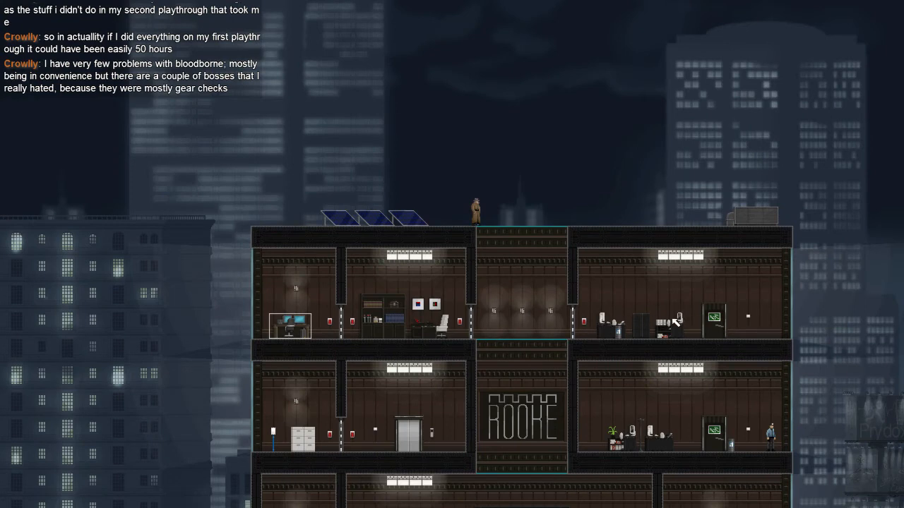
mouse_move(485, 432)
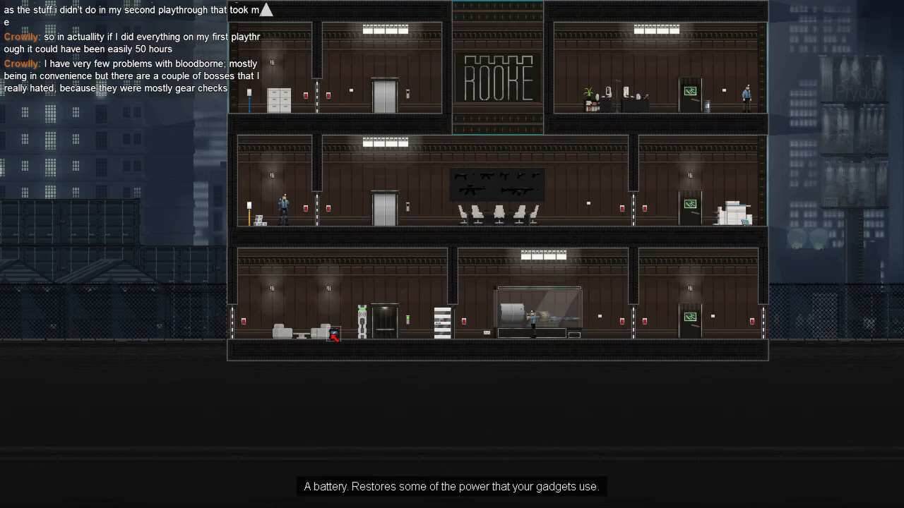
mouse_move(255, 240)
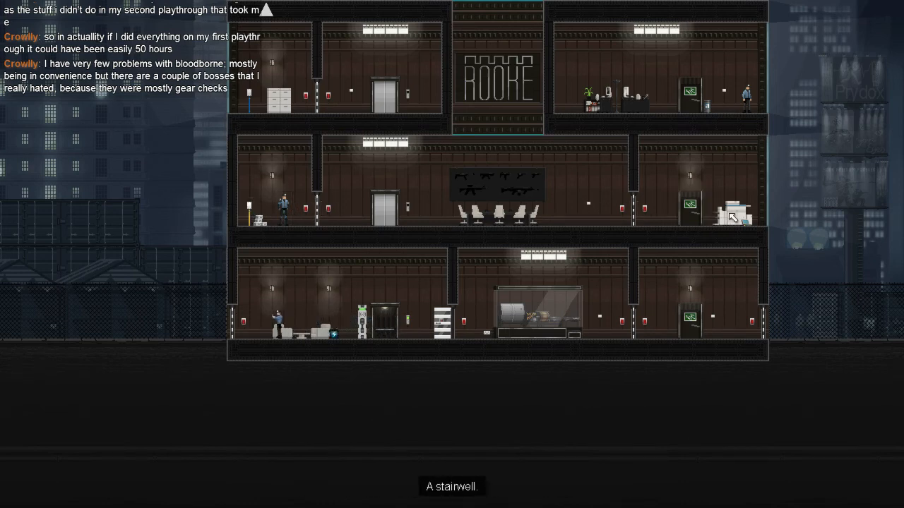
mouse_move(560, 213)
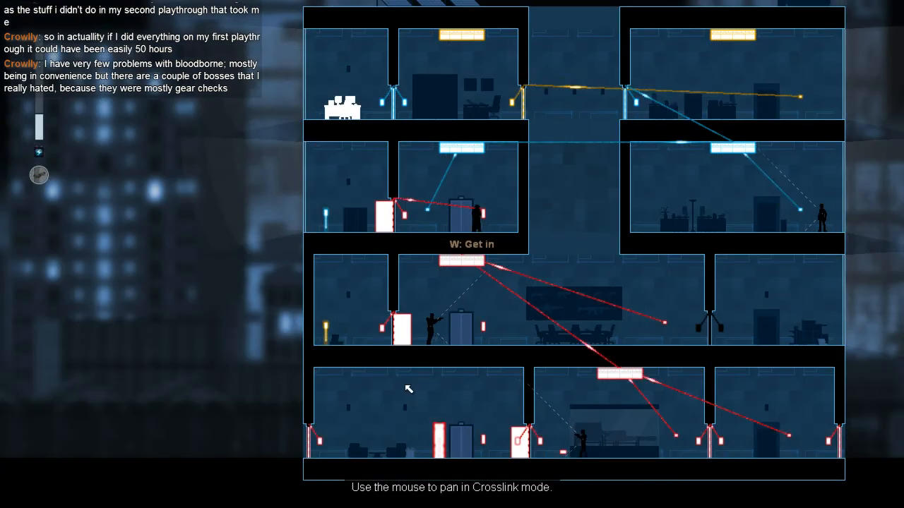
mouse_move(400, 215)
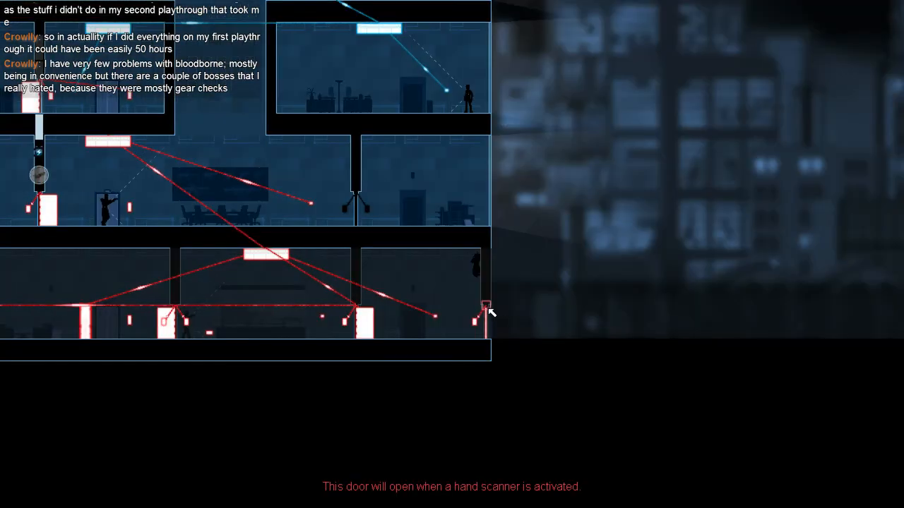
mouse_move(484, 307)
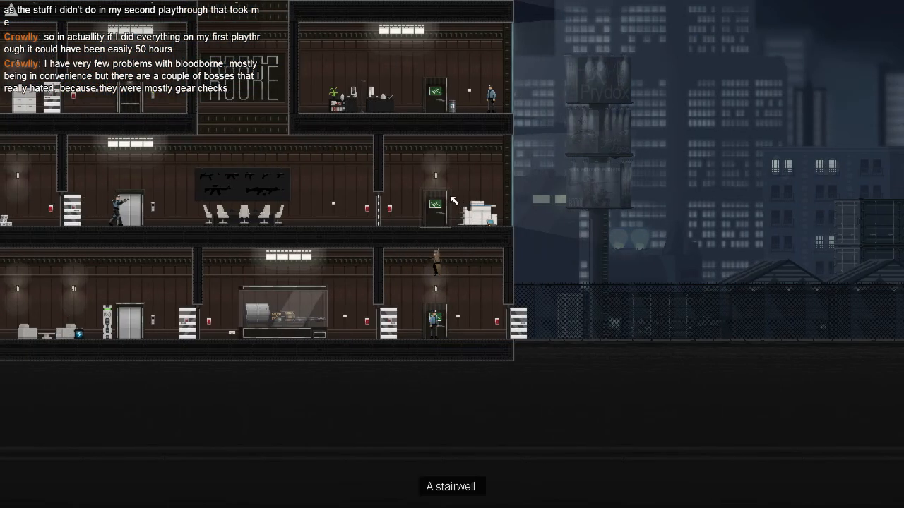
mouse_move(436, 323)
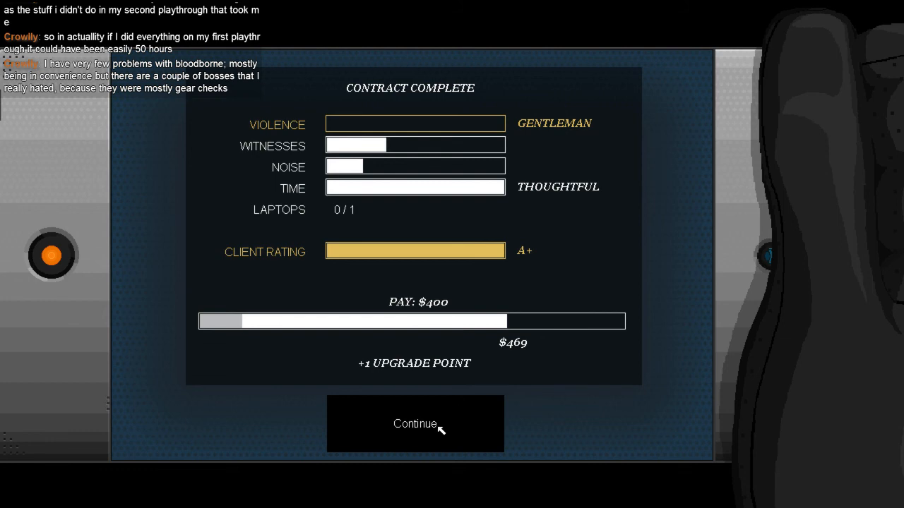
Step: Leave the A+ Contract Complete screen ($400 pay) to start Katie's follow-up call
click(415, 424)
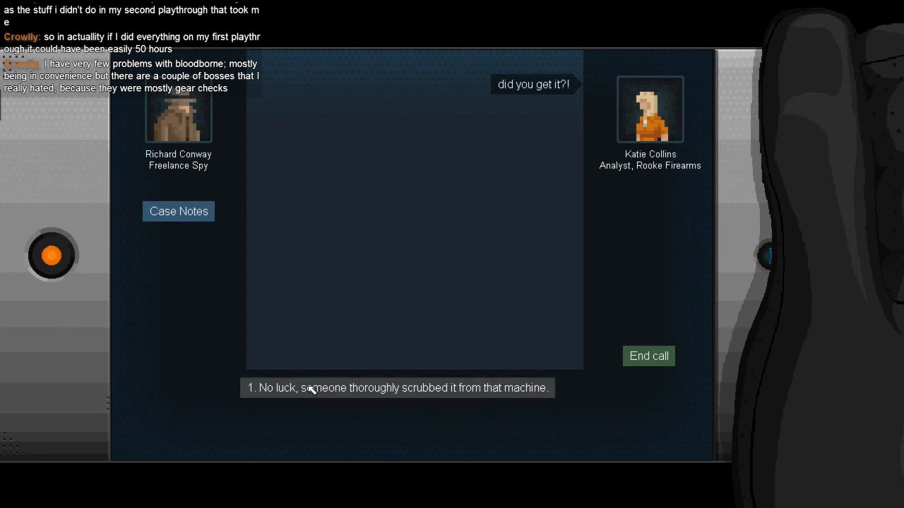
Step: Tell Katie the footage was scrubbed, refuse payment, then confess 'It was me...'
click(397, 388)
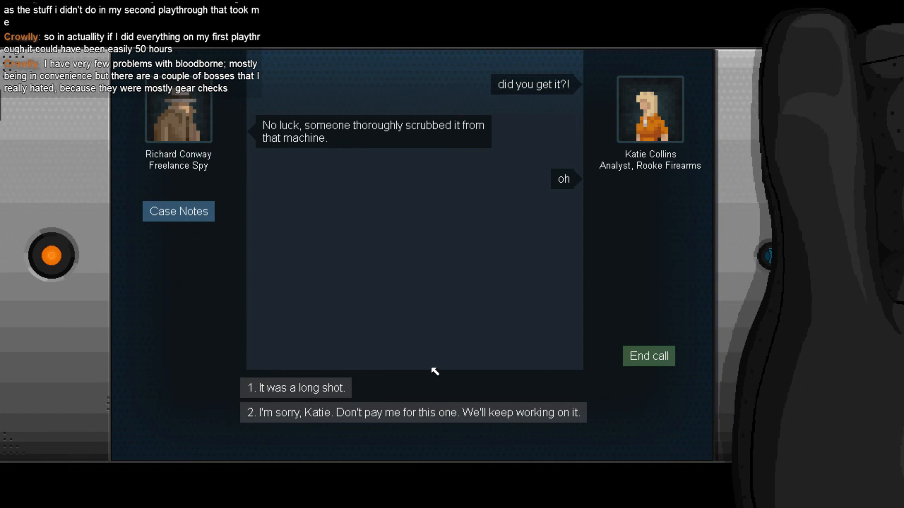
mouse_move(413, 367)
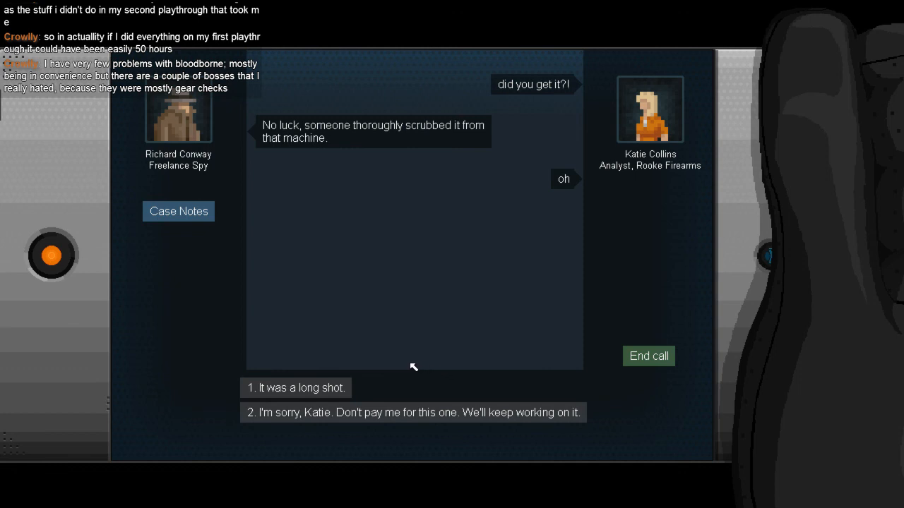
mouse_move(332, 388)
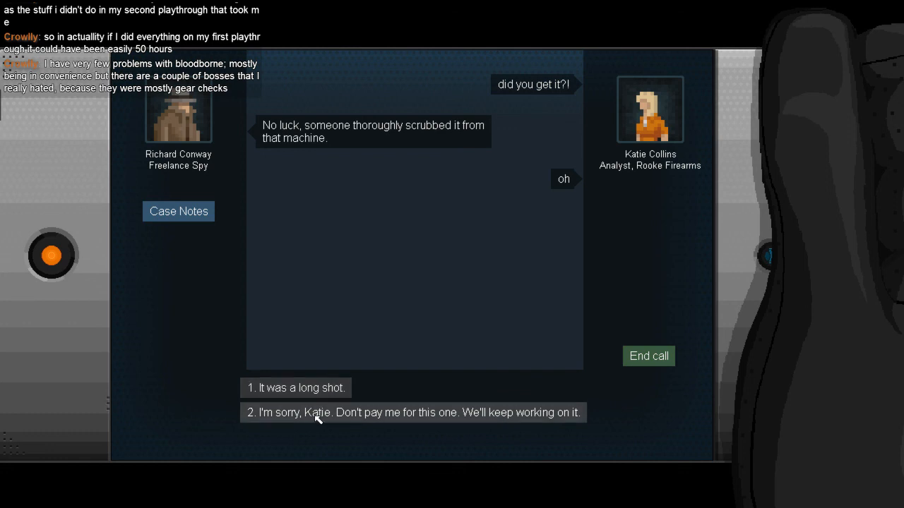
mouse_move(313, 422)
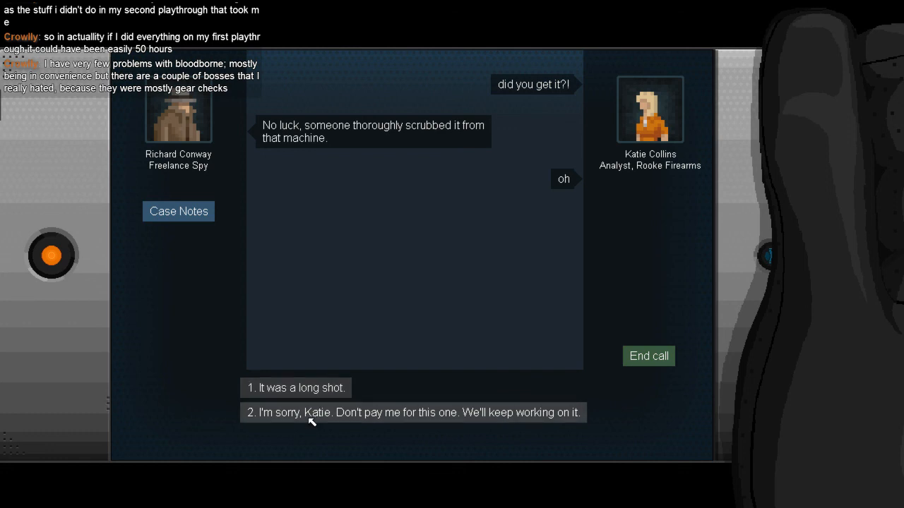
click(413, 413)
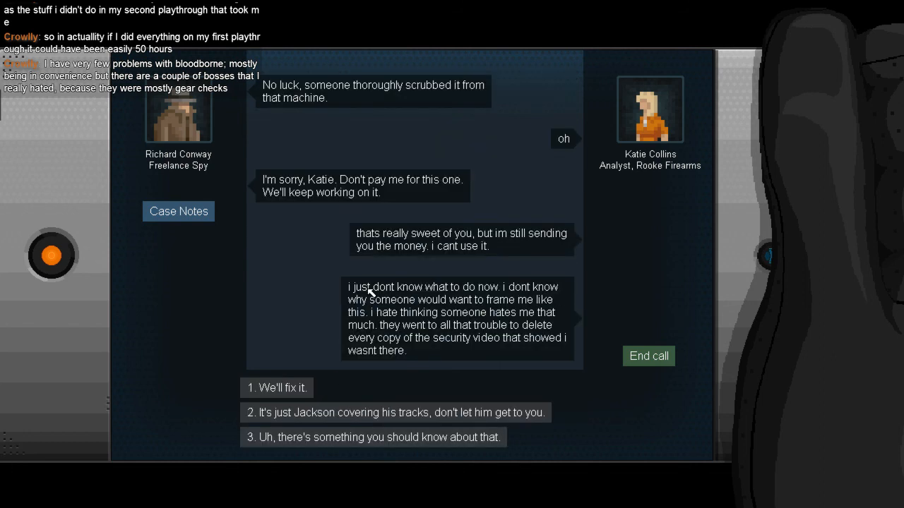
mouse_move(342, 299)
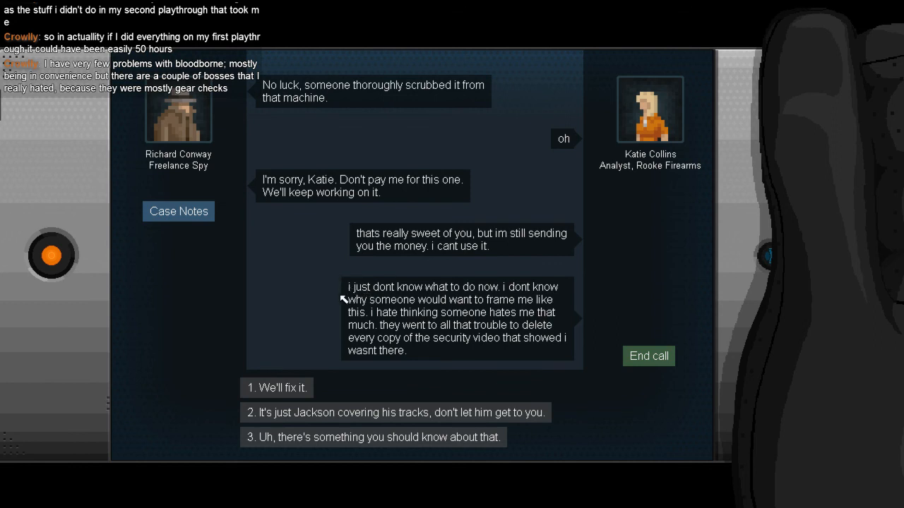
mouse_move(346, 292)
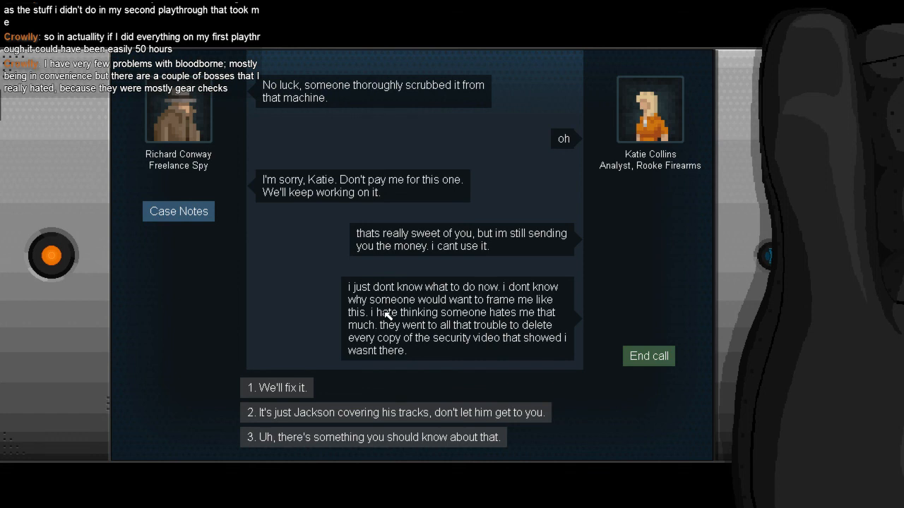
mouse_move(394, 301)
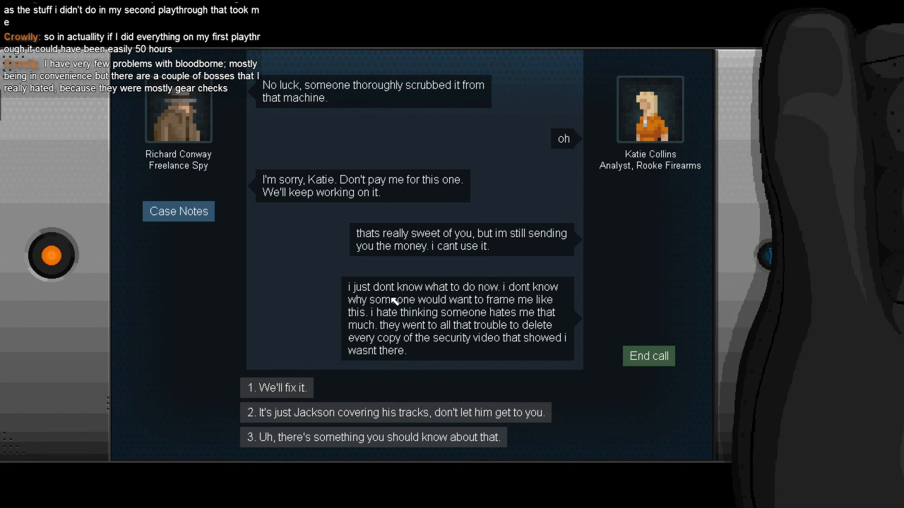
mouse_move(406, 286)
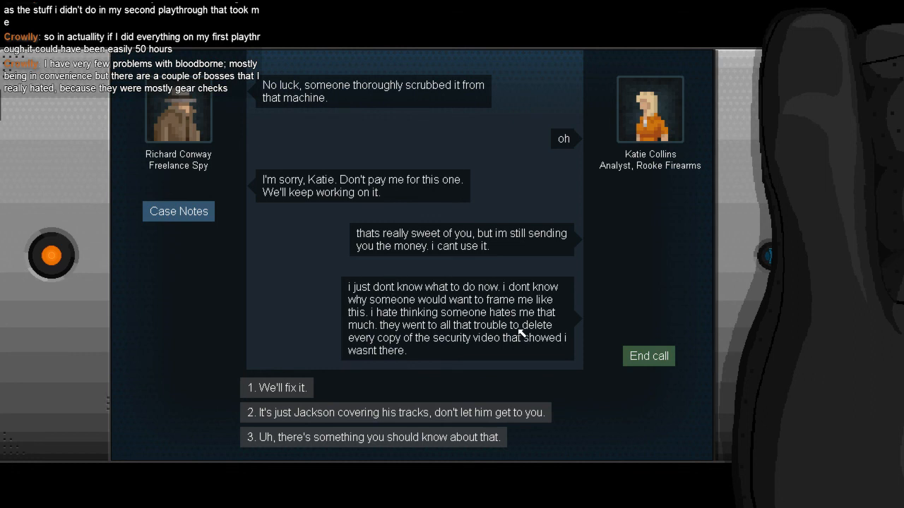
mouse_move(396, 327)
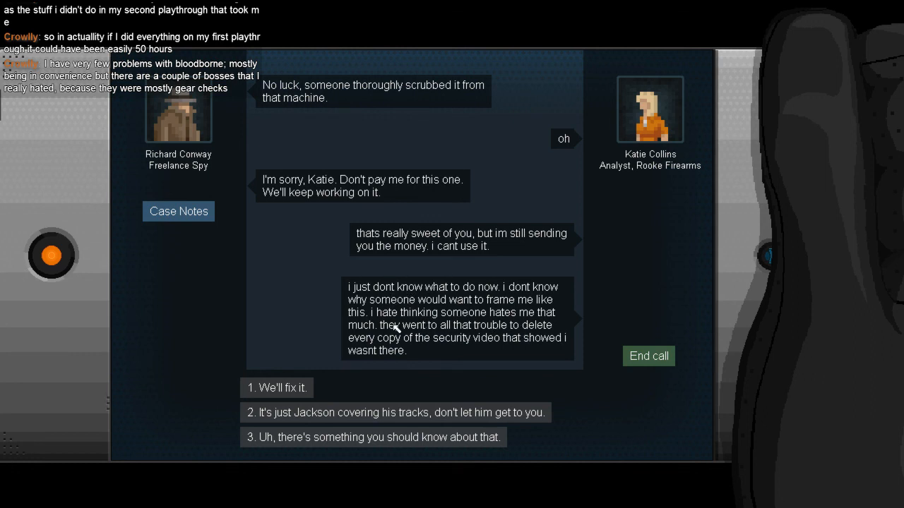
mouse_move(316, 402)
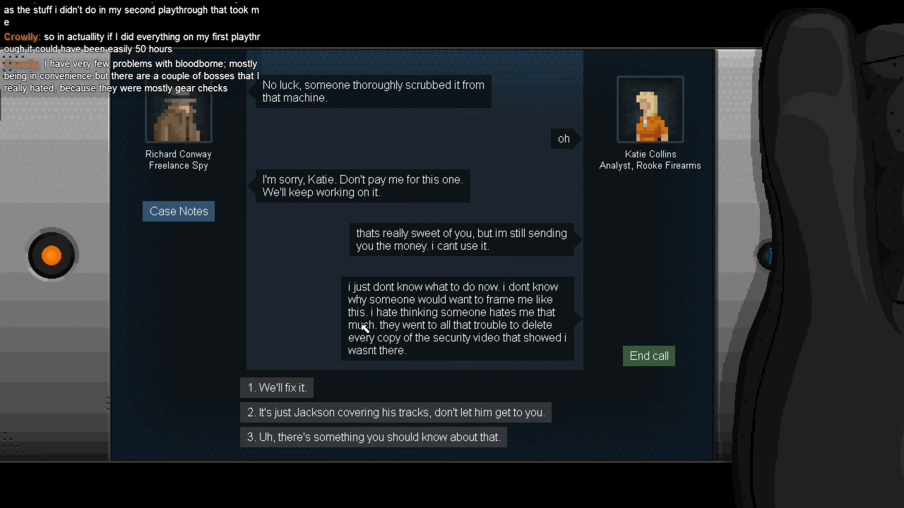
mouse_move(345, 434)
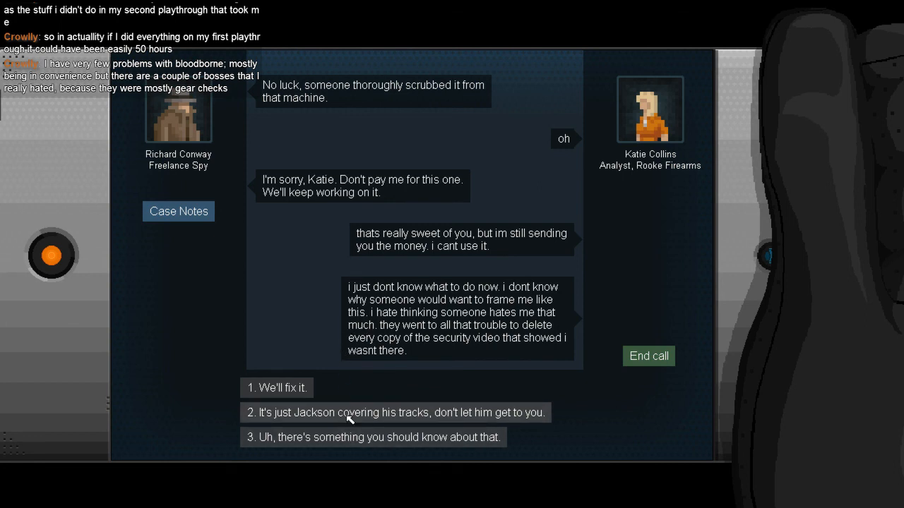
mouse_move(296, 392)
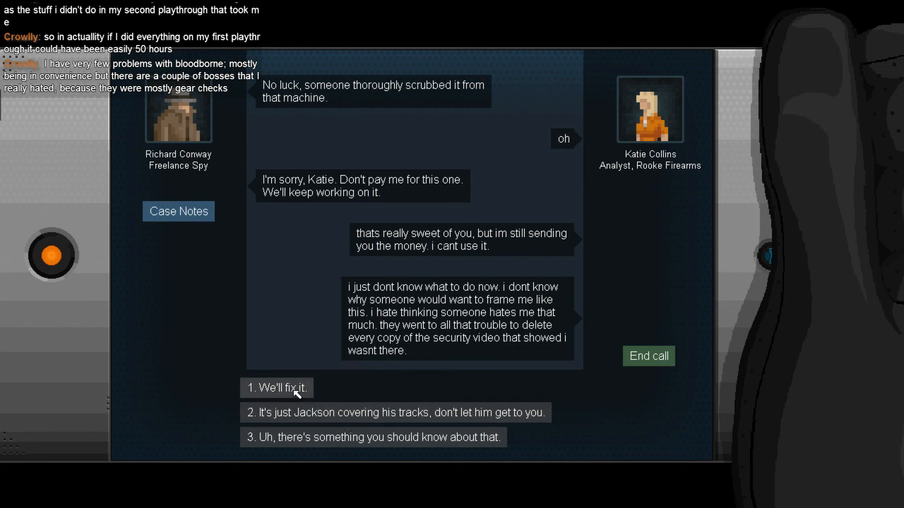
mouse_move(332, 413)
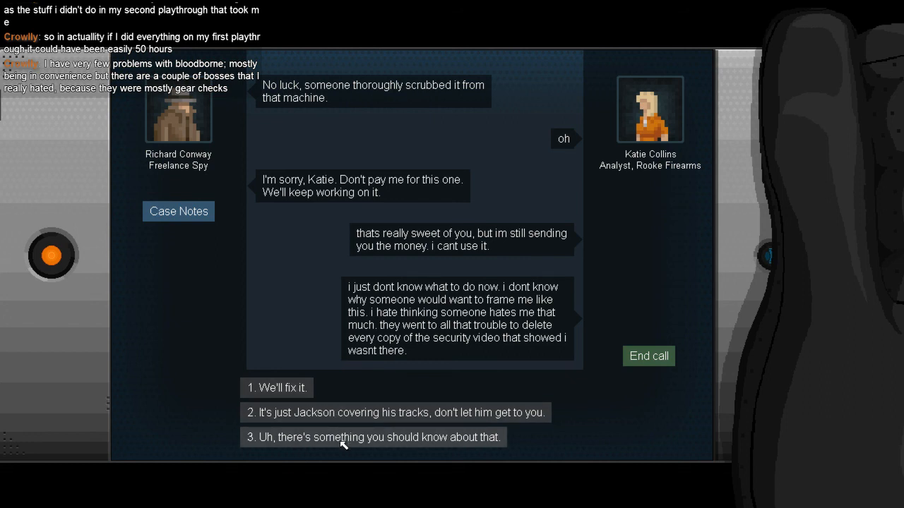
click(372, 437)
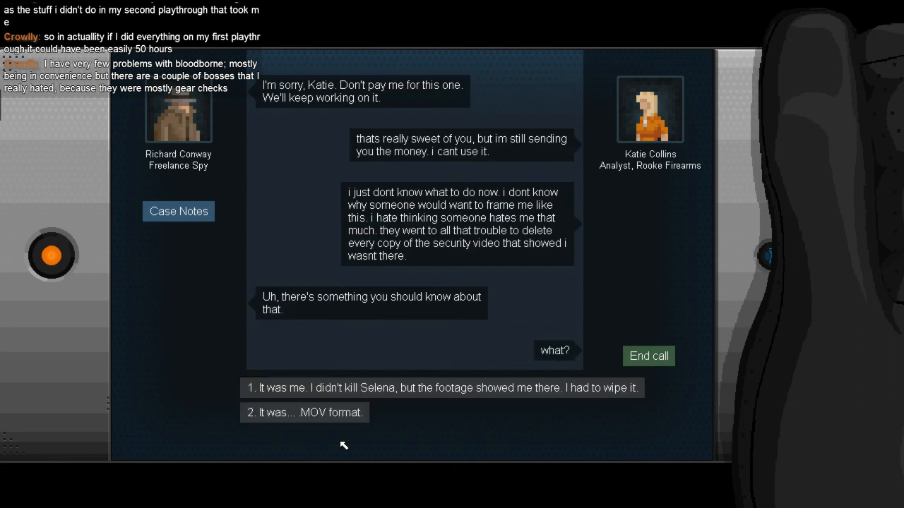
mouse_move(337, 437)
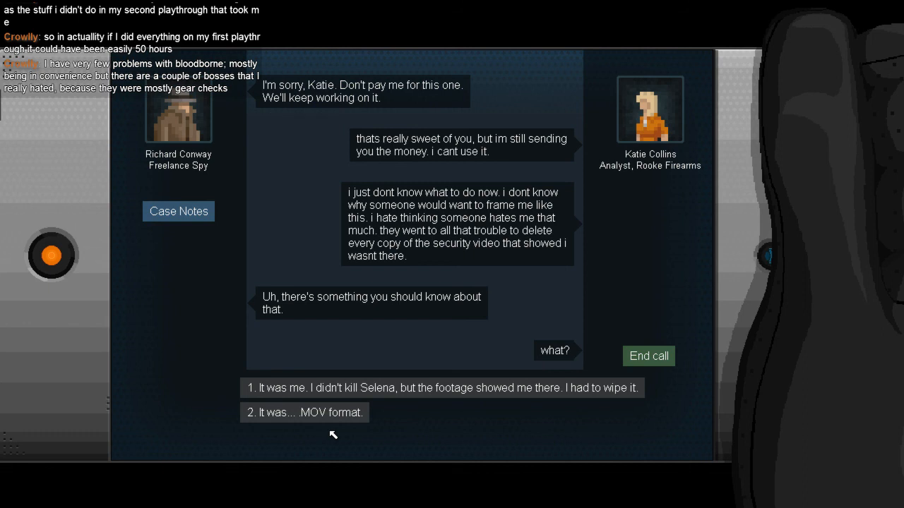
mouse_move(337, 396)
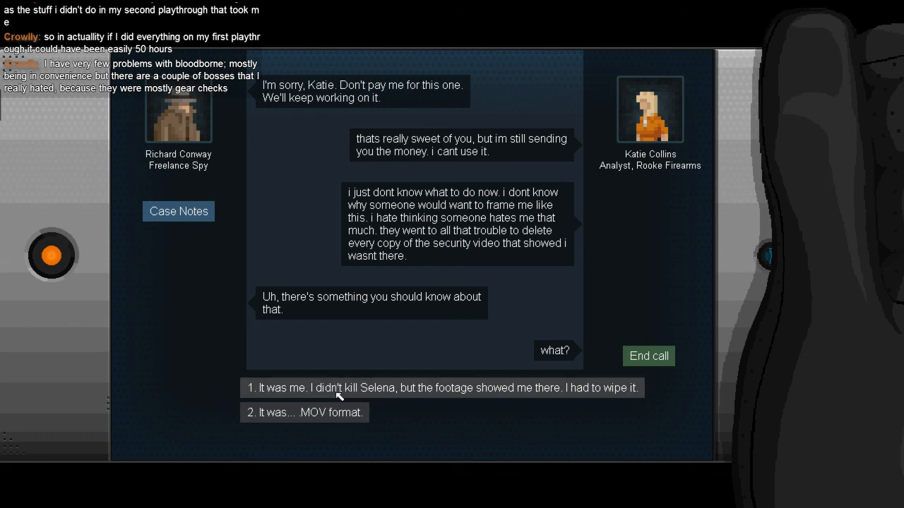
mouse_move(328, 418)
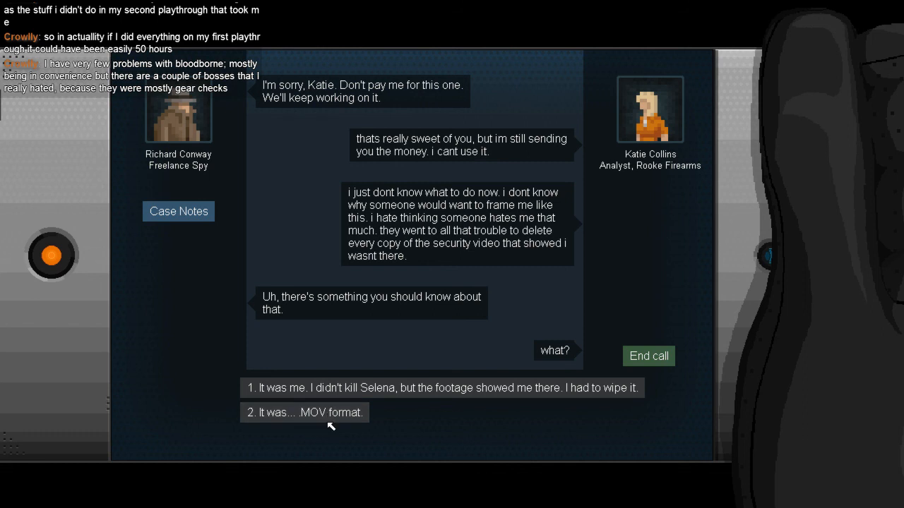
mouse_move(324, 403)
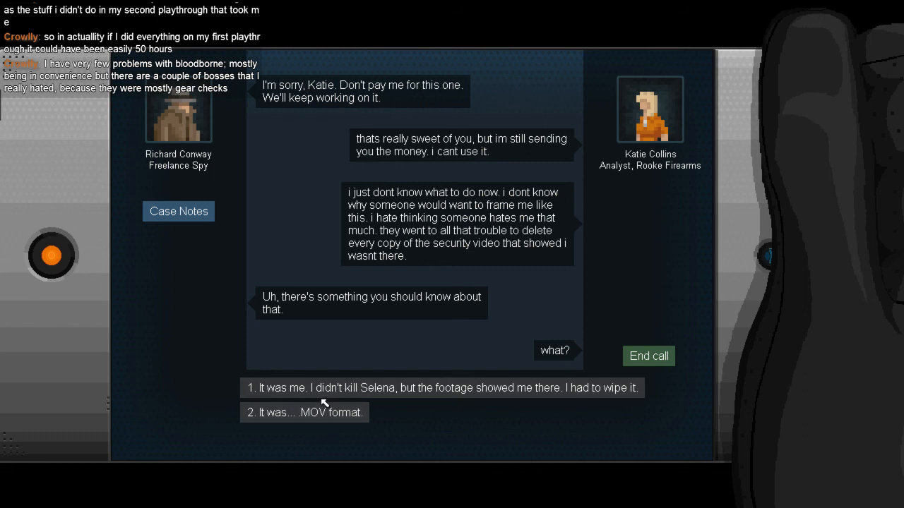
click(443, 388)
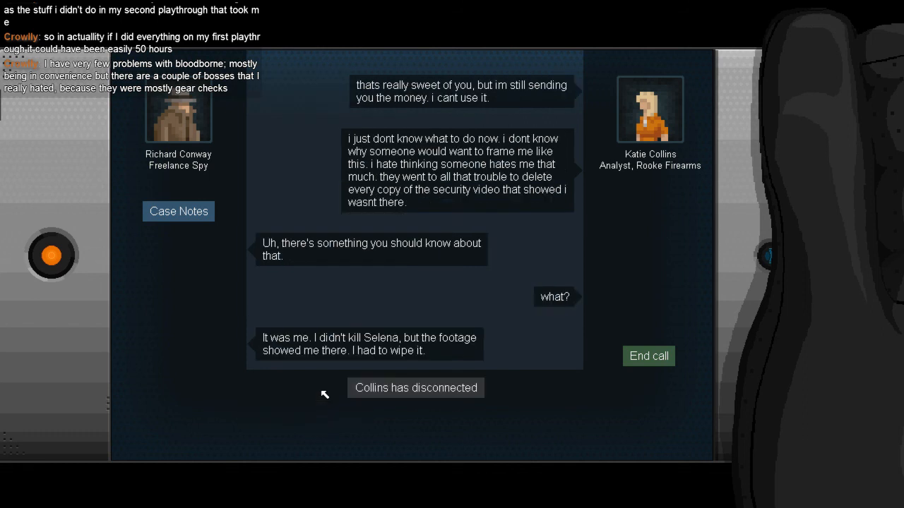
mouse_move(543, 410)
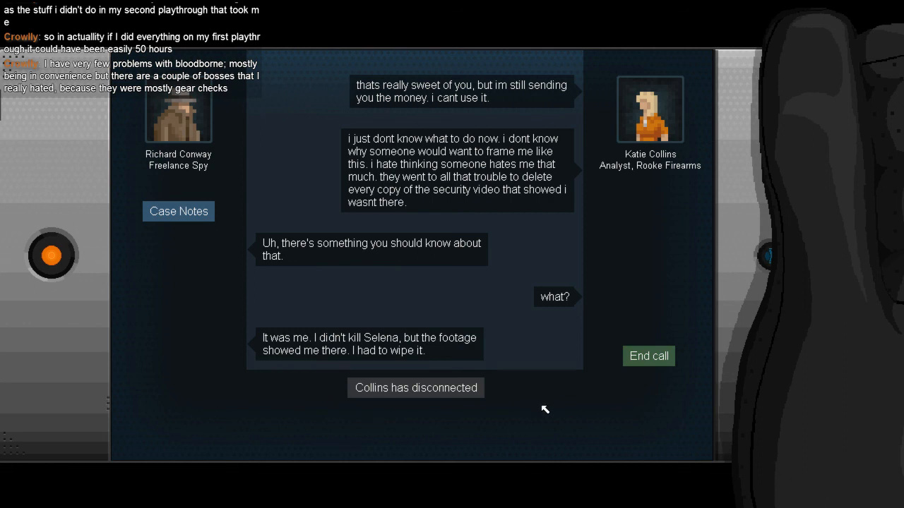
mouse_move(471, 402)
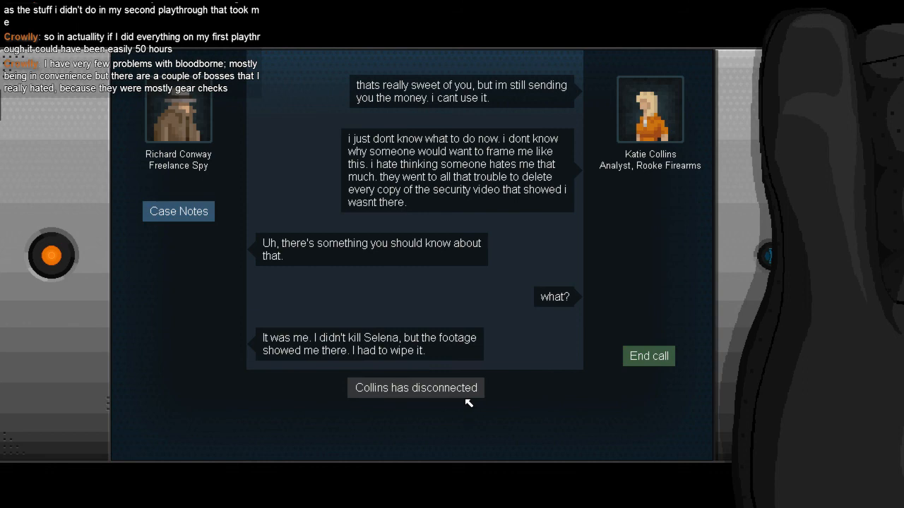
mouse_move(492, 367)
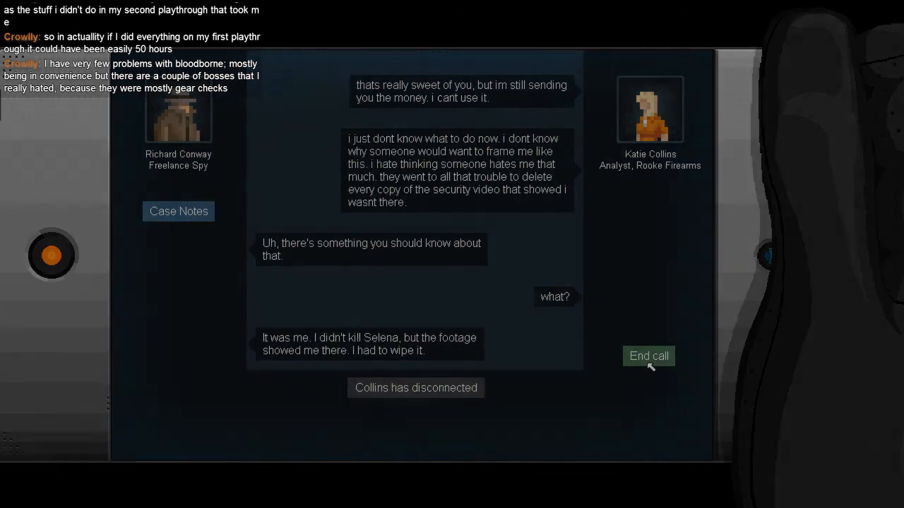
Step: End Katie's call to return to the mission board with two jobs
click(648, 355)
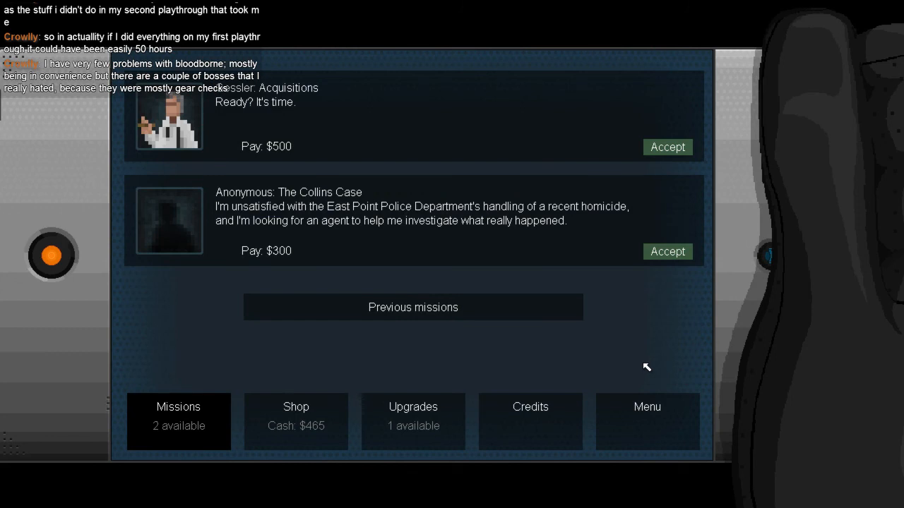
mouse_move(635, 365)
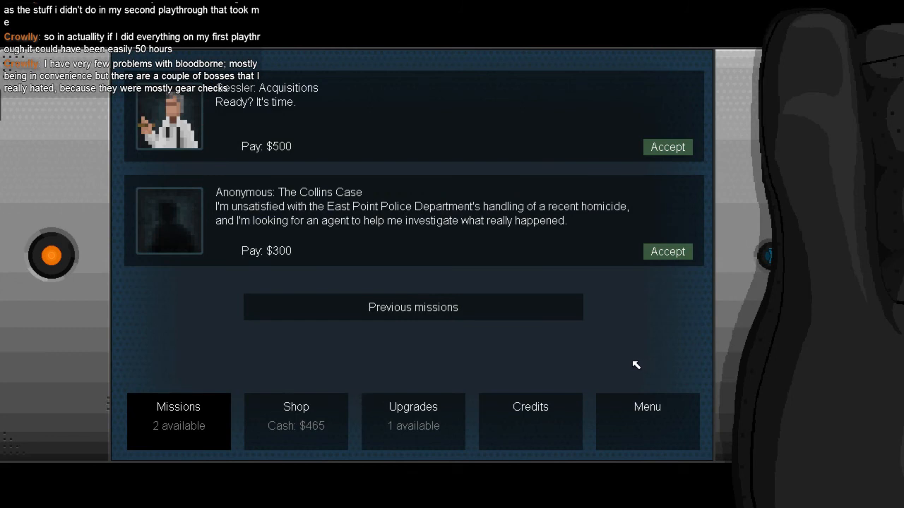
mouse_move(597, 367)
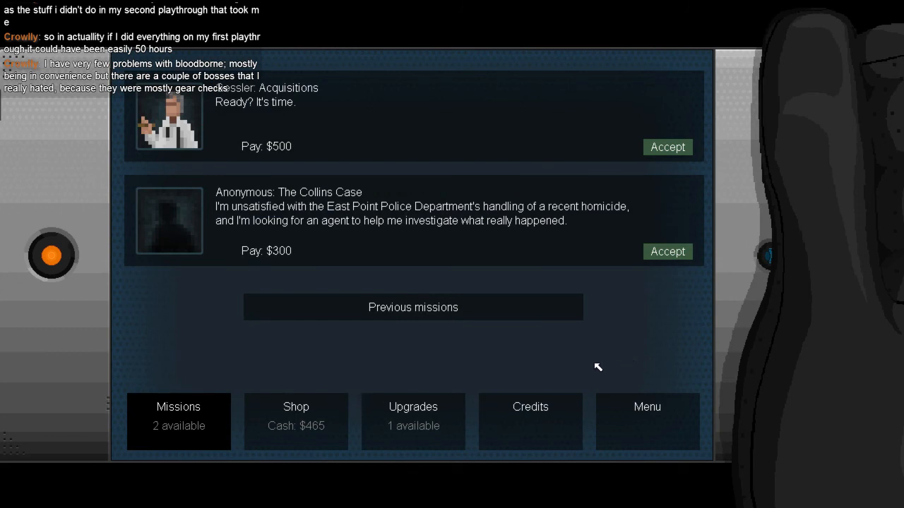
mouse_move(509, 329)
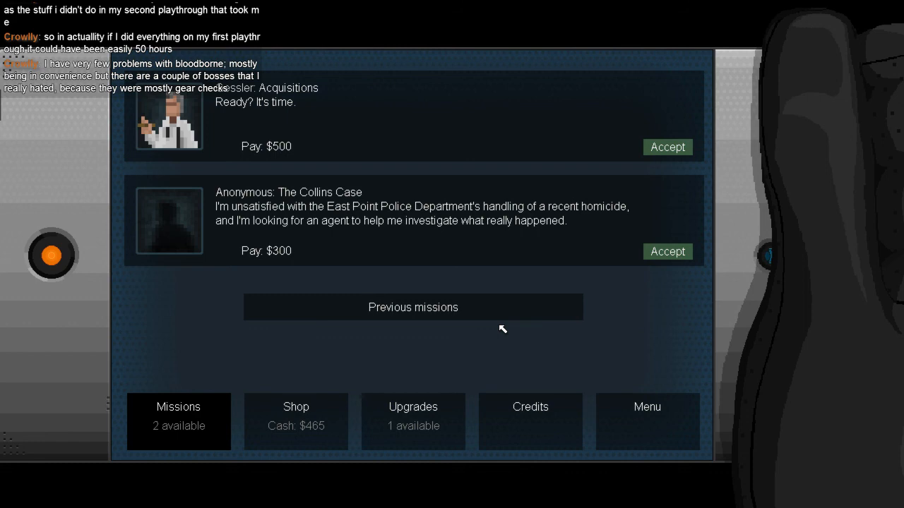
mouse_move(445, 327)
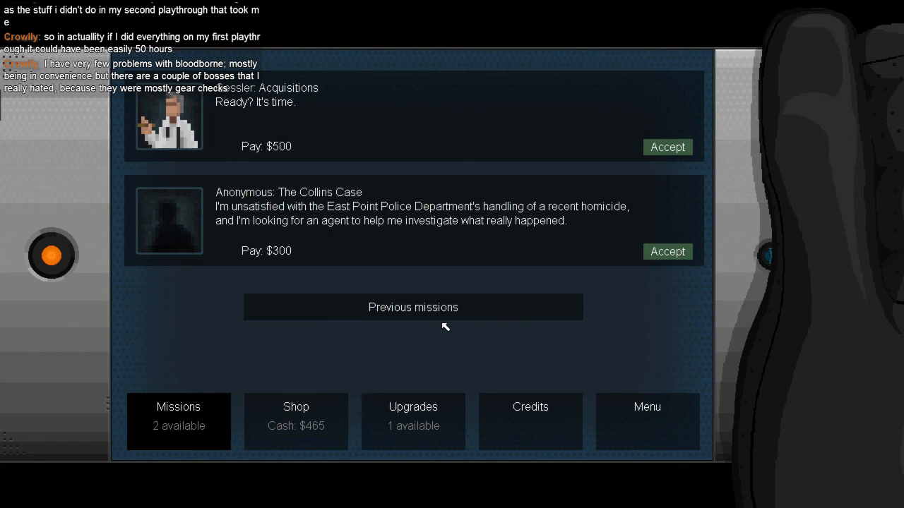
click(413, 307)
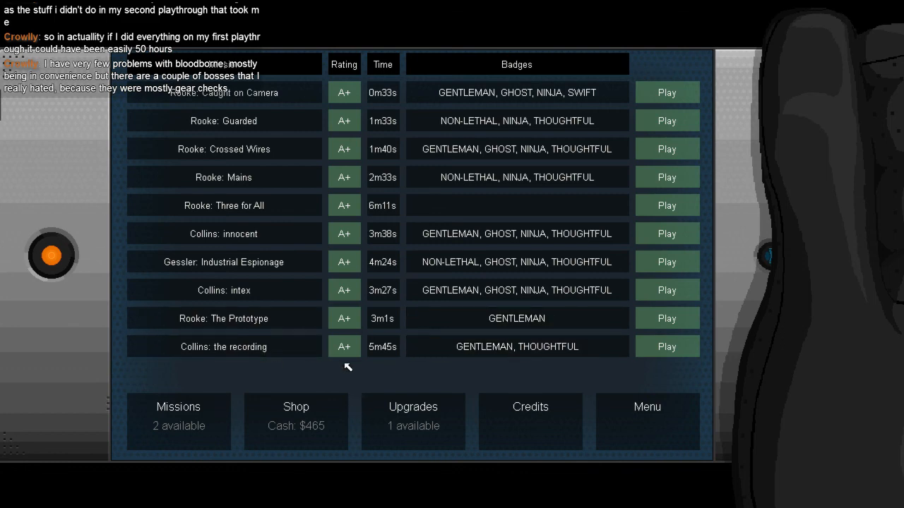
click(414, 421)
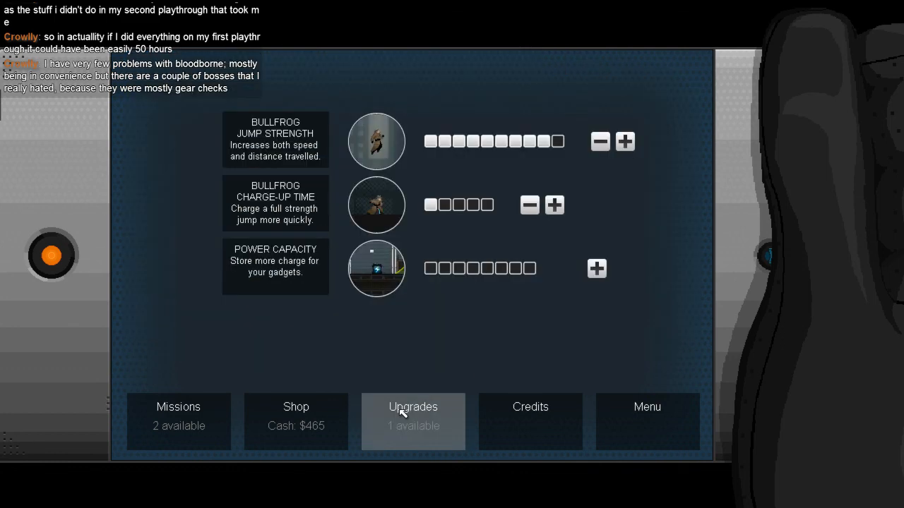
click(178, 416)
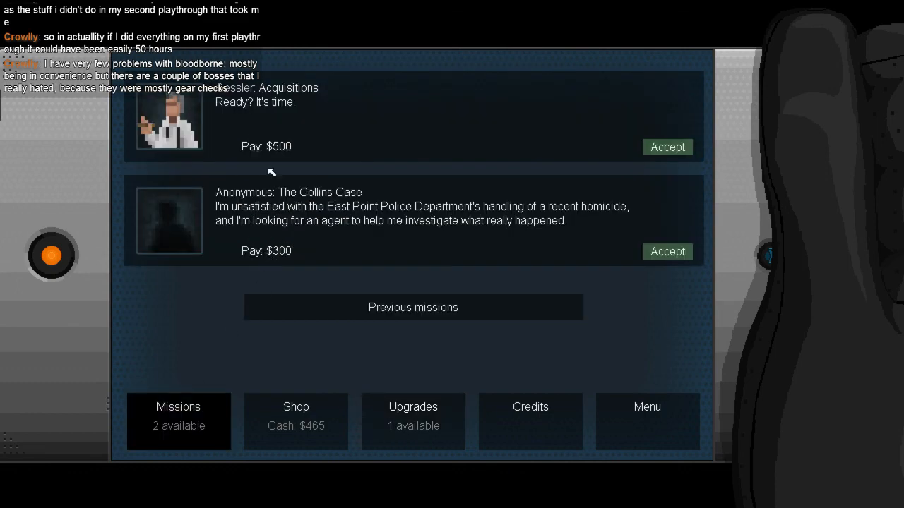